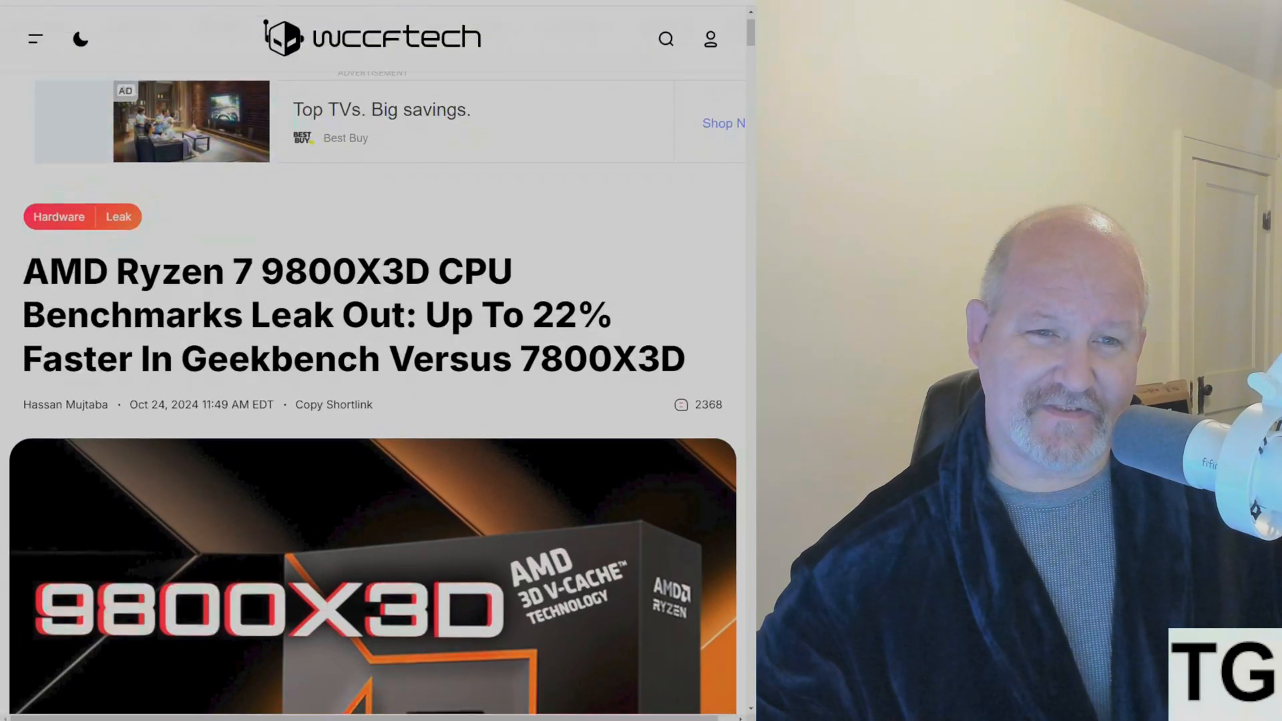
Step: Scroll the Ryzen 7 9800X3D leak article past its header image to the specs and clock-speed paragraphs
scroll(up, 3)
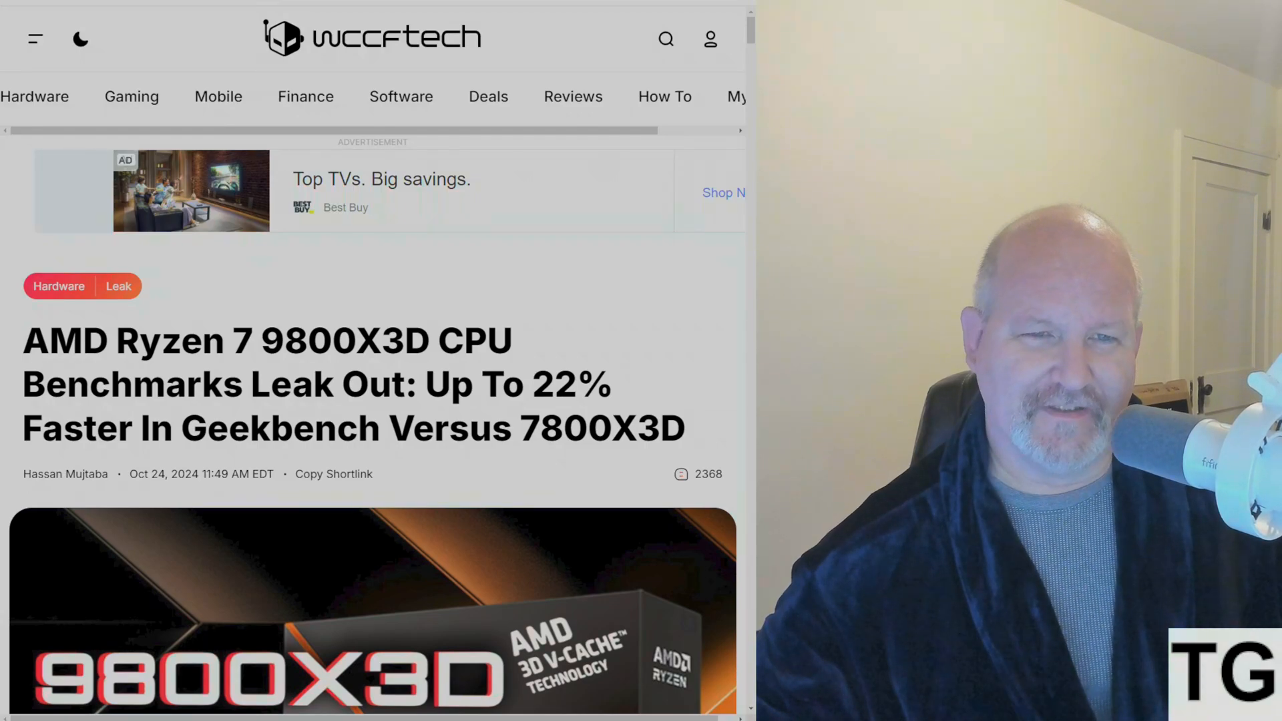
scroll(down, 3)
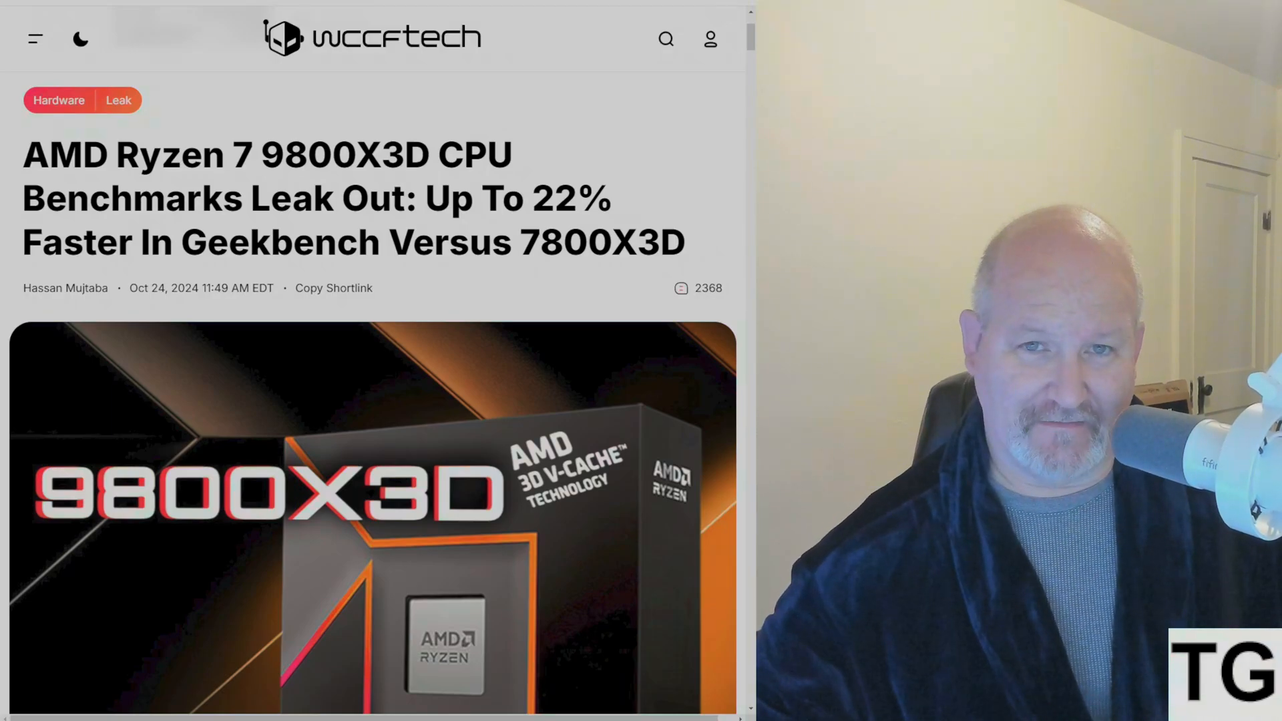
scroll(down, 3)
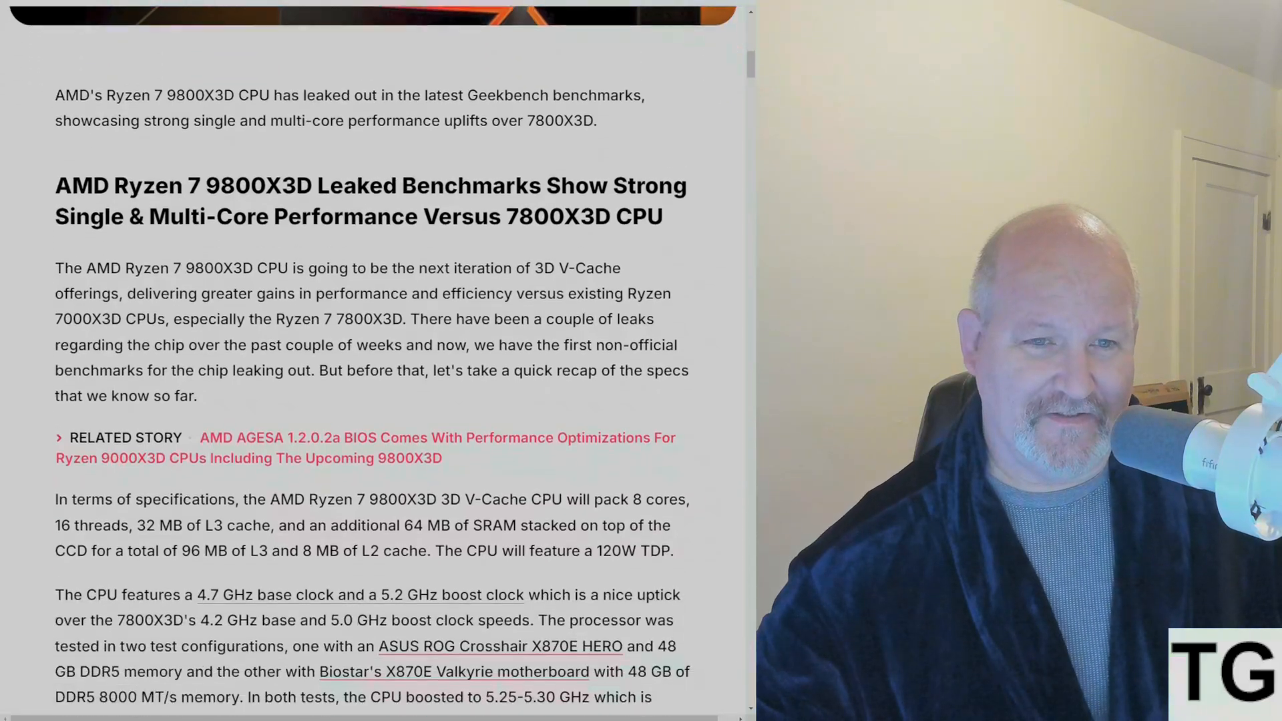
scroll(down, 3)
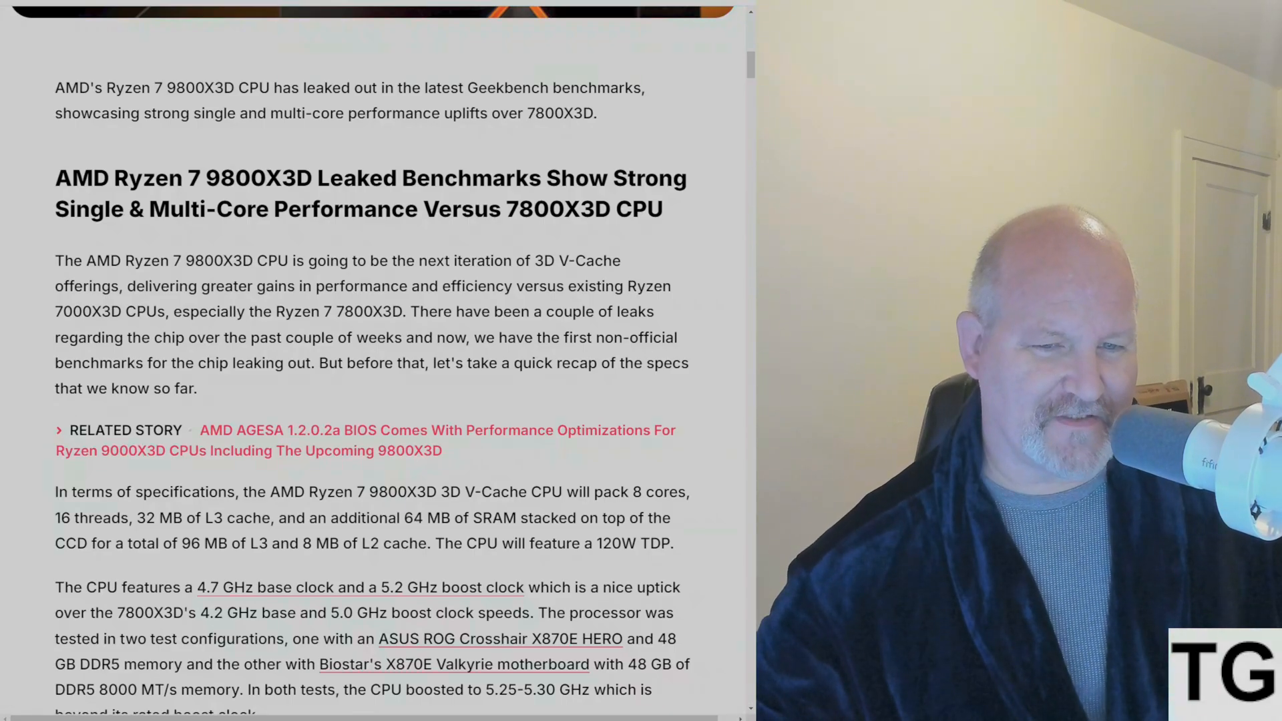
scroll(down, 3)
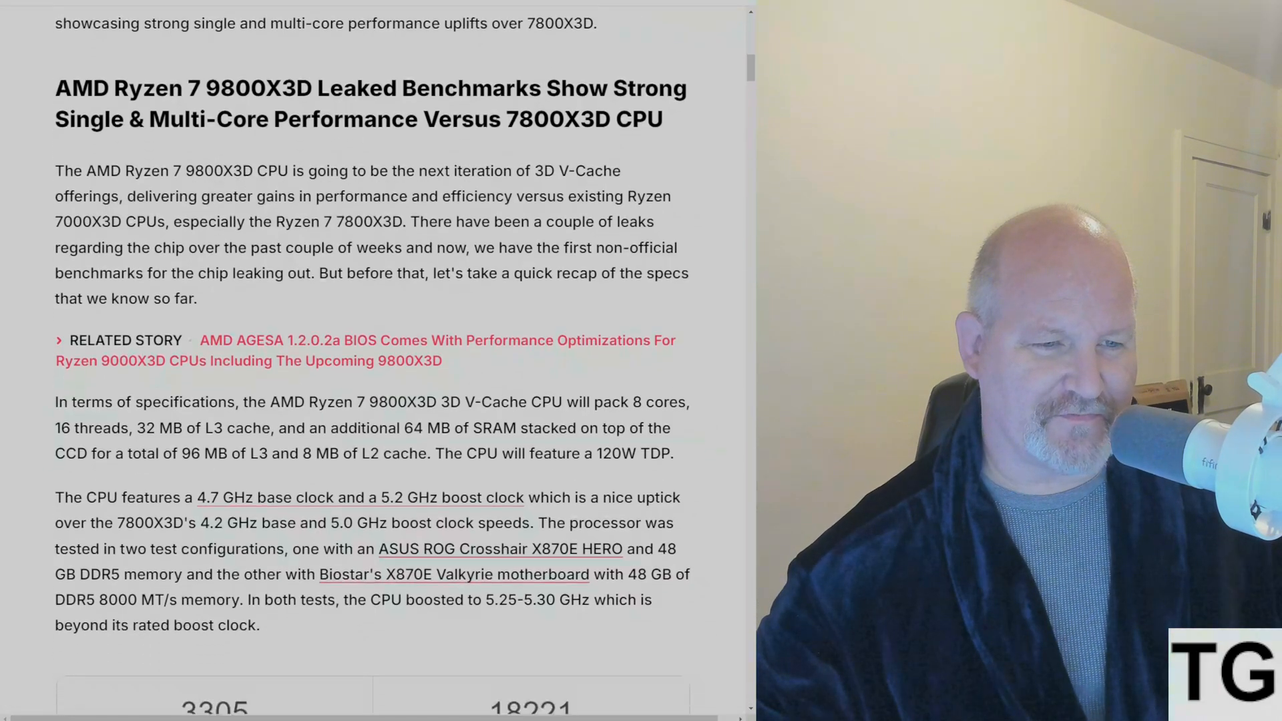
Step: Scroll to the Geekbench result card showing 3305 single-core, 18221 multi-core and system information
scroll(down, 3)
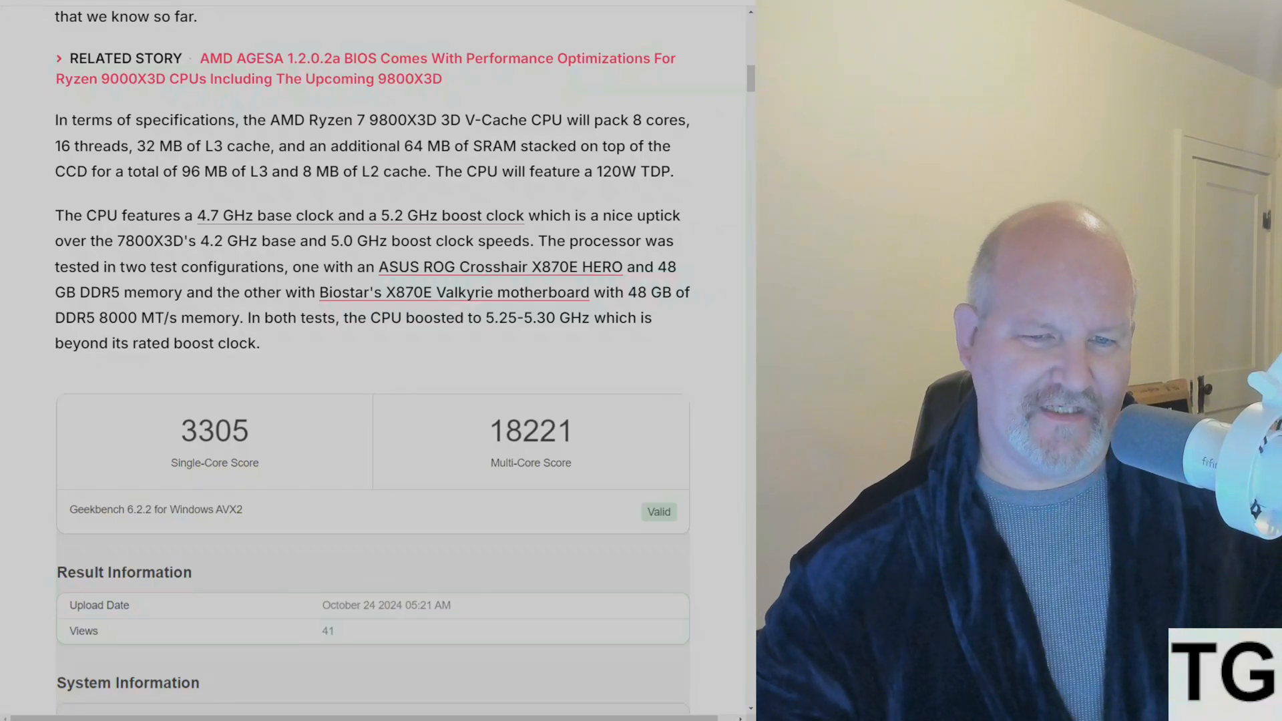
scroll(down, 3)
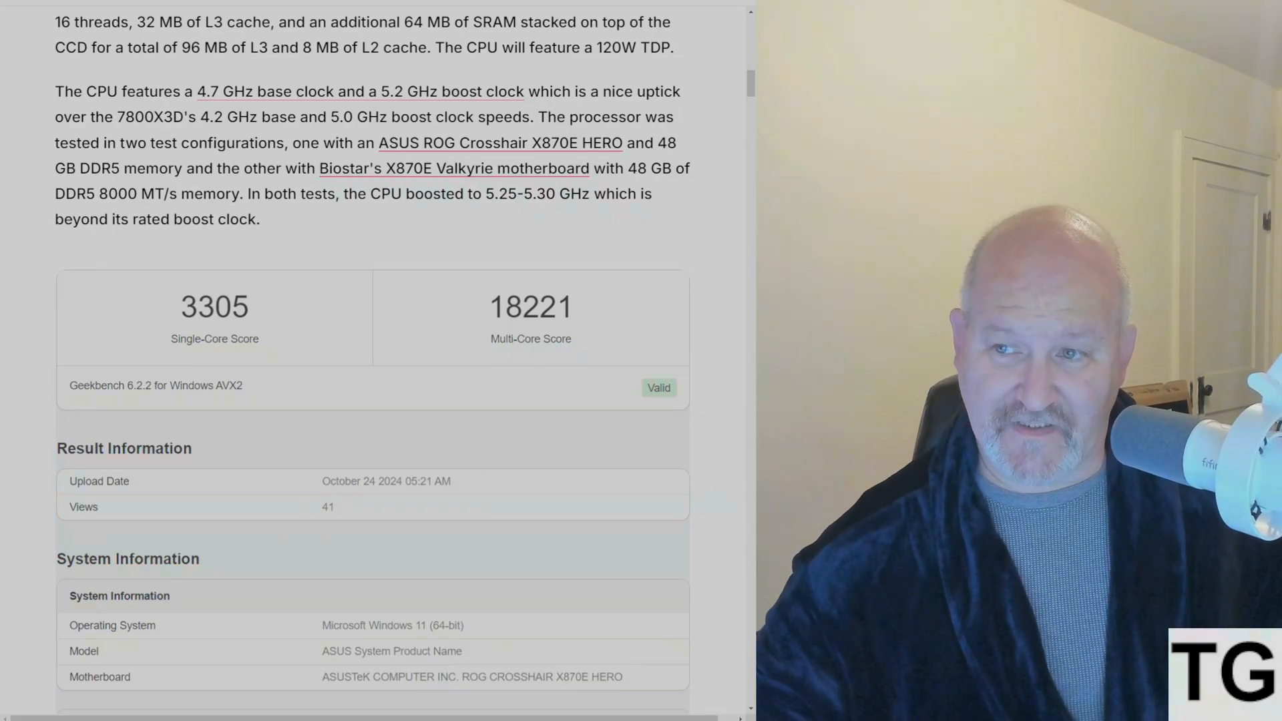
scroll(down, 3)
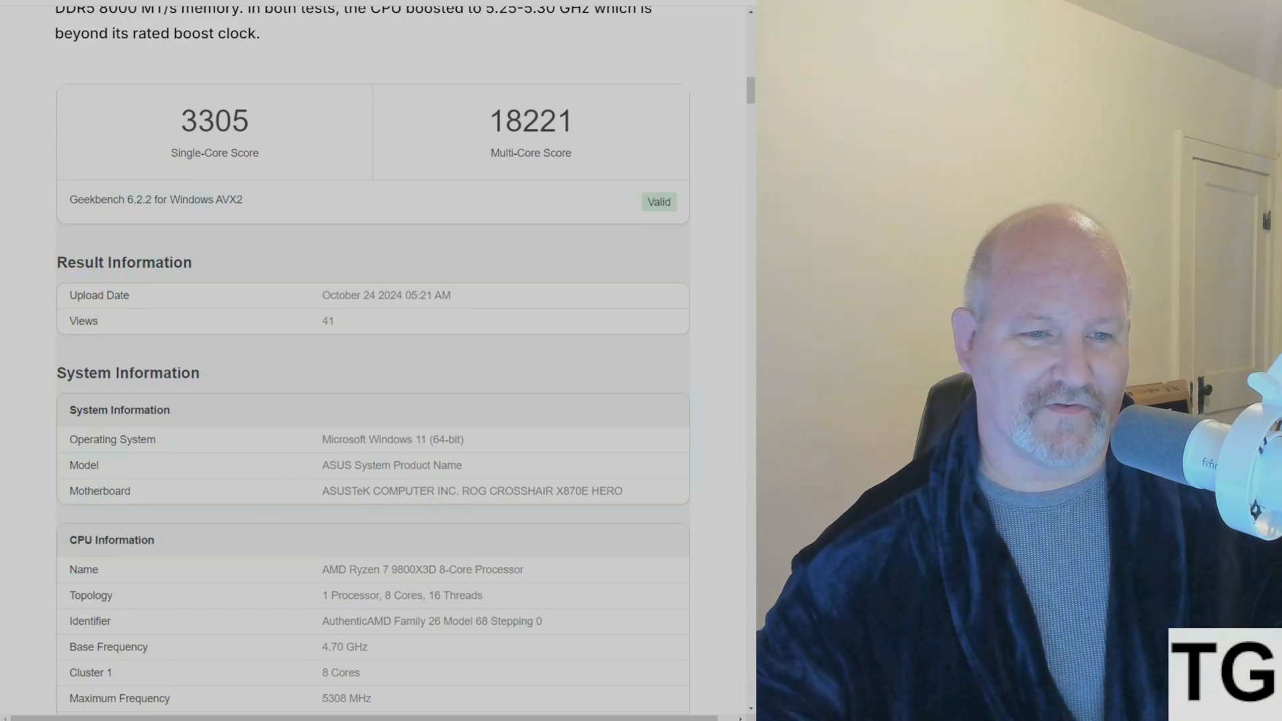
scroll(down, 3)
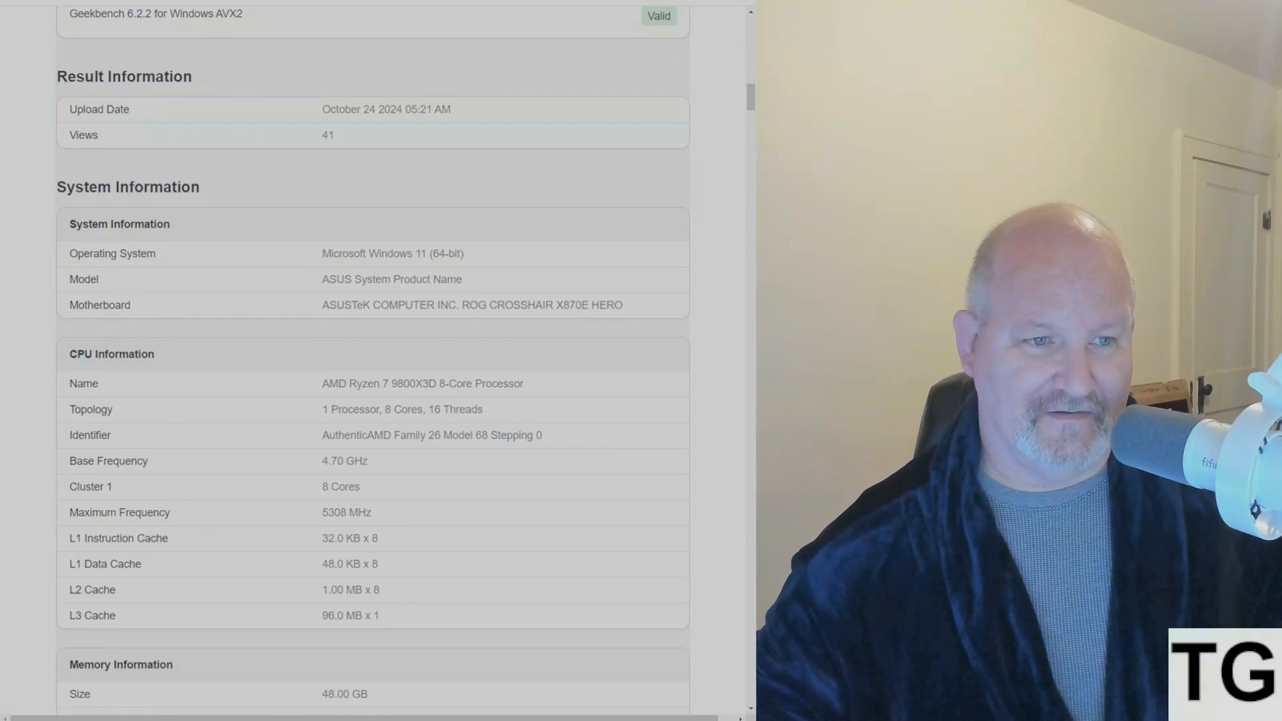
scroll(down, 3)
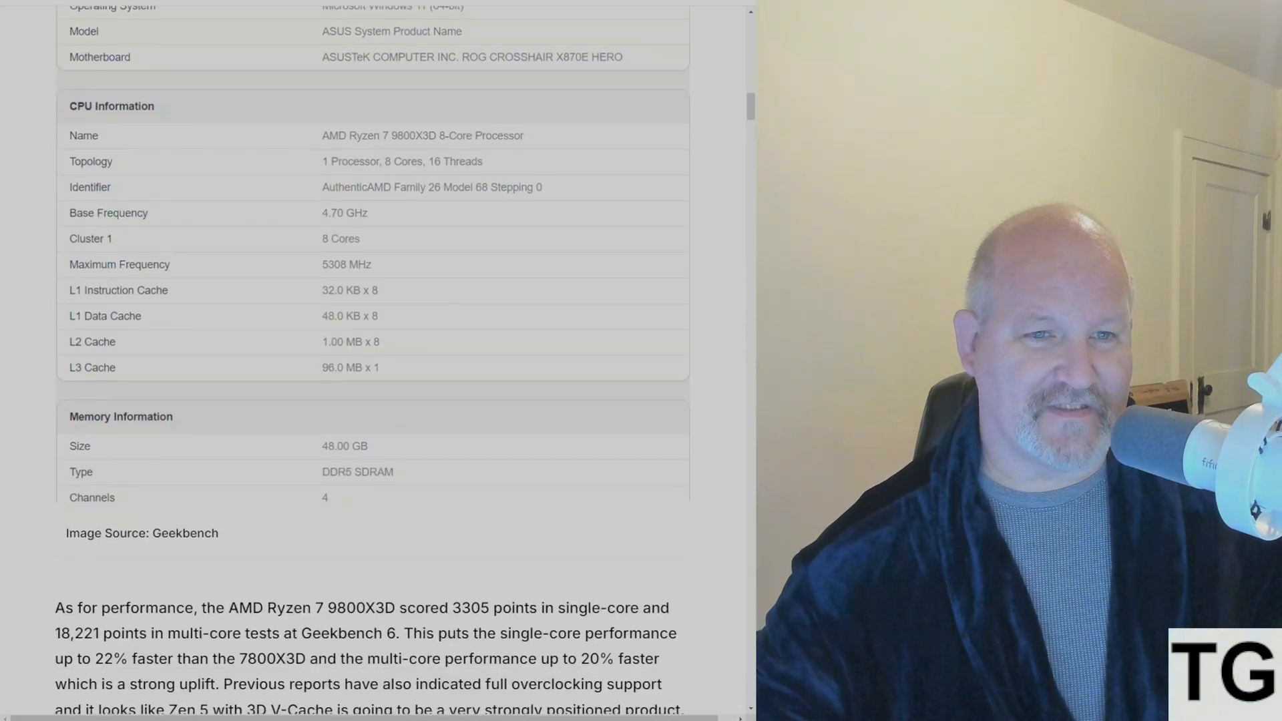
scroll(up, 3)
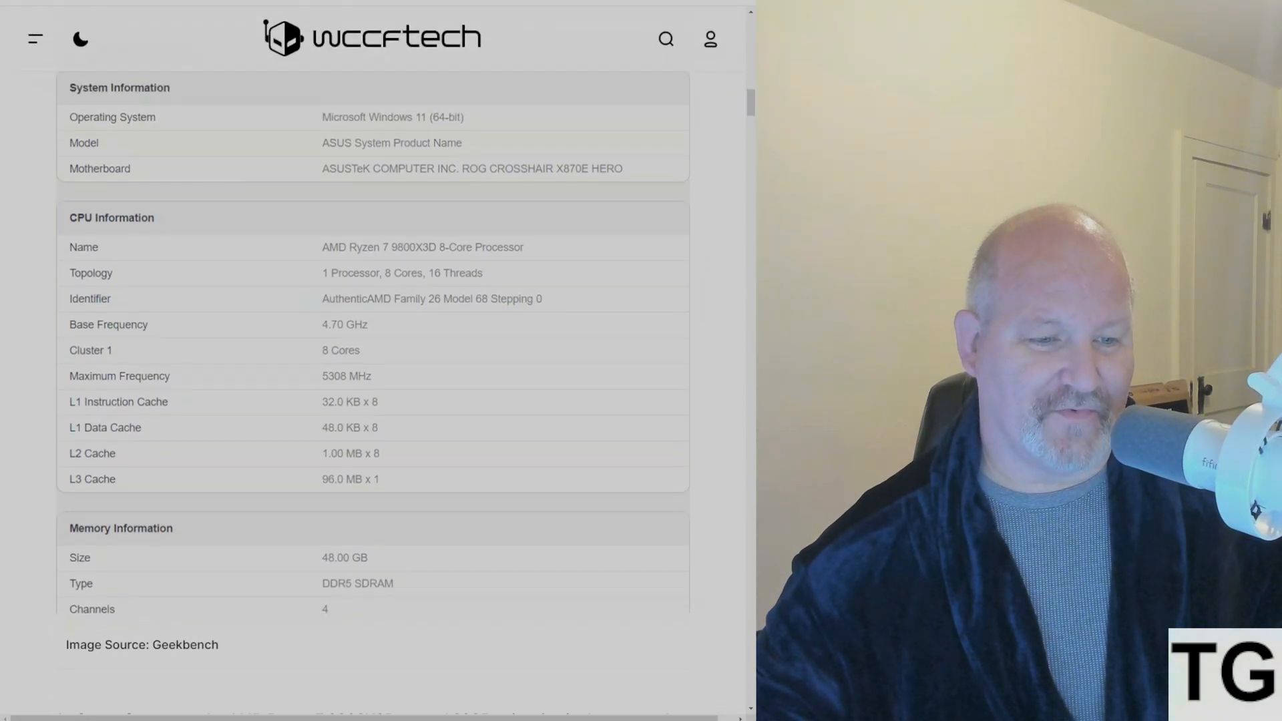
scroll(down, 3)
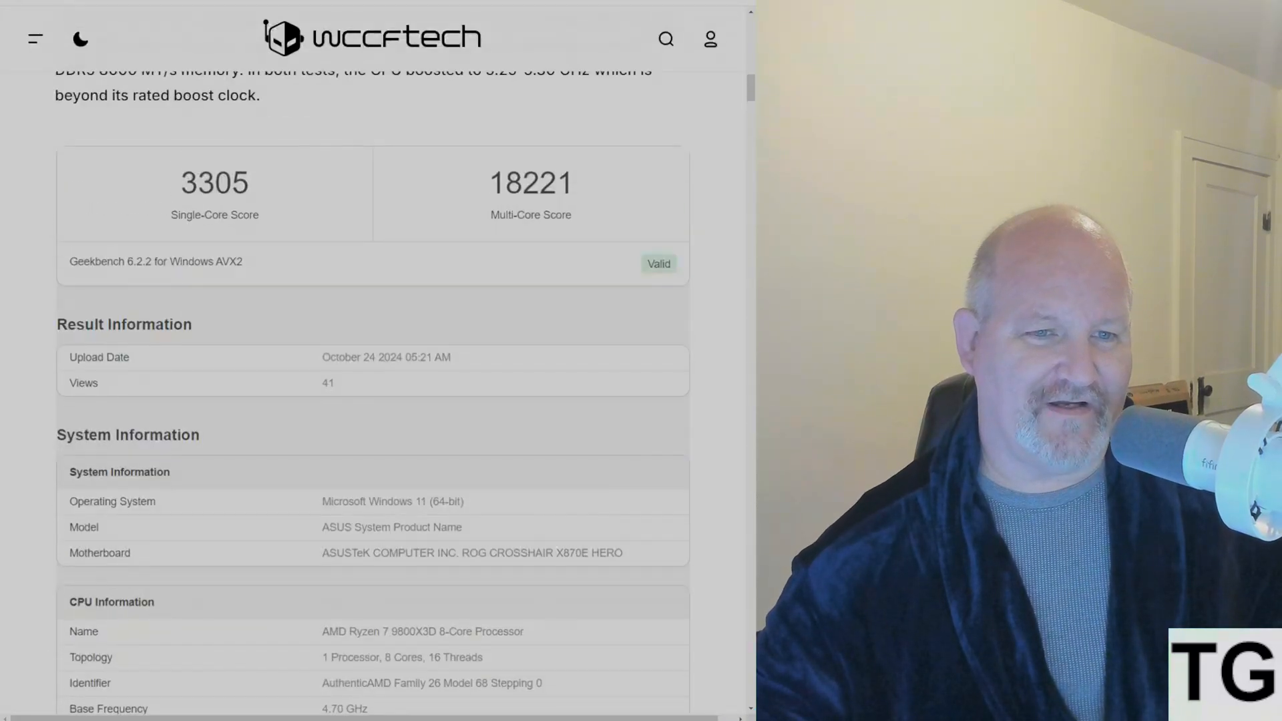
Step: Scroll past the performance paragraph and single-core Geekbench 6 chart to the multi-core chart
scroll(down, 3)
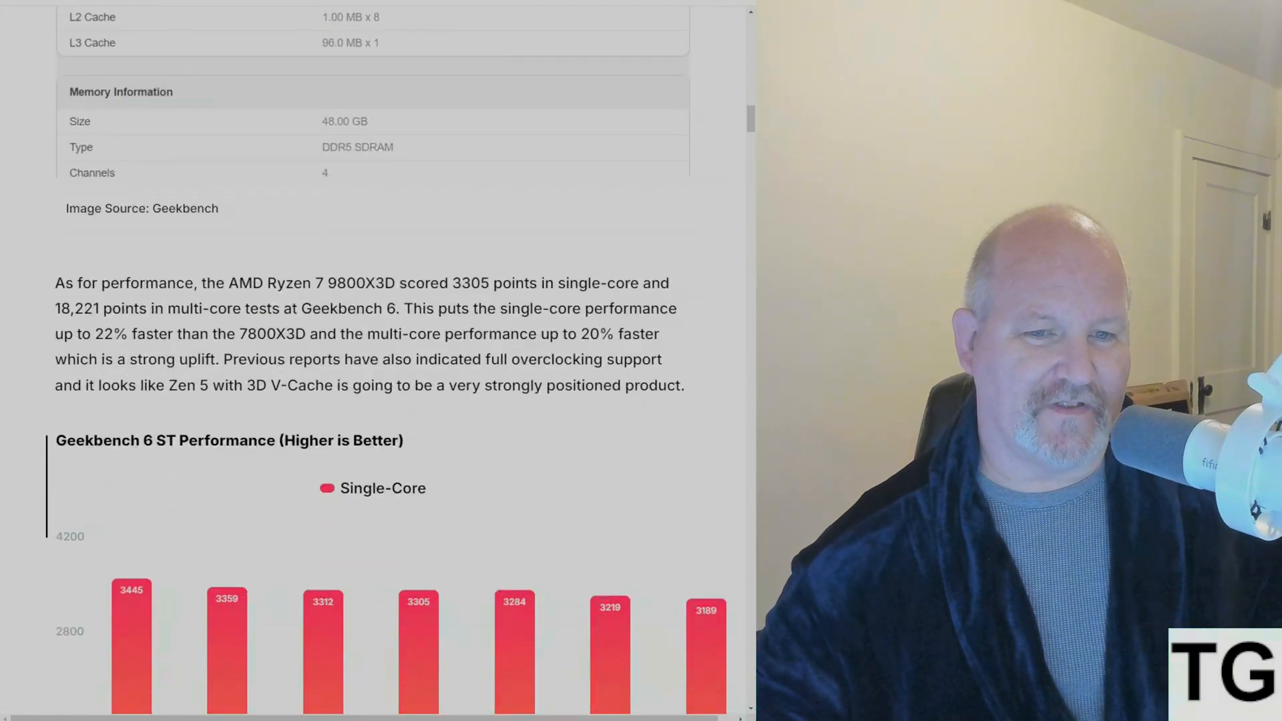
scroll(down, 3)
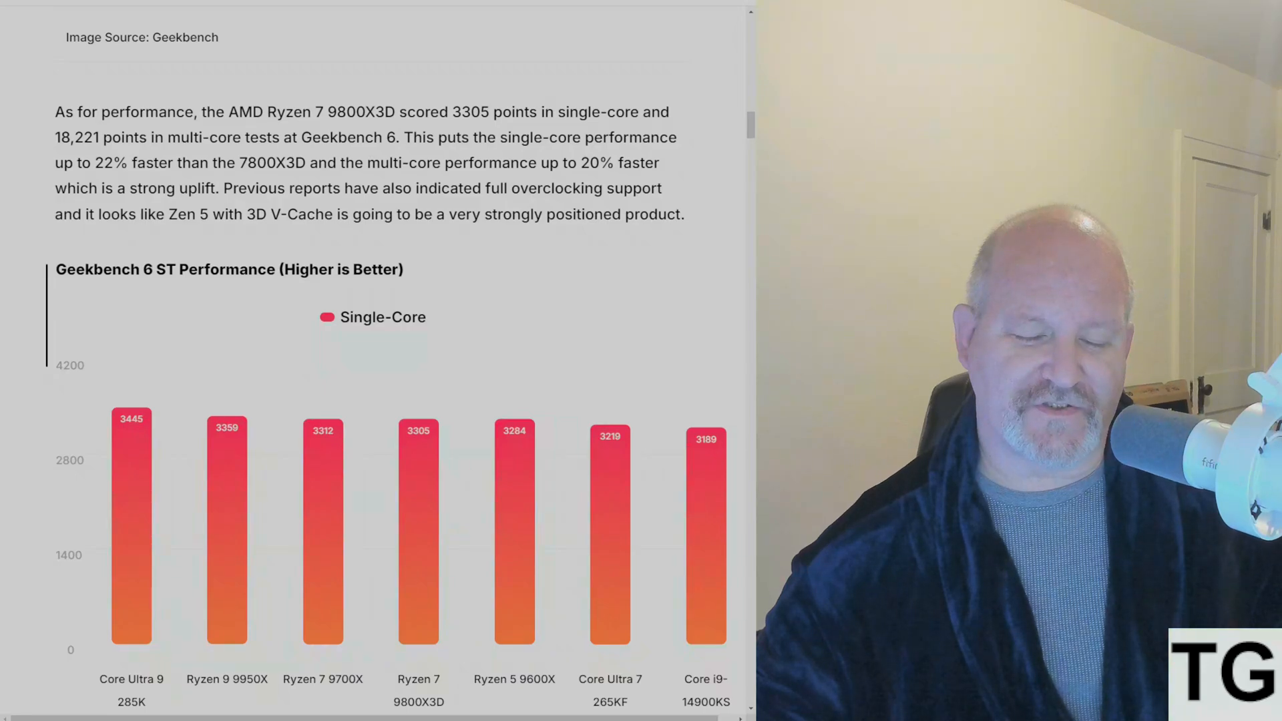
scroll(down, 3)
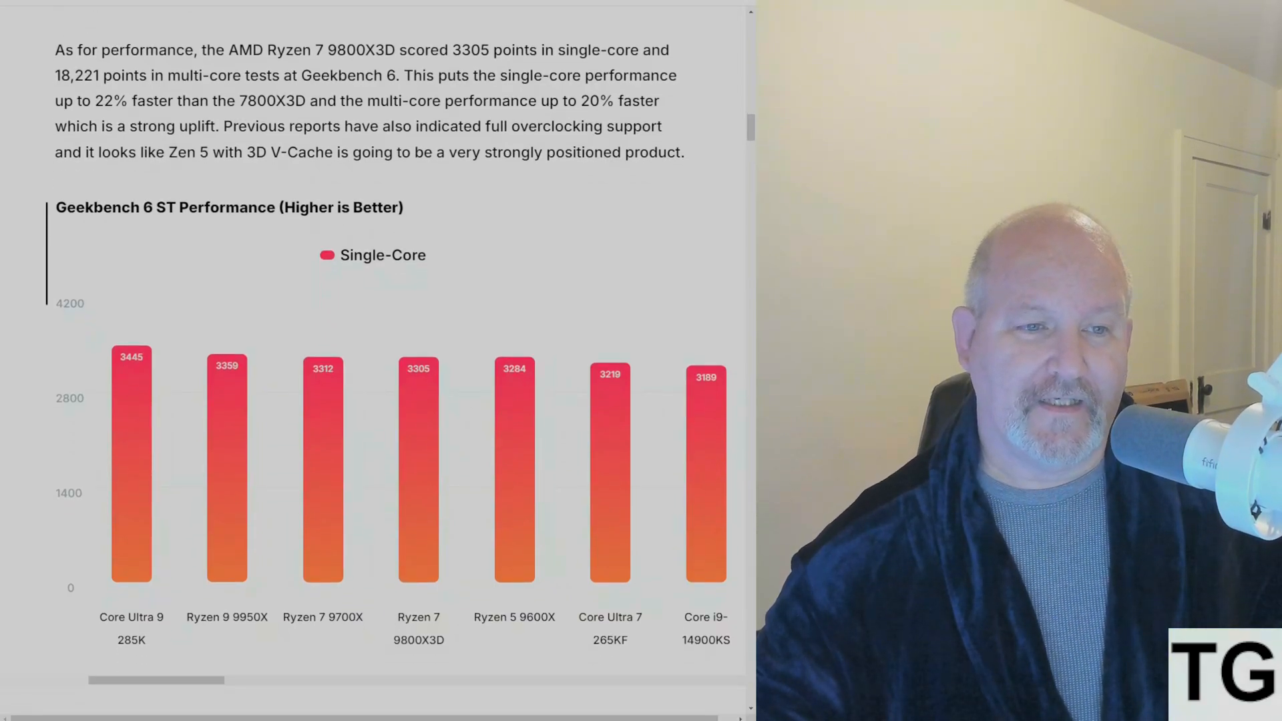
scroll(down, 3)
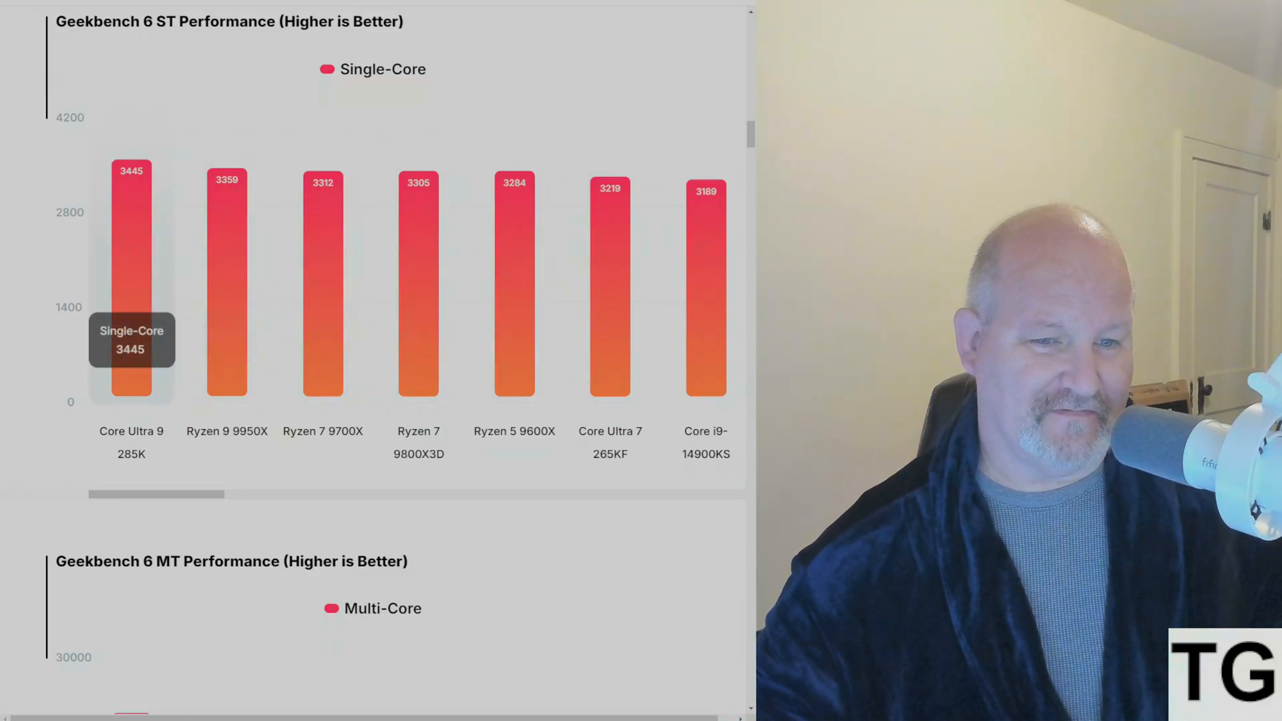
scroll(down, 3)
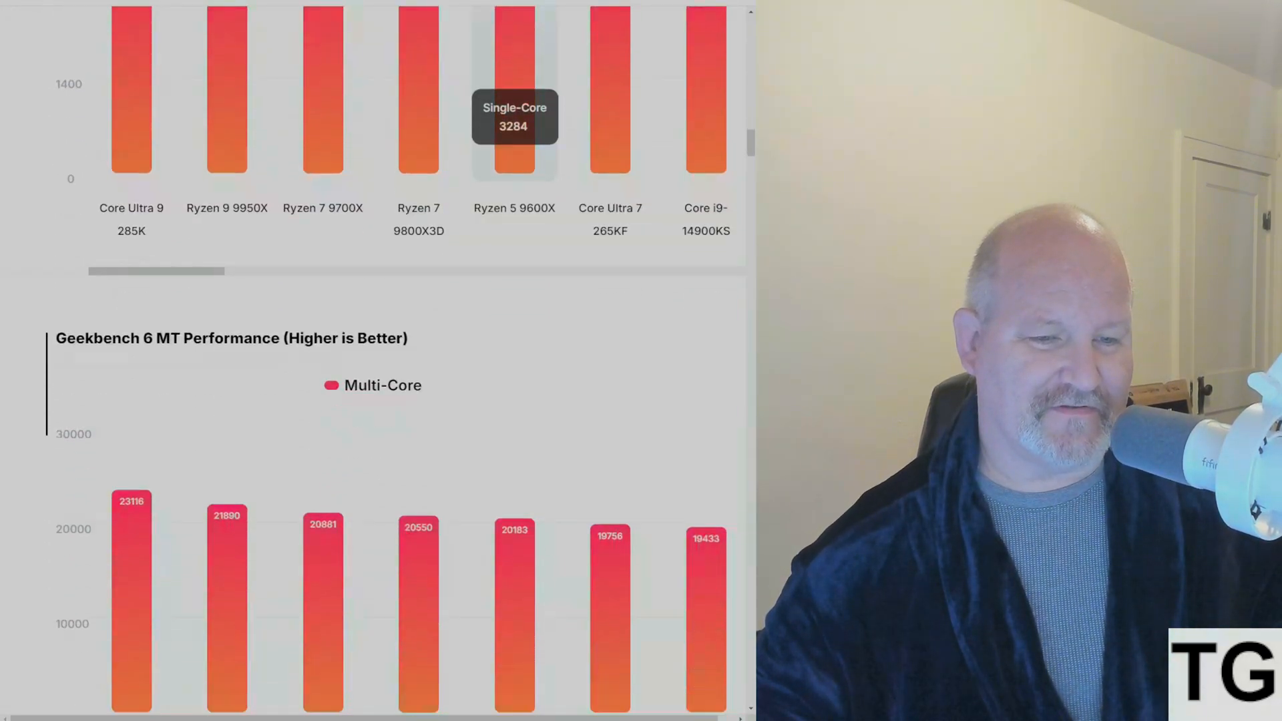
scroll(down, 3)
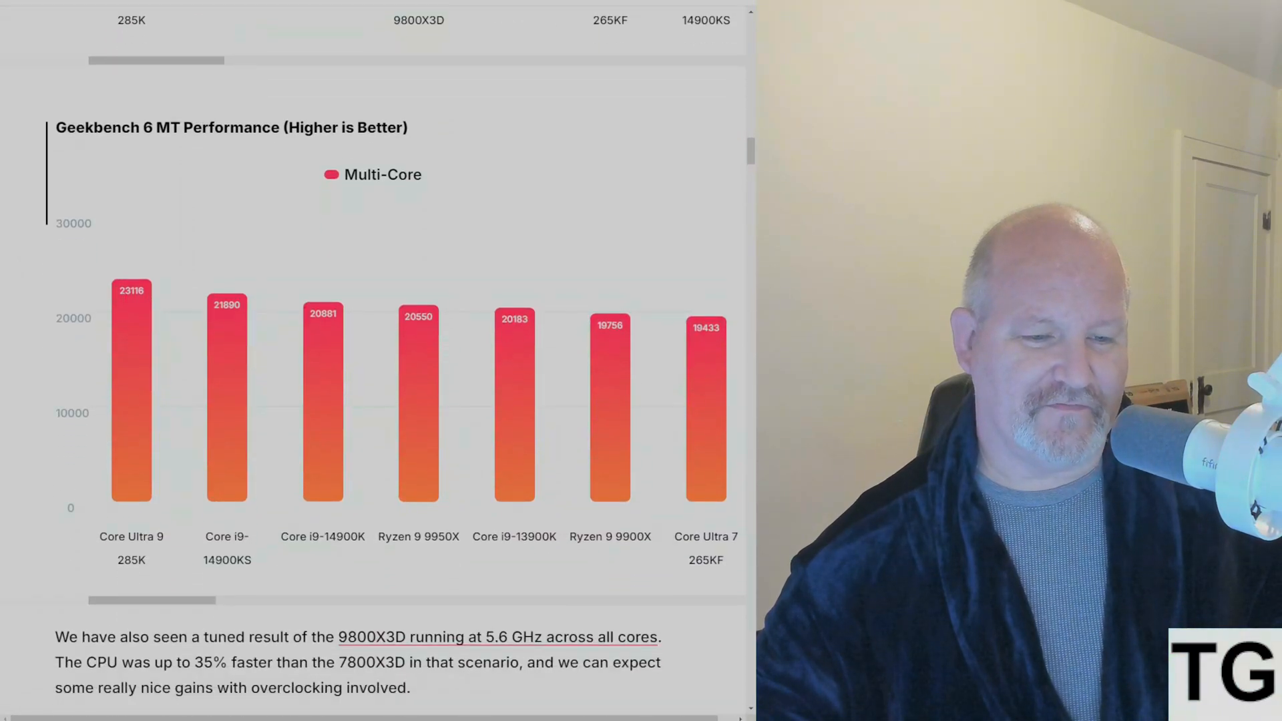
Step: Scroll down through the 9800X3D article's spec table and poll
scroll(down, 3)
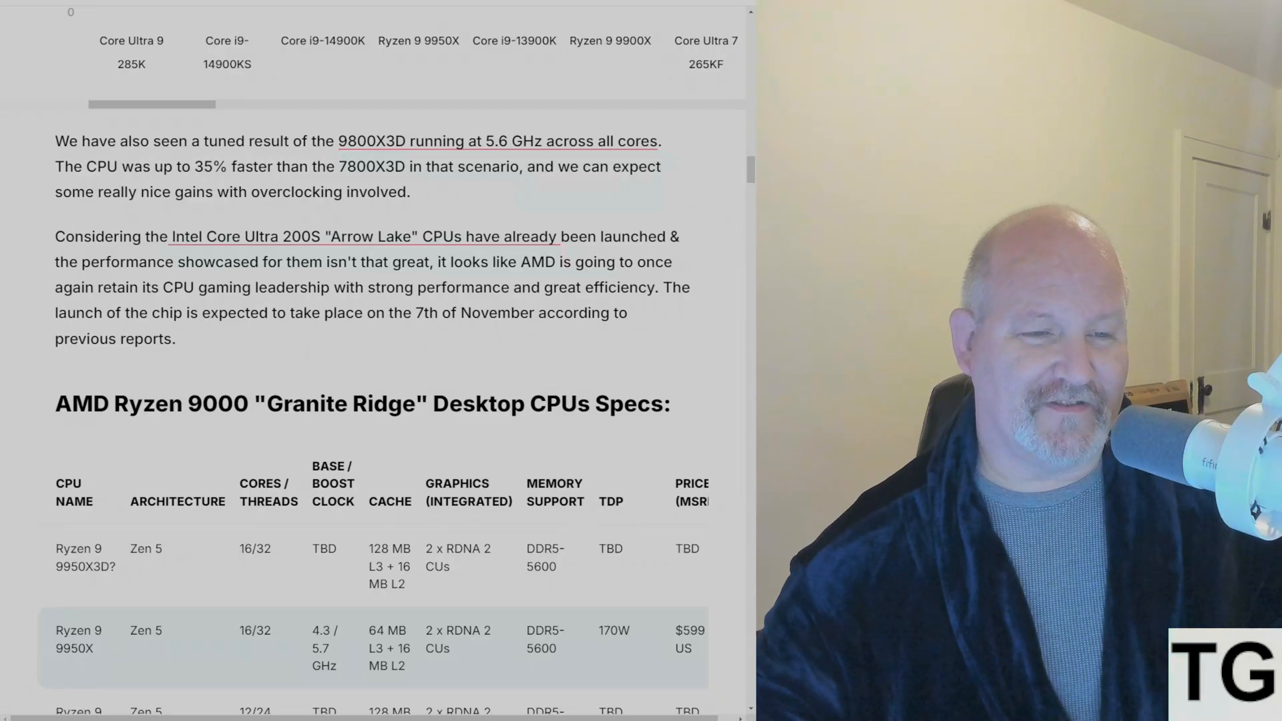
scroll(down, 3)
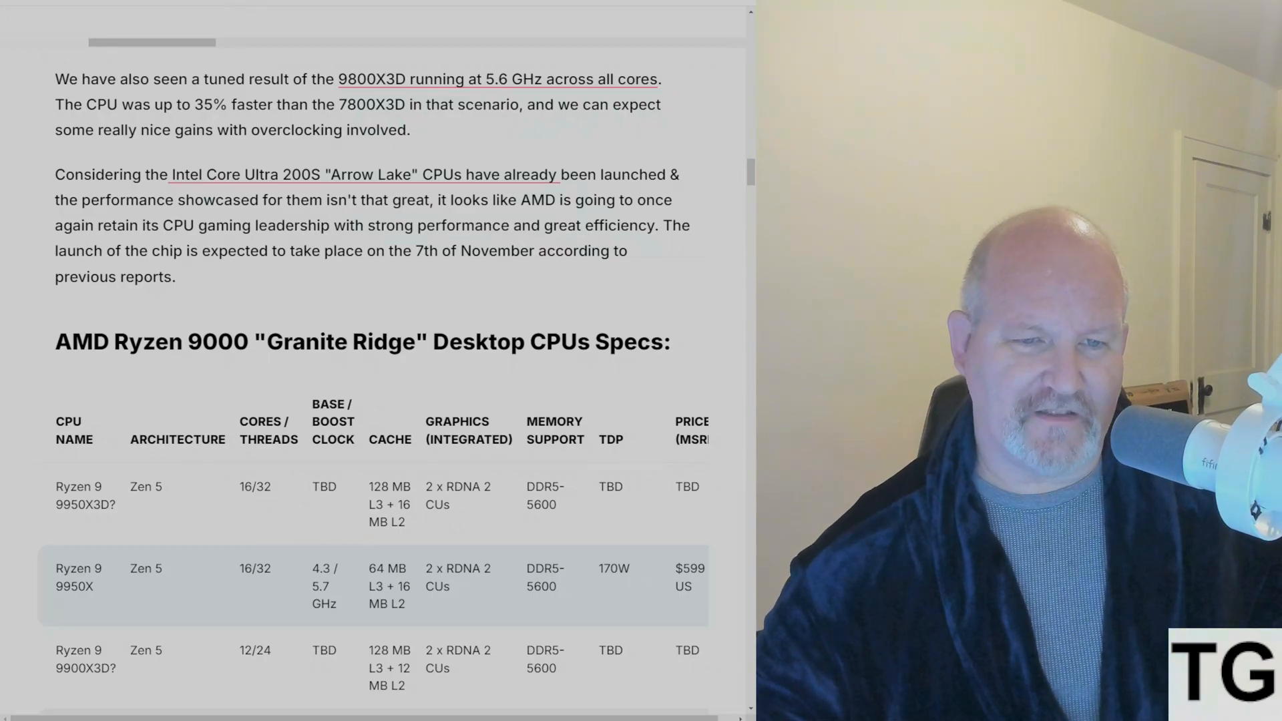
scroll(down, 3)
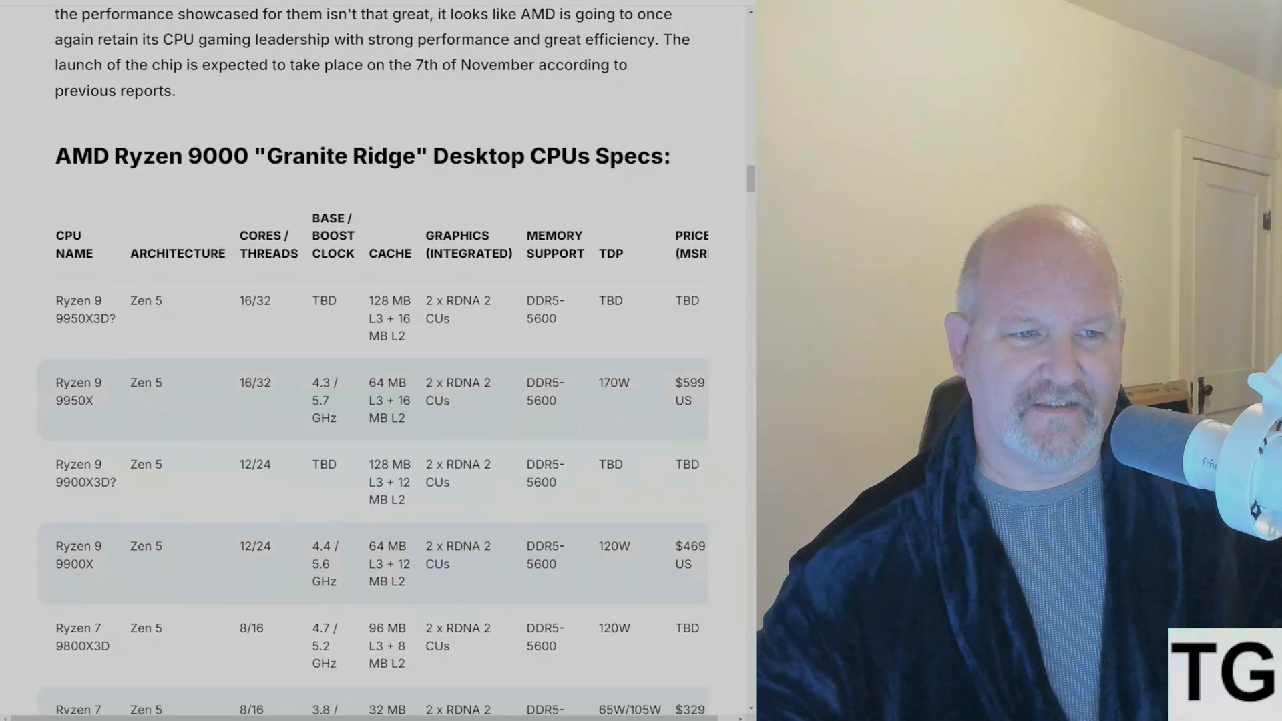
scroll(down, 3)
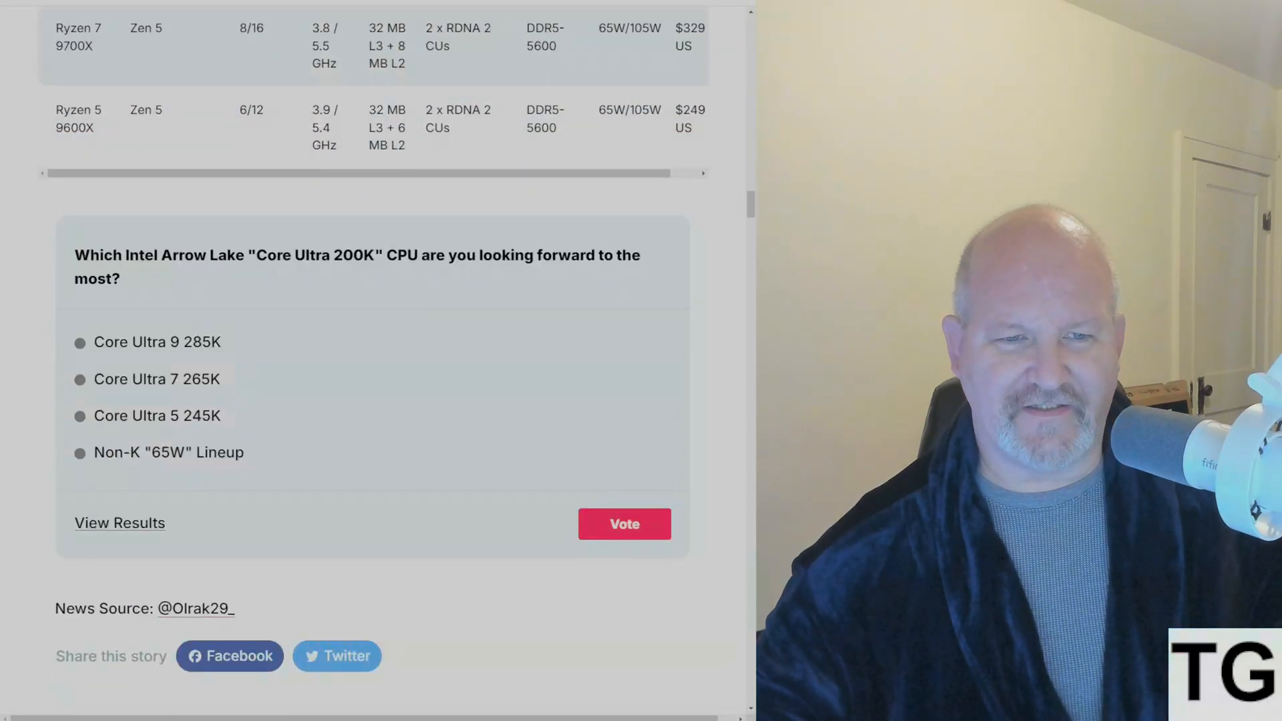
scroll(down, 3)
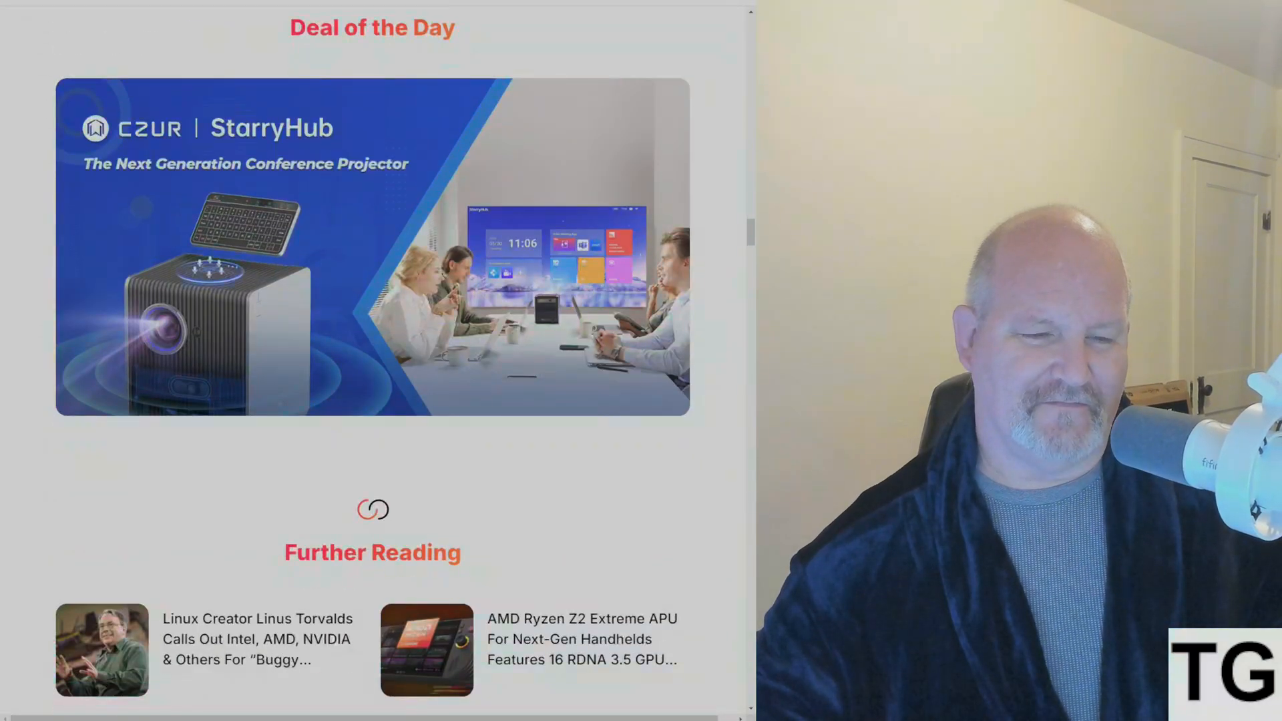
Step: Scroll back up to the Related Story link for the AGESA 1.2.0.2a BIOS article
scroll(up, 3)
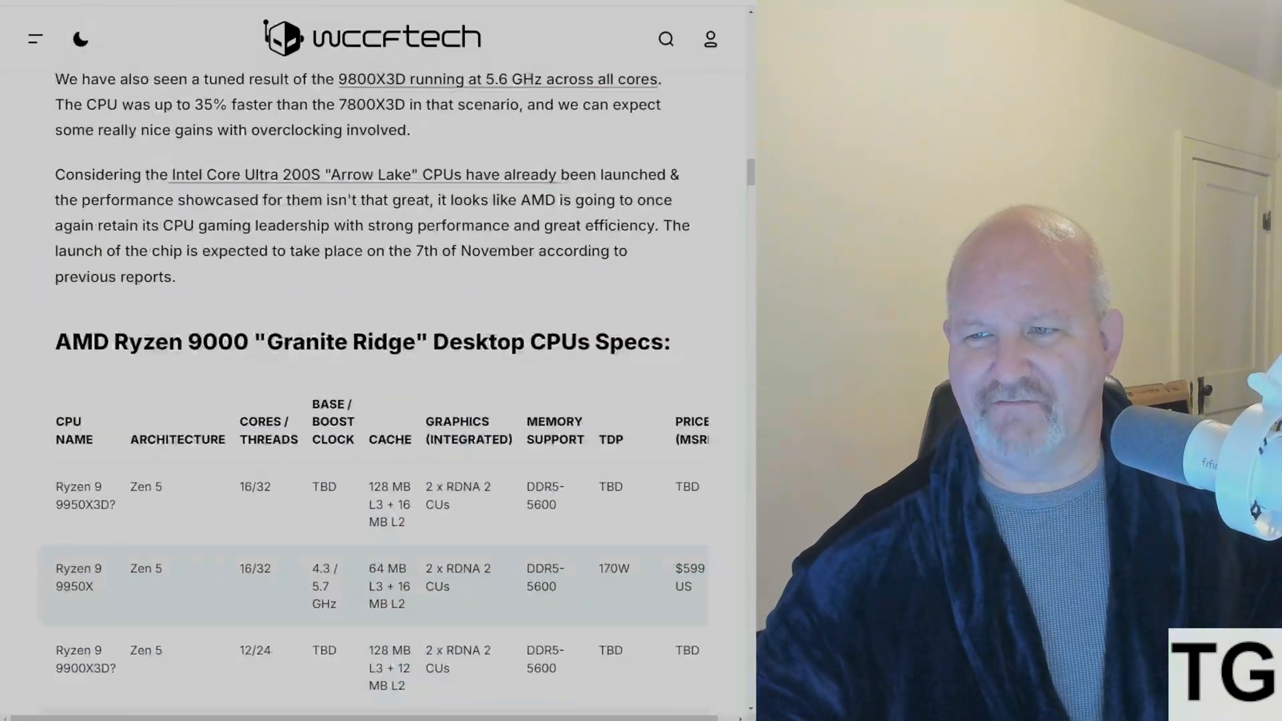
scroll(up, 3)
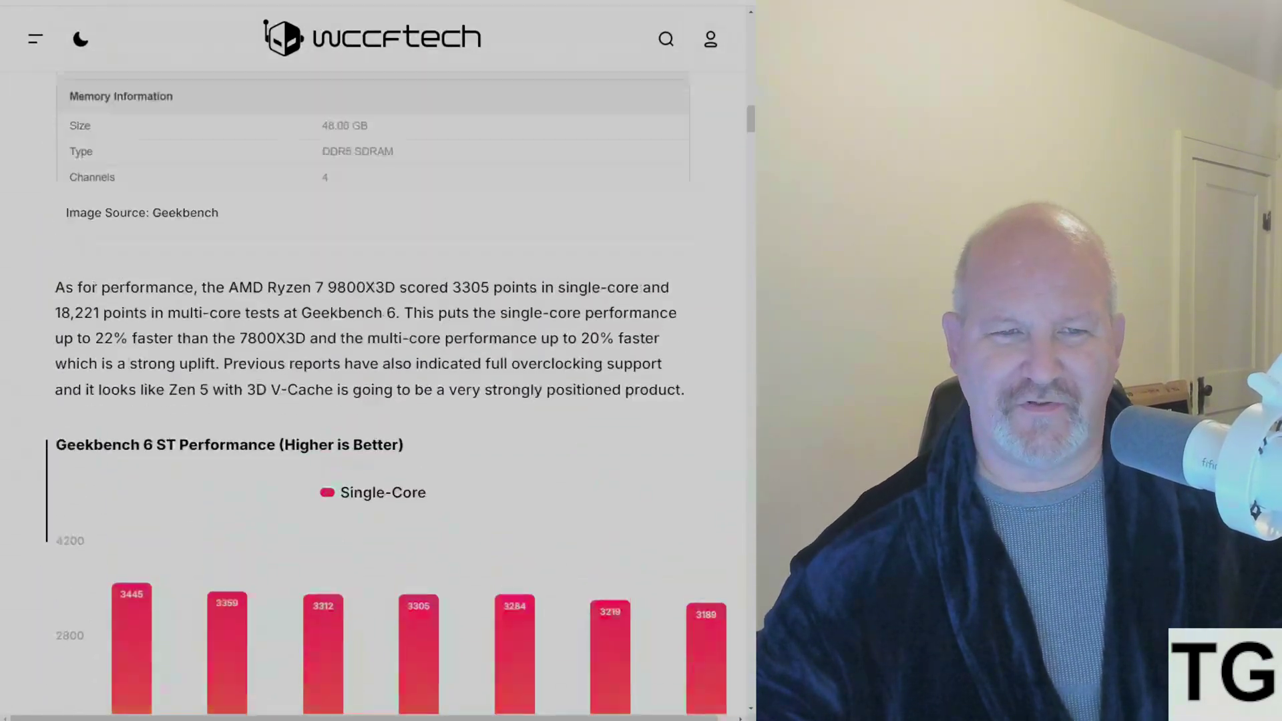
scroll(up, 3)
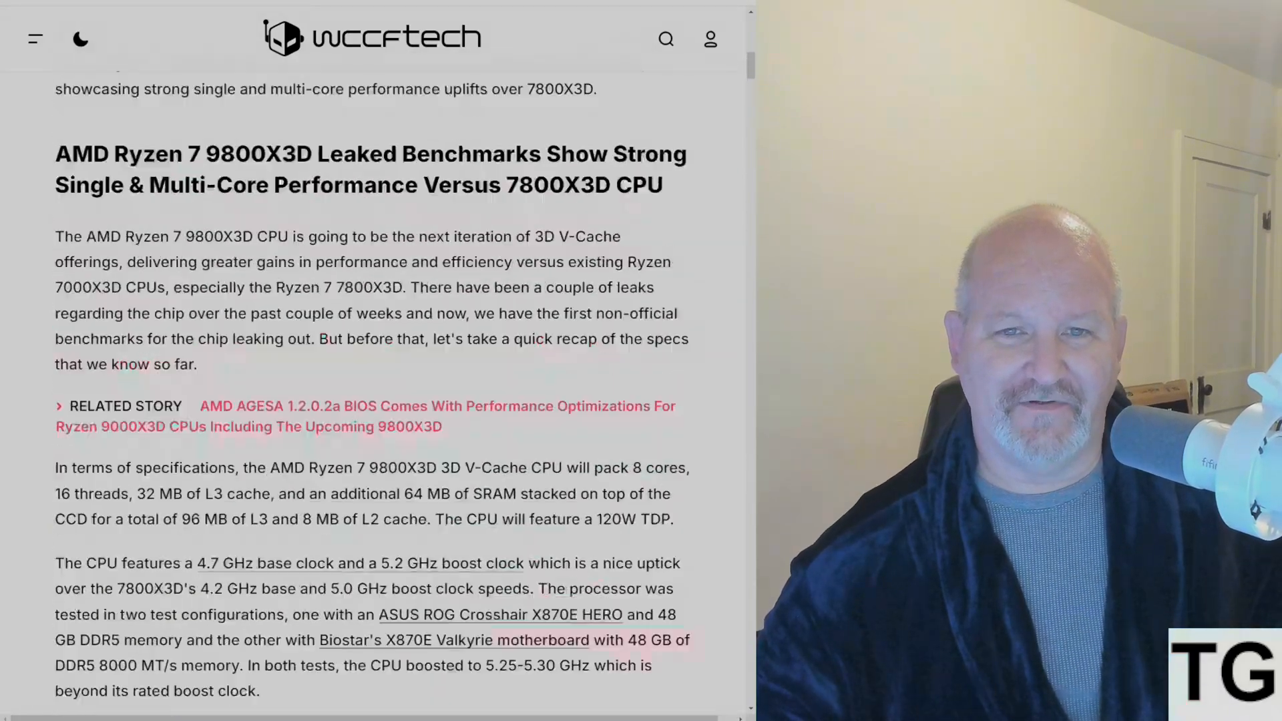
scroll(up, 3)
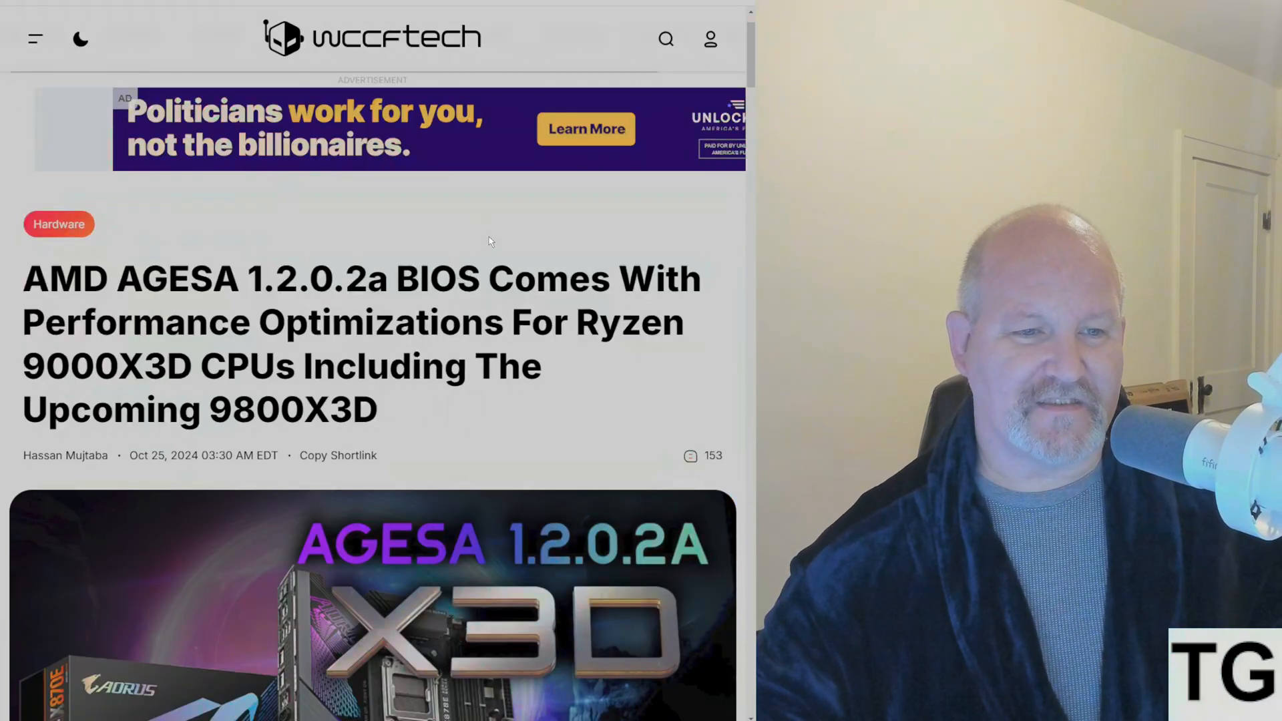
Step: Scroll past the title and hero image to 'Better Get The AGESA 1.2.0.2a BIOS Firmware'
scroll(down, 3)
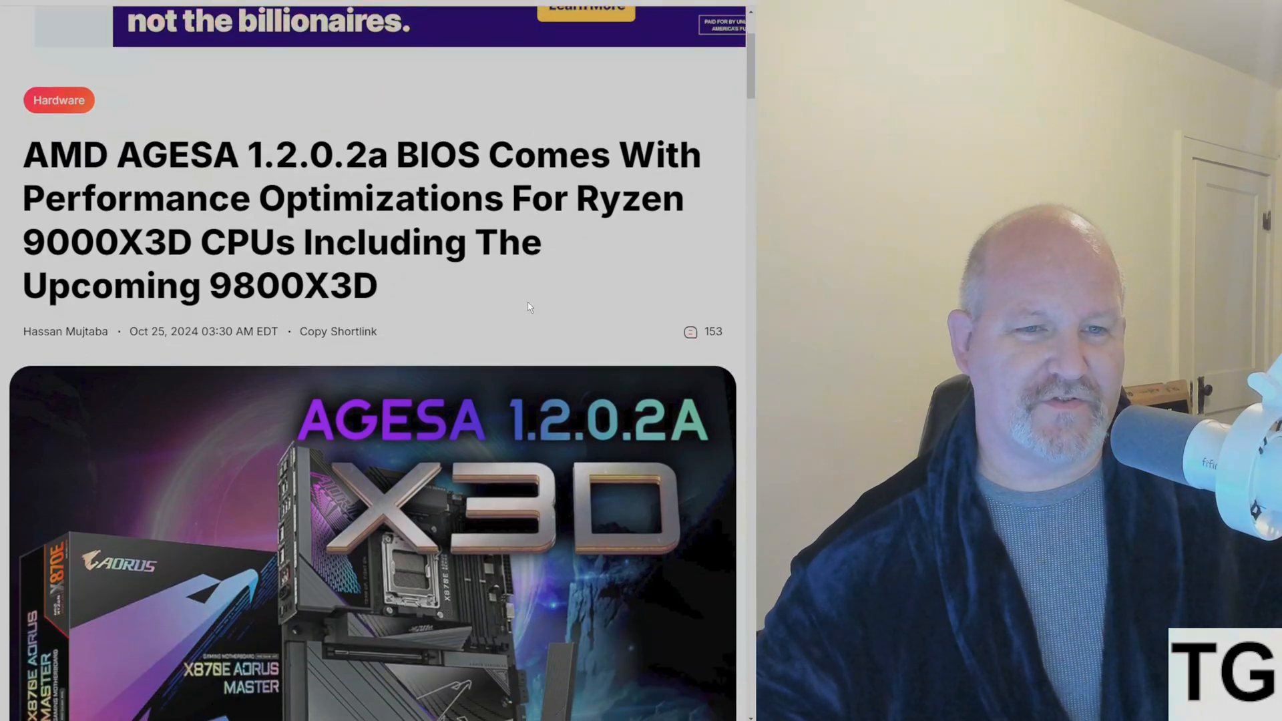
mouse_move(552, 309)
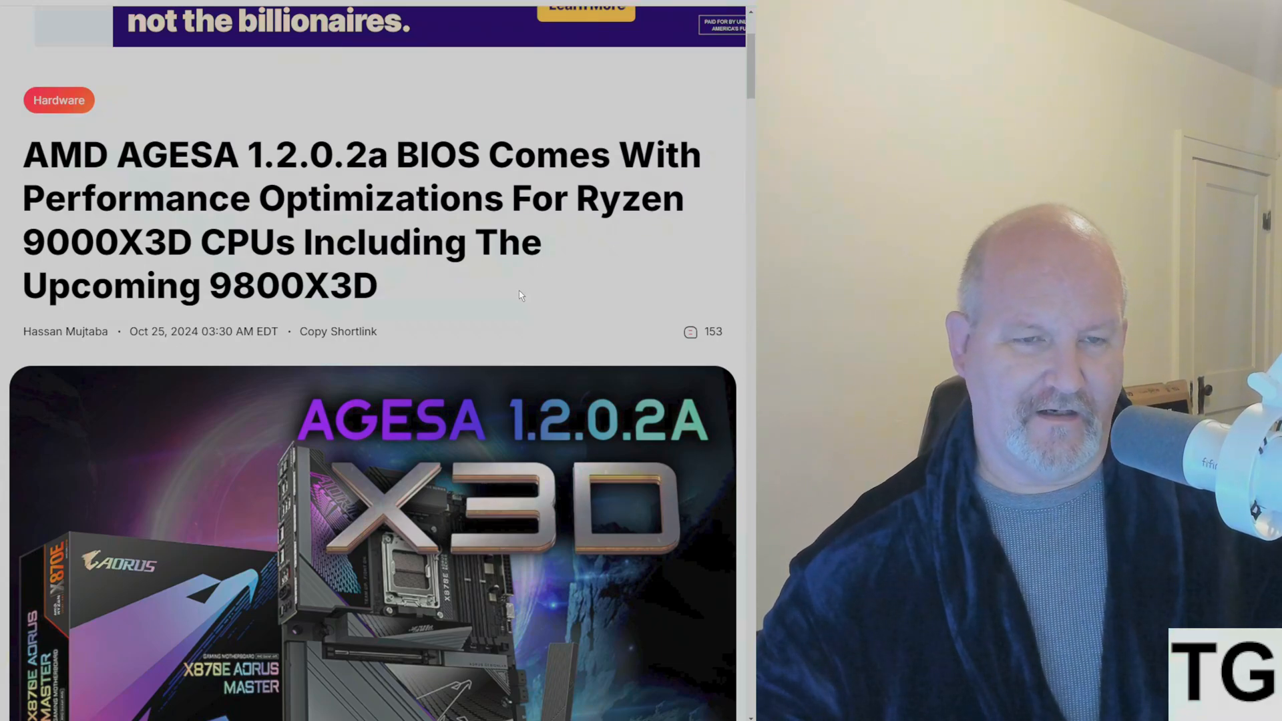
mouse_move(550, 291)
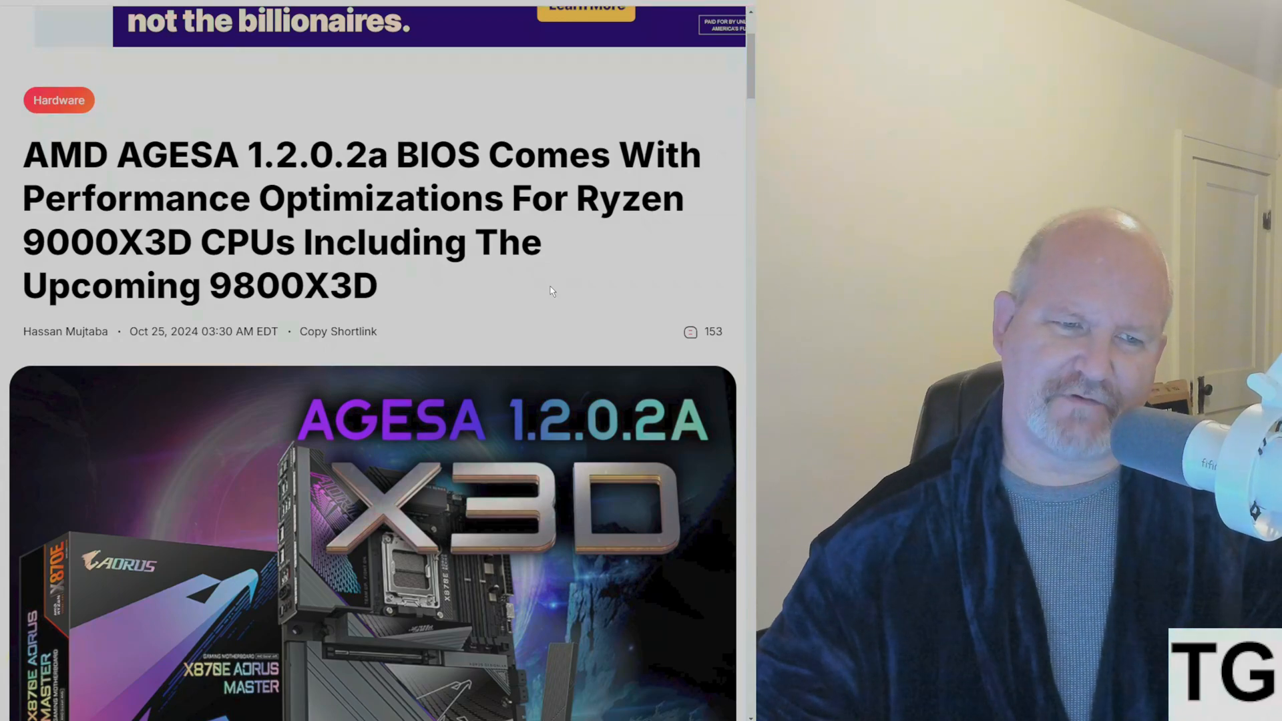
mouse_move(550, 296)
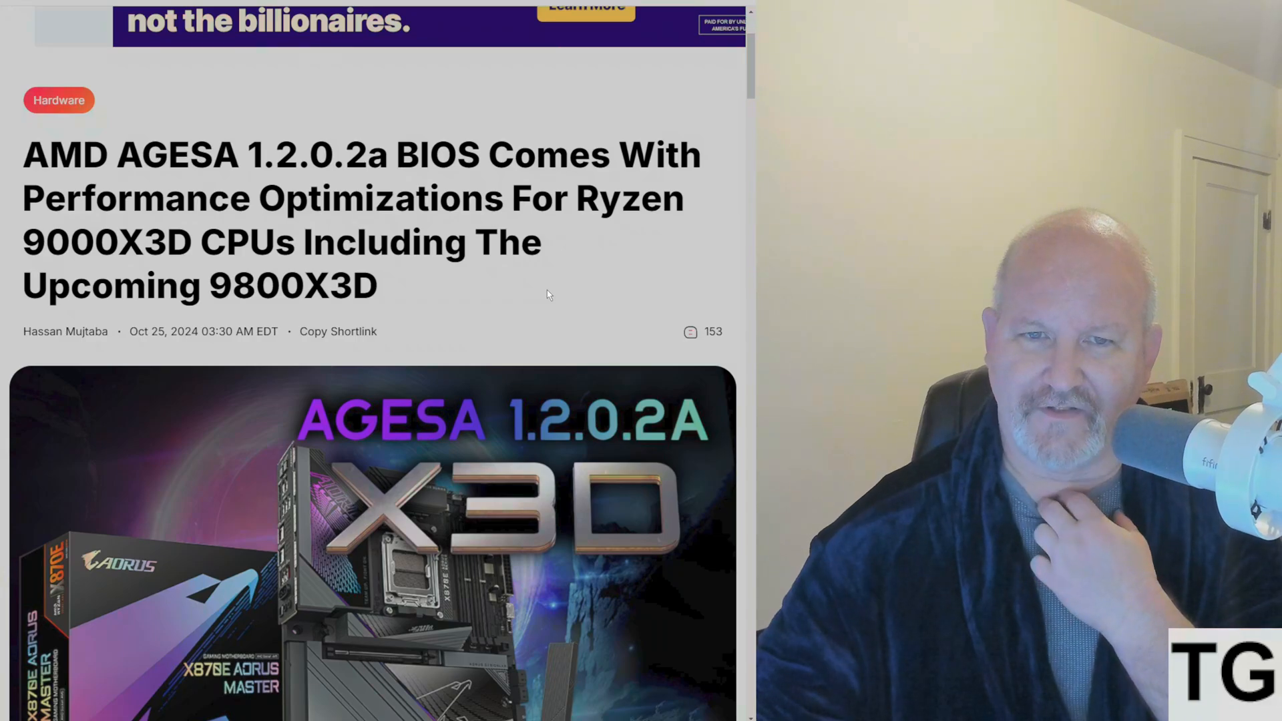
scroll(down, 3)
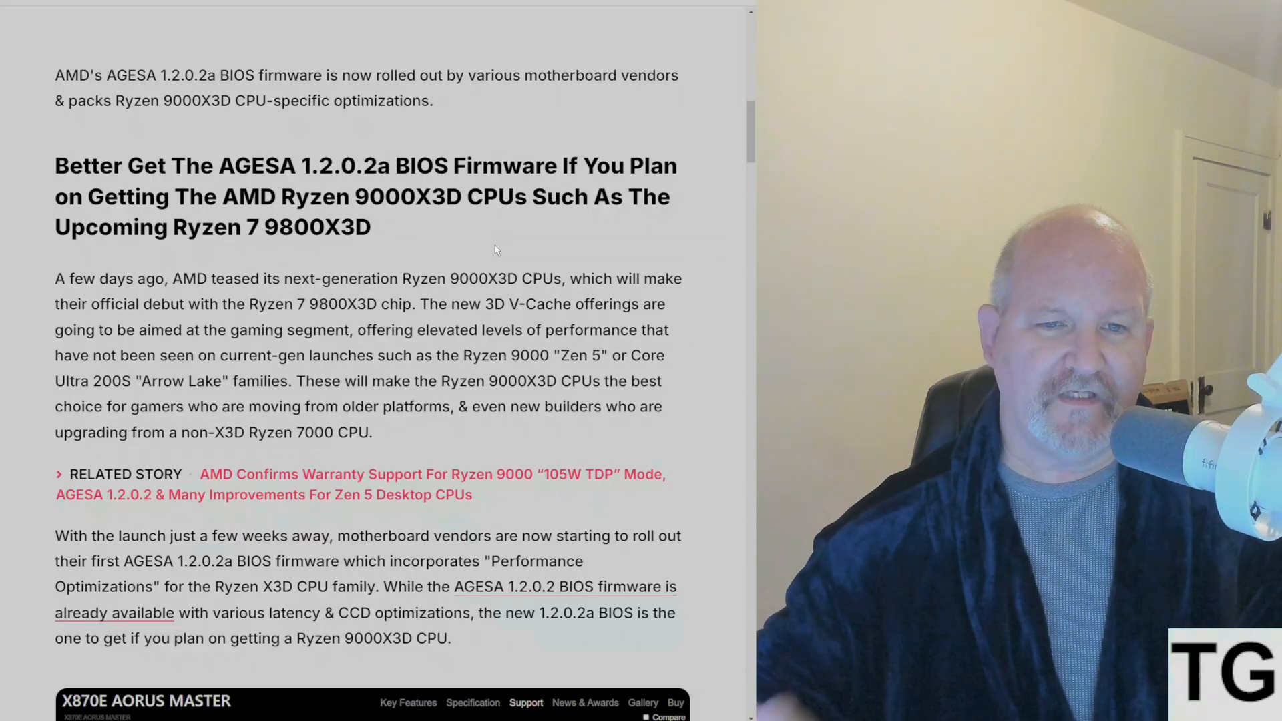
Step: Scroll to Gigabyte's X870E Aorus Master F4e BIOS screenshot and its X3D Turbo Mode paragraph
scroll(down, 3)
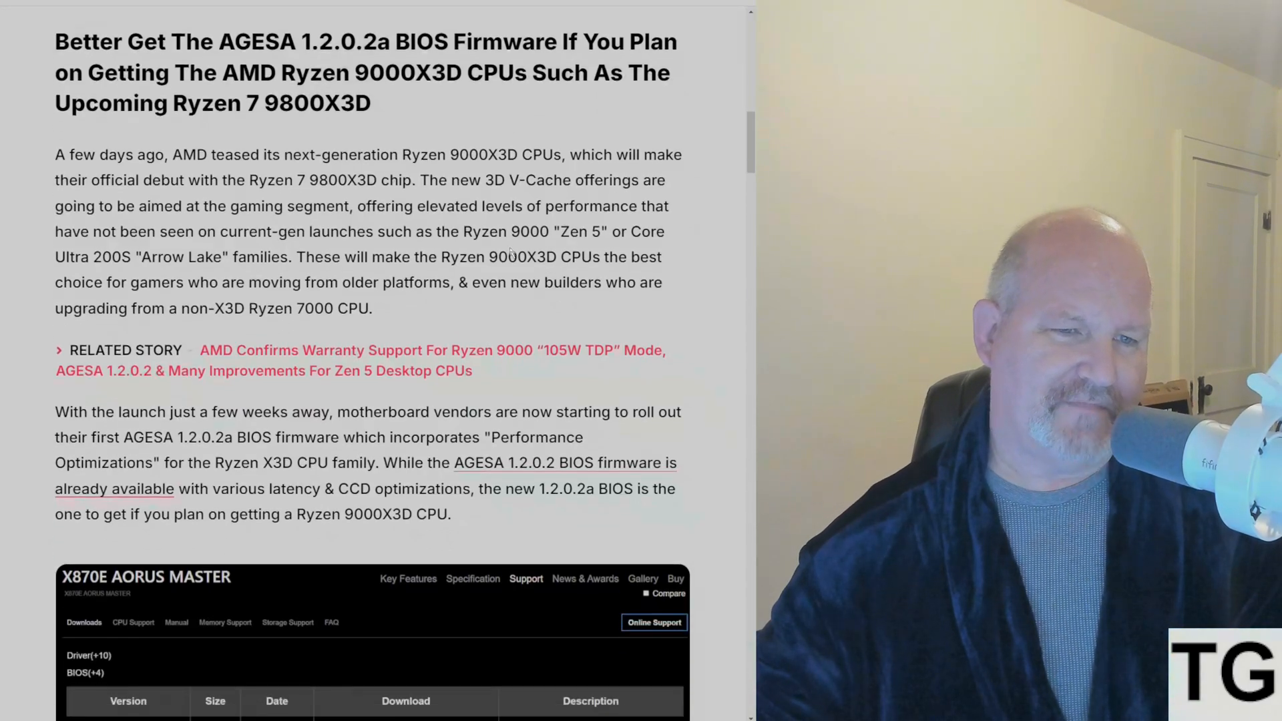
scroll(down, 3)
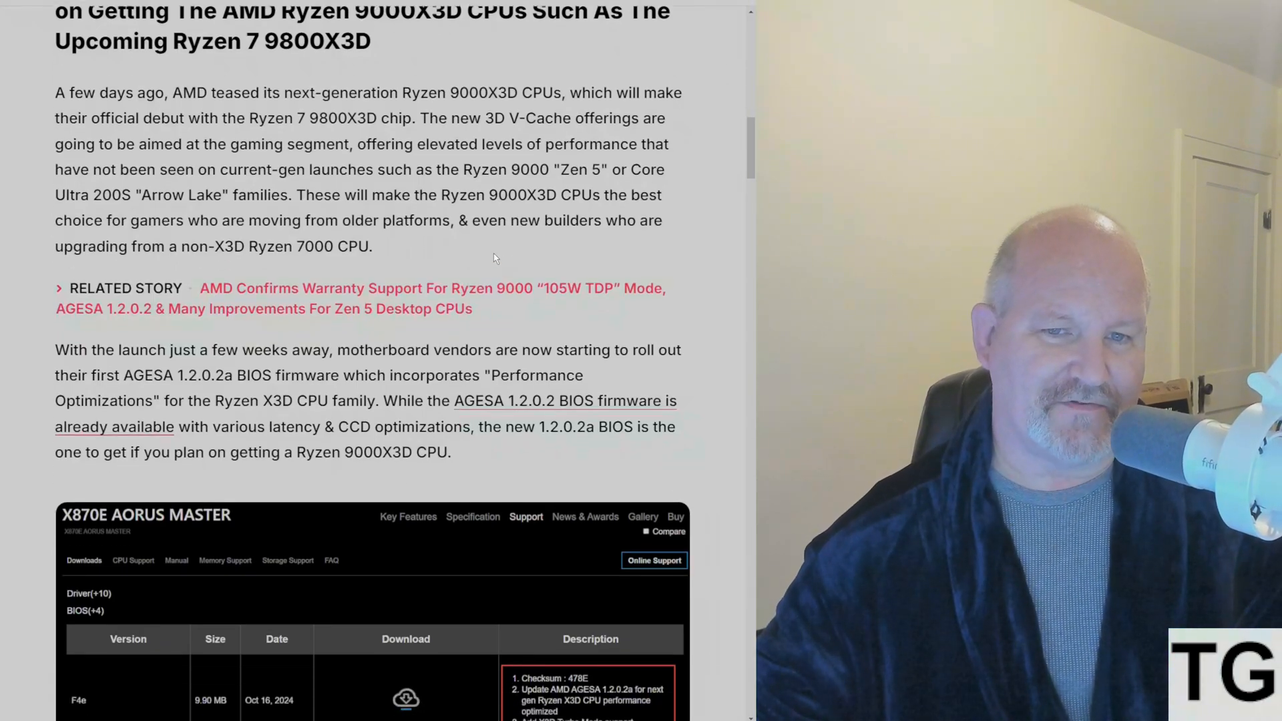
mouse_move(488, 277)
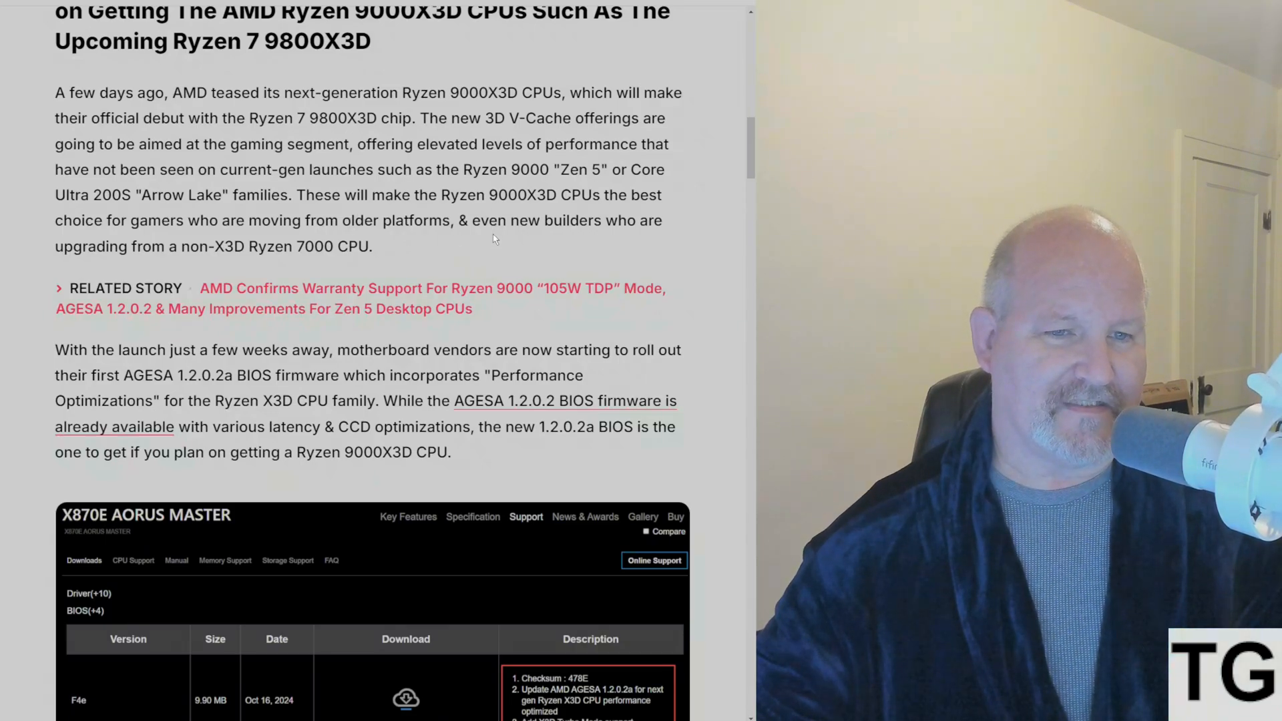
scroll(down, 3)
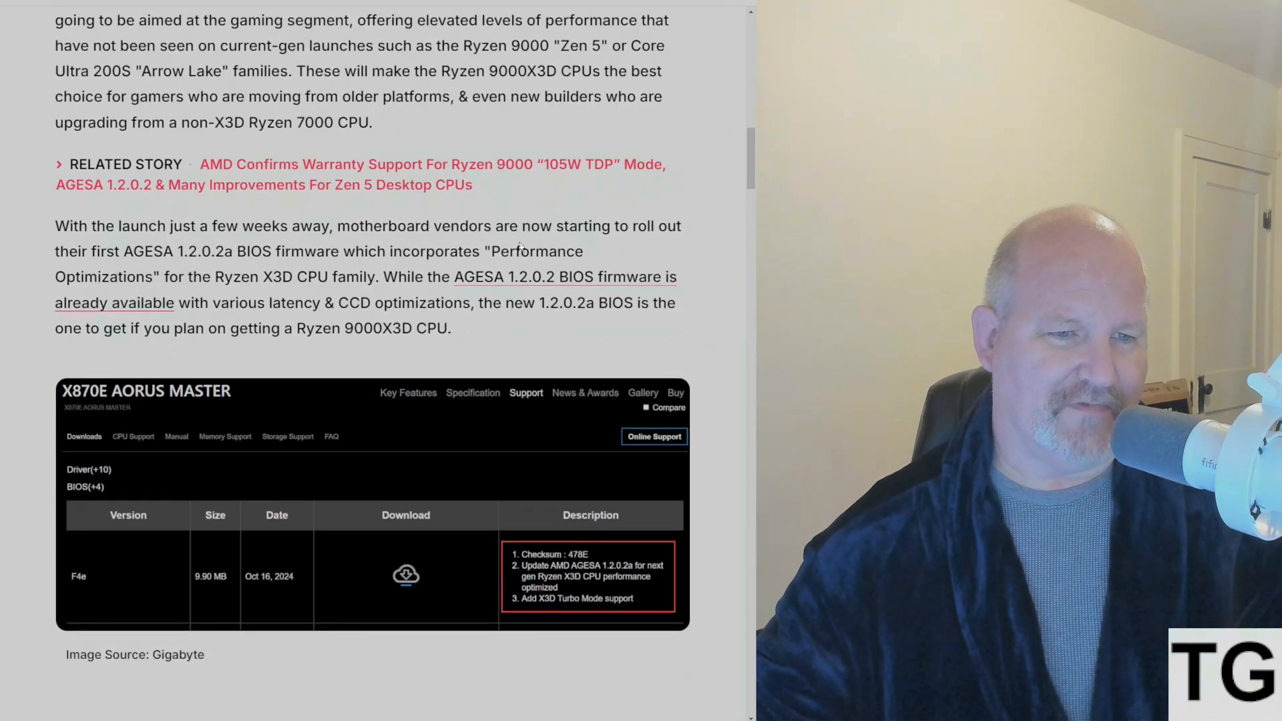
scroll(down, 3)
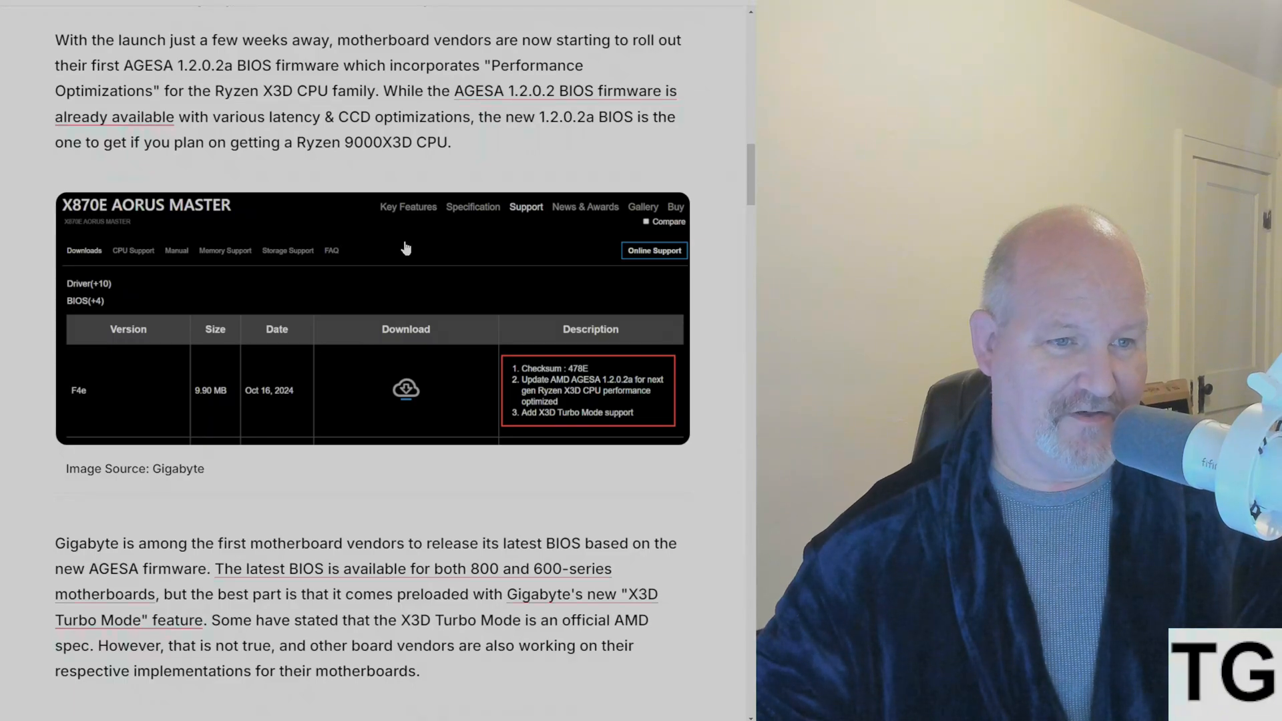
mouse_move(422, 253)
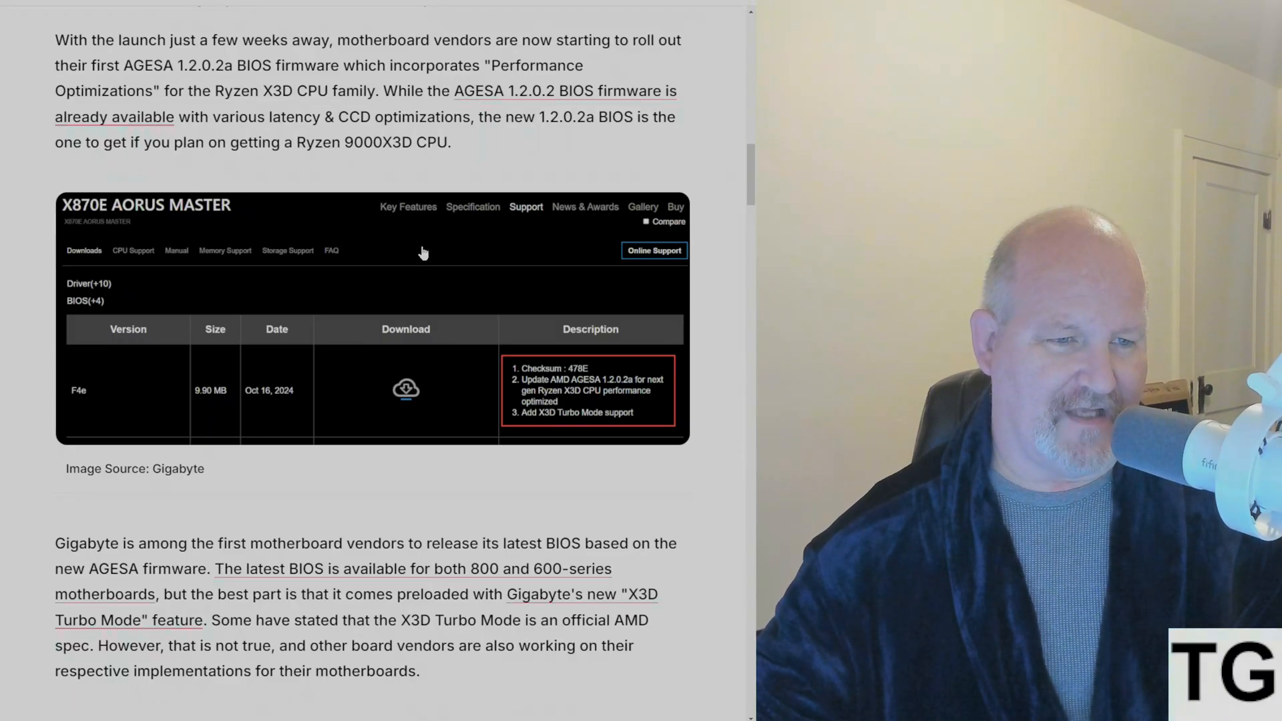
mouse_move(433, 247)
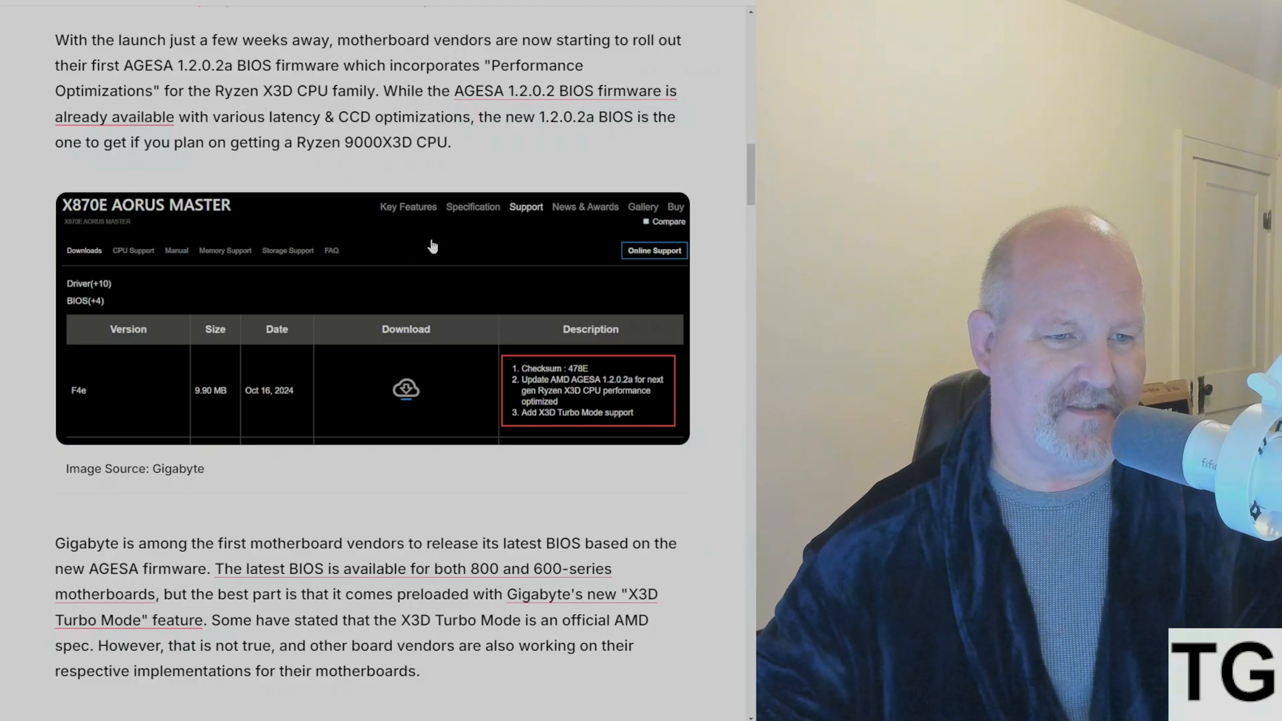
Step: Scroll to the embedded York post testing Gigabyte X3D Turbo Mode on a 9700X
scroll(down, 3)
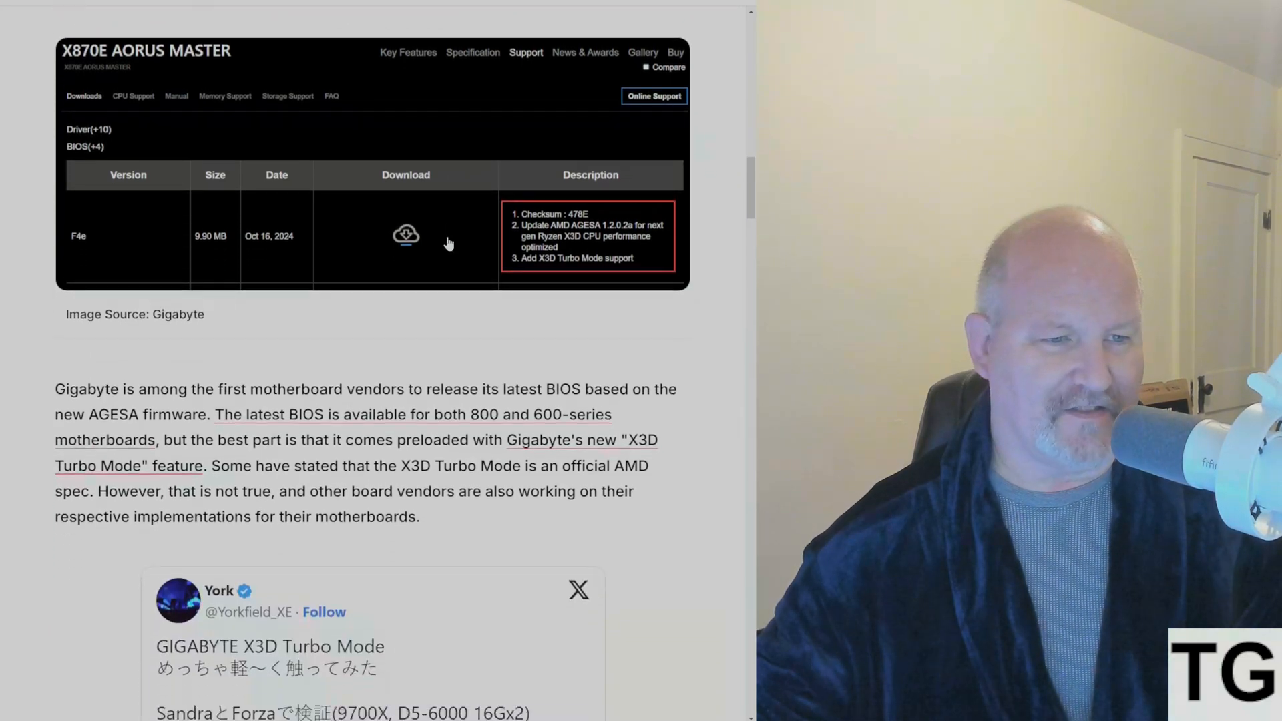
scroll(down, 3)
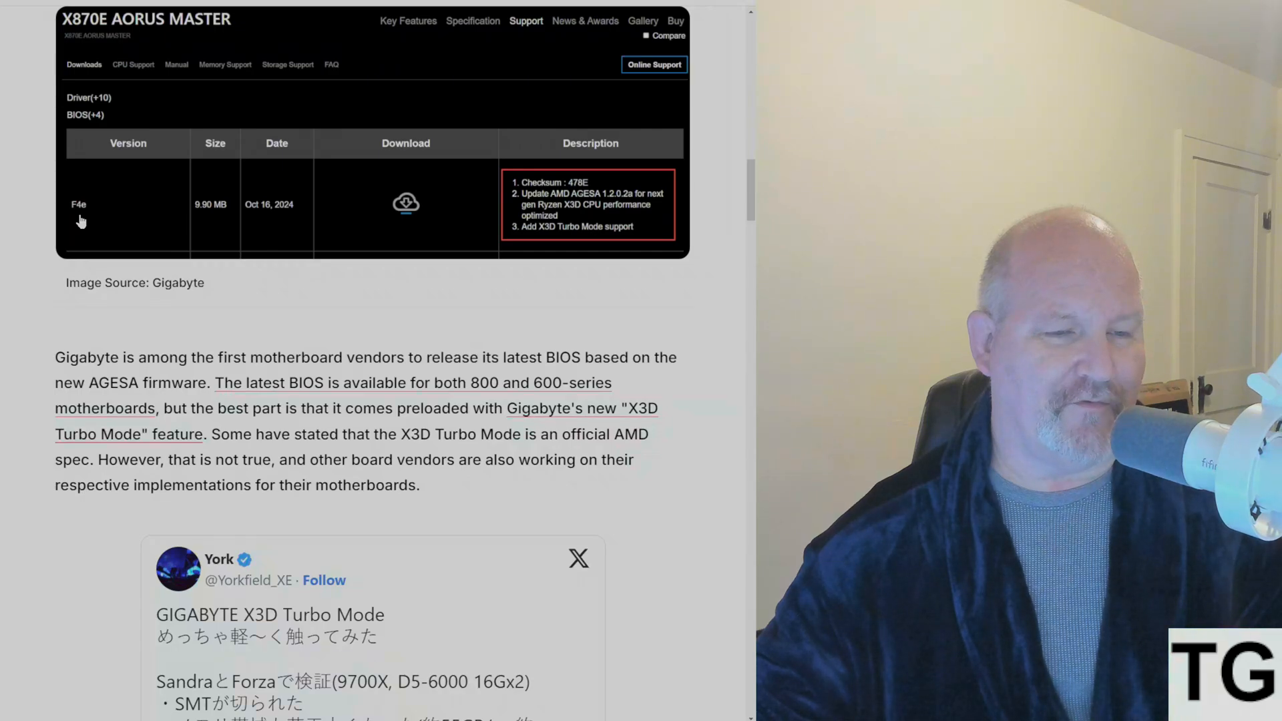
mouse_move(280, 234)
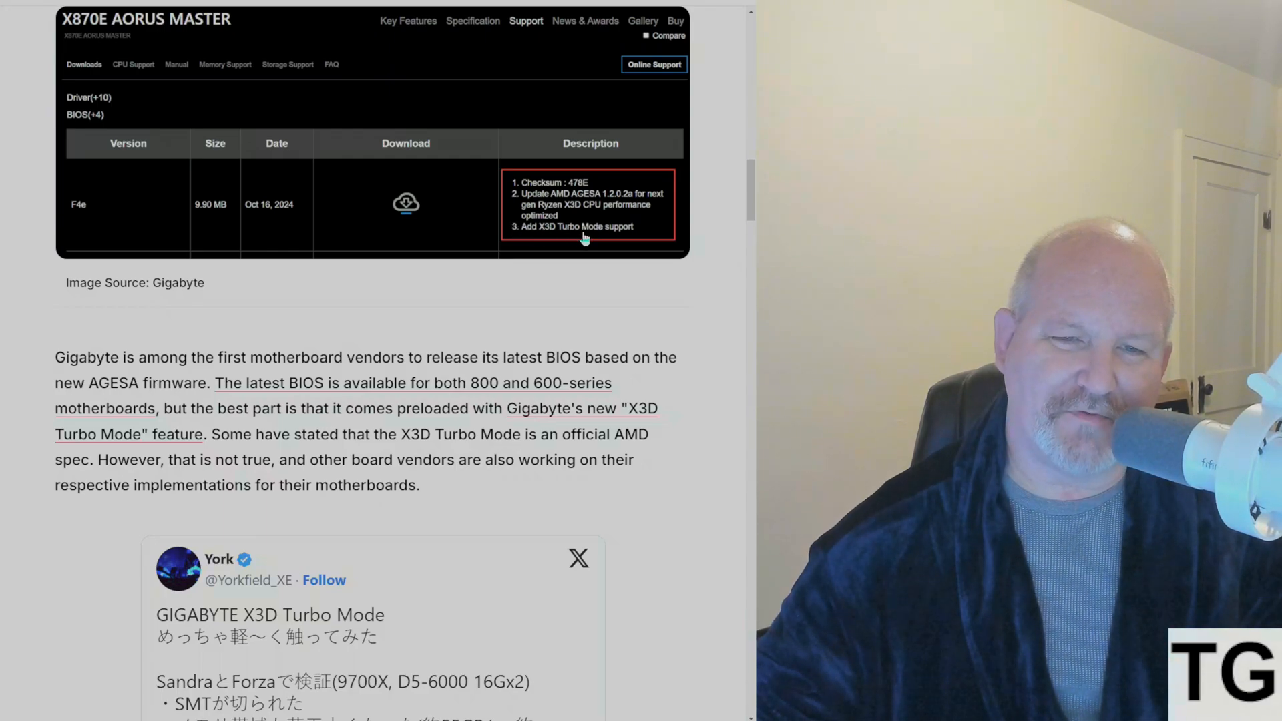
scroll(down, 3)
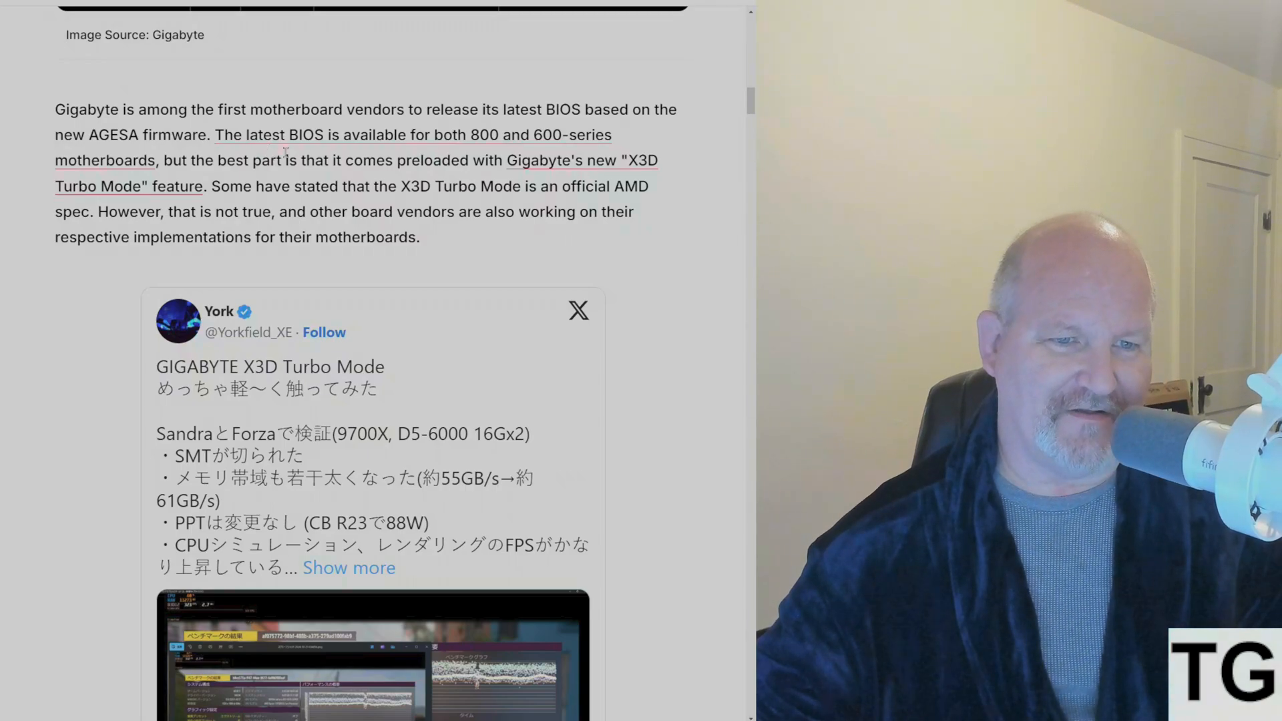
mouse_move(498, 247)
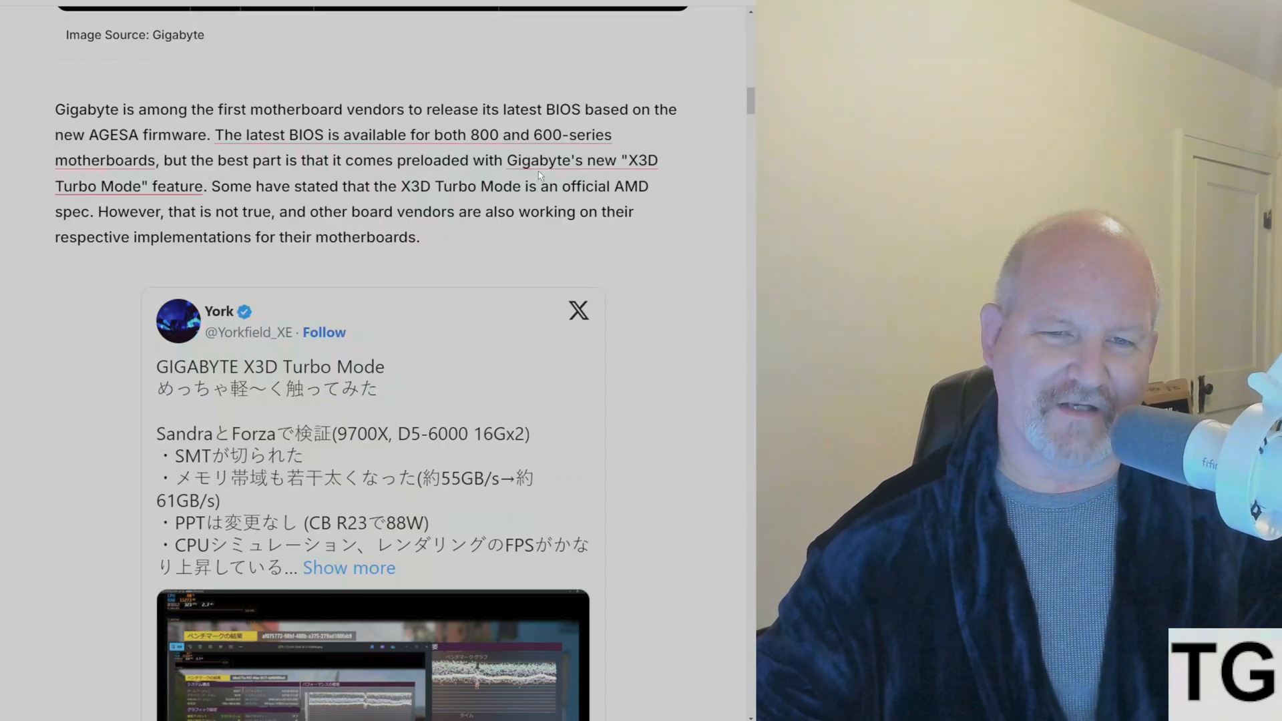
mouse_move(520, 233)
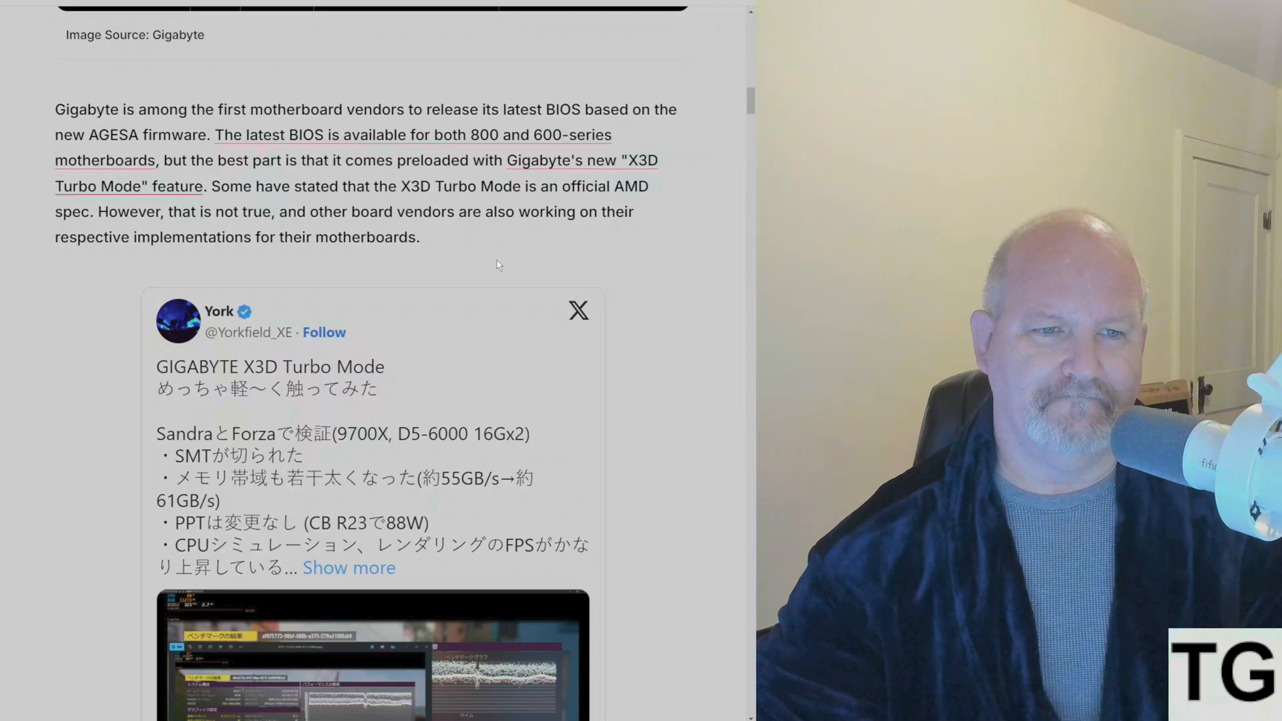
mouse_move(496, 247)
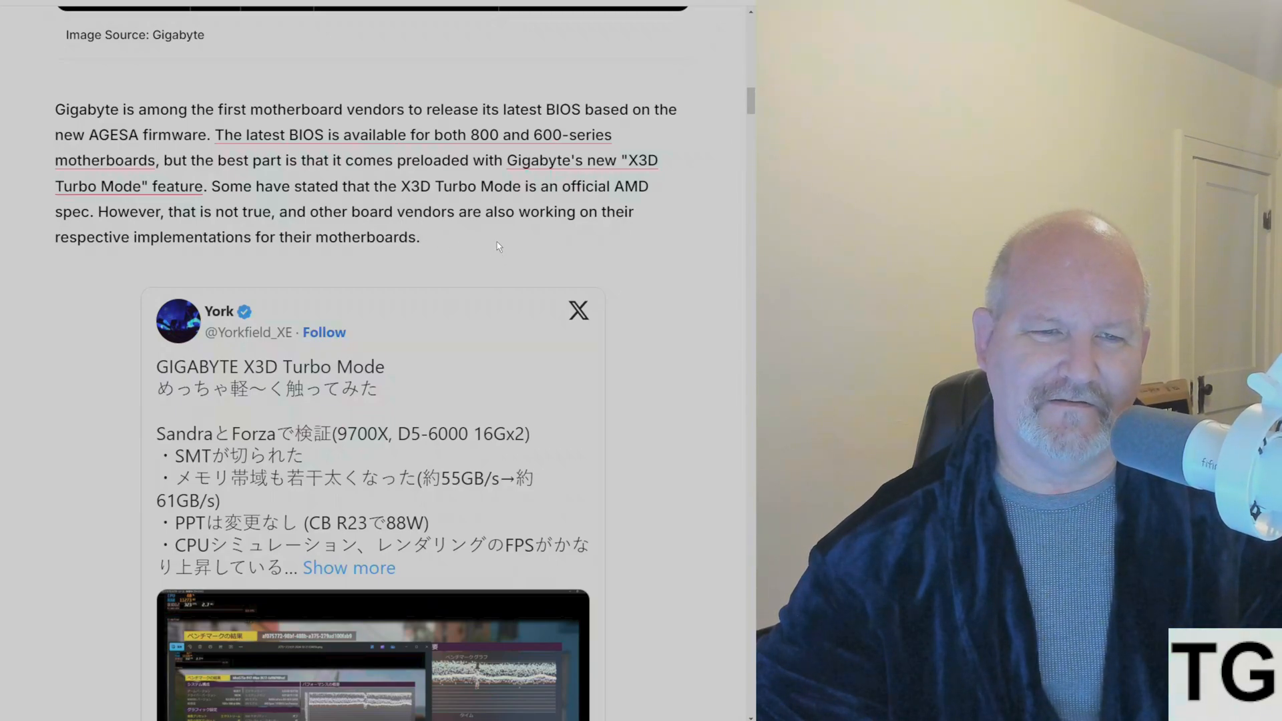
mouse_move(483, 252)
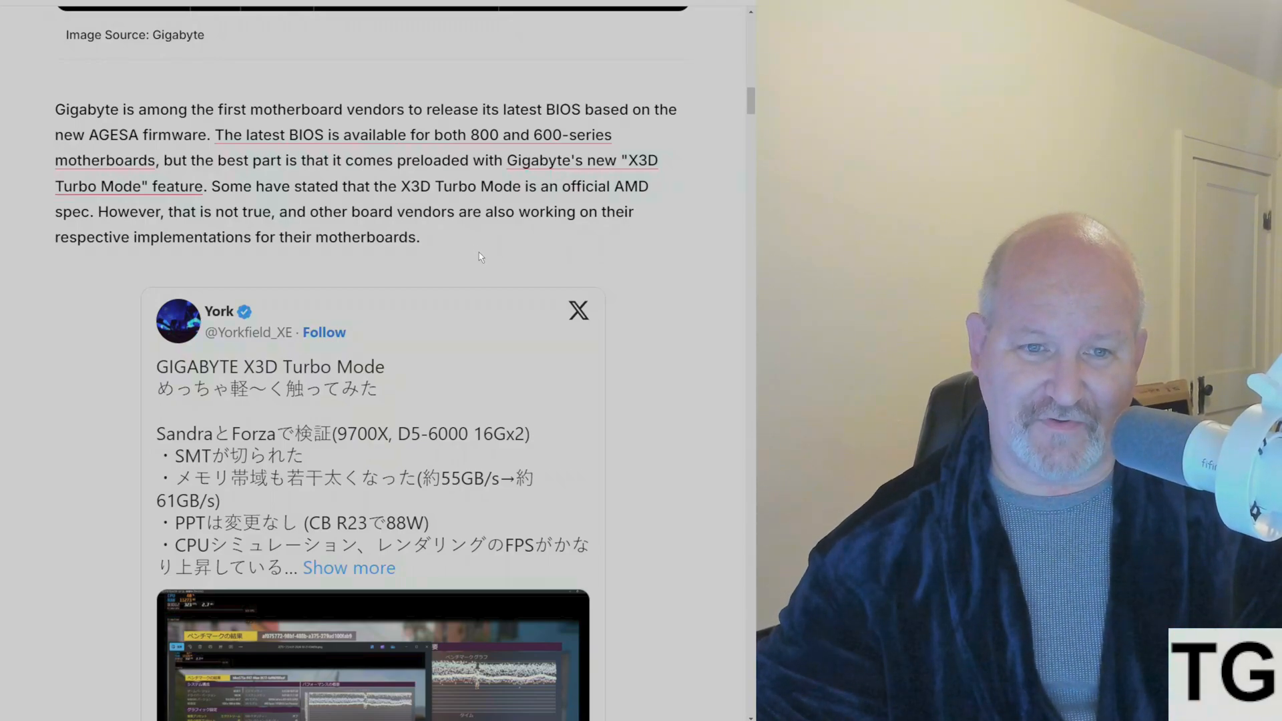
mouse_move(506, 243)
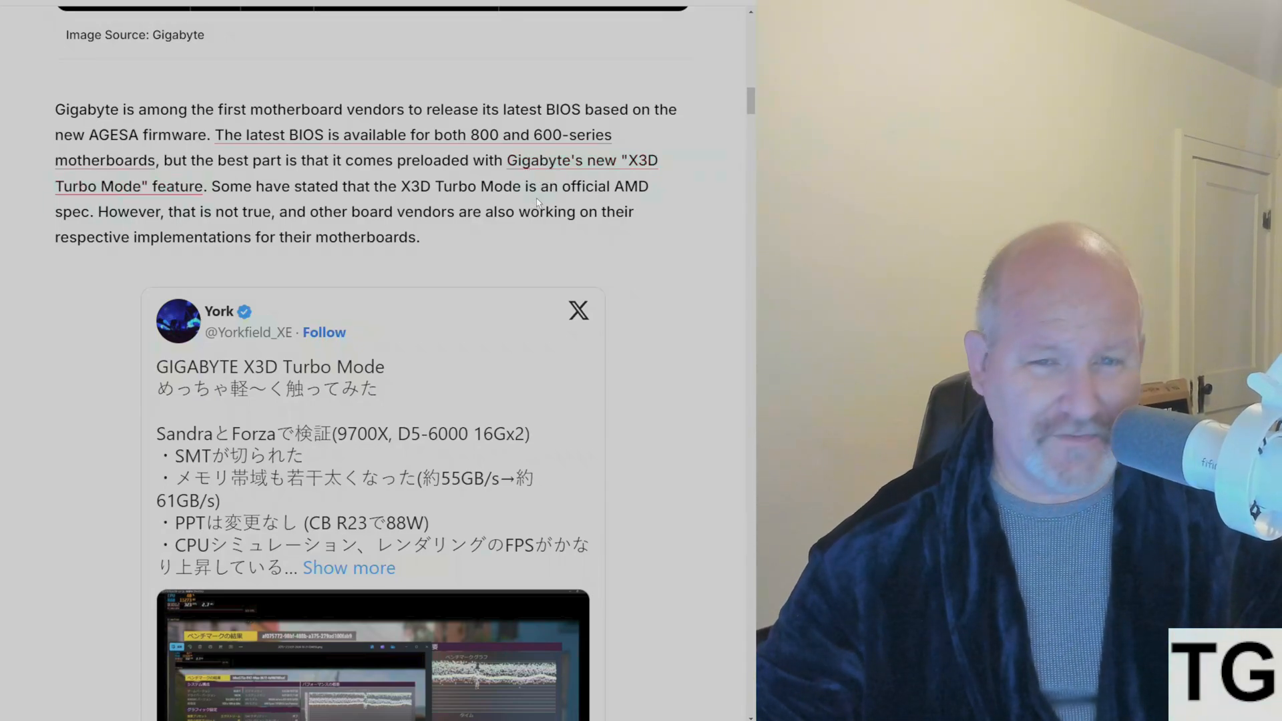
Step: Scroll past the post to the 35% gaming-gain explanation and ASRock AGESA 1.2.0.2a BIOS table
scroll(down, 3)
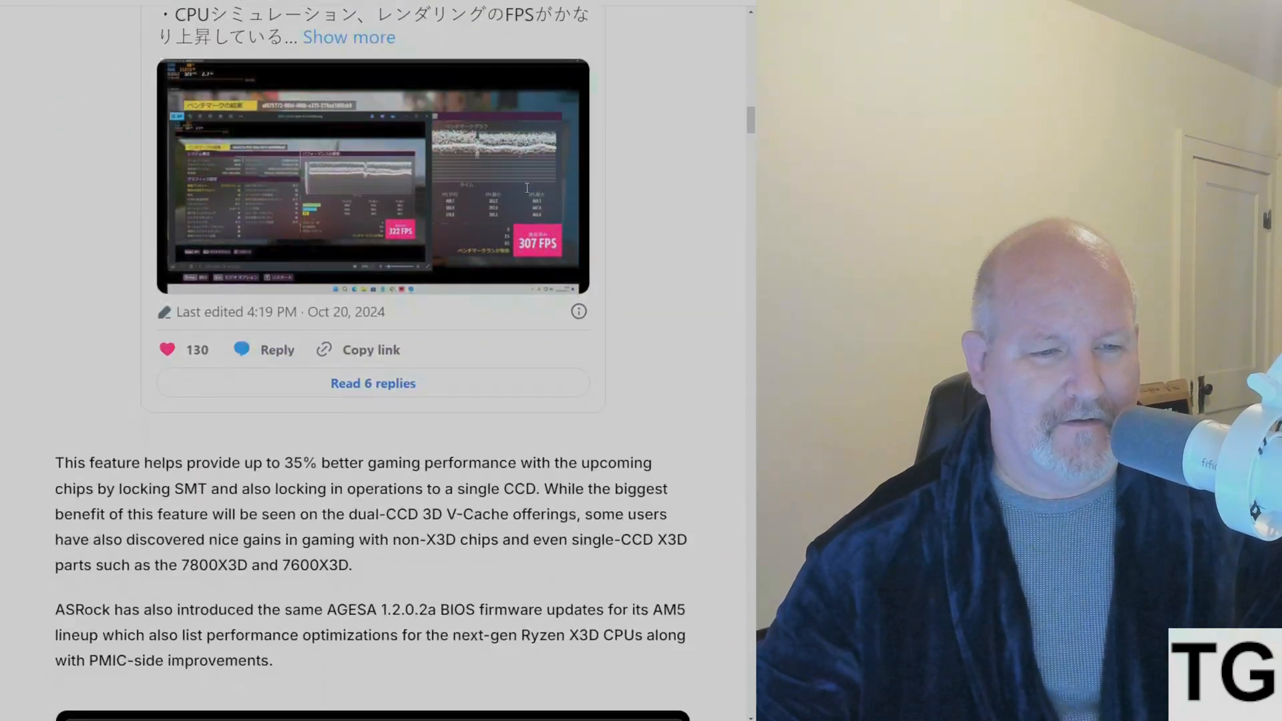
scroll(down, 3)
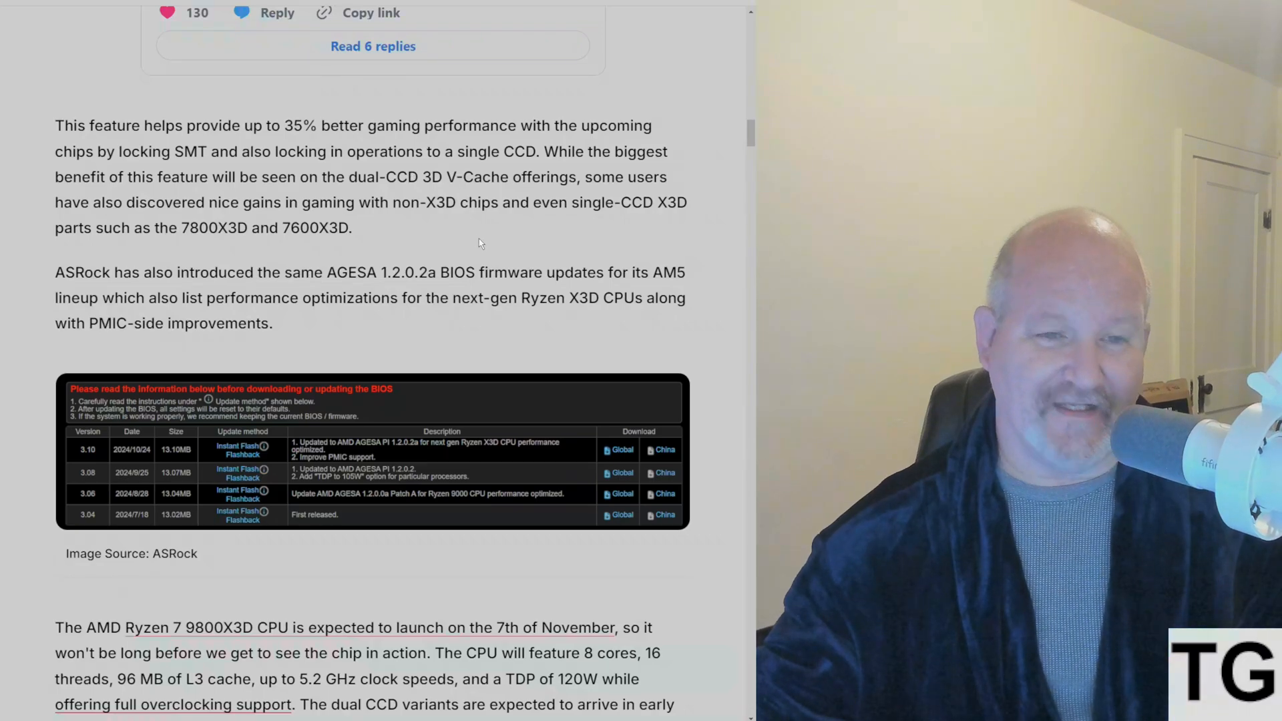
mouse_move(474, 249)
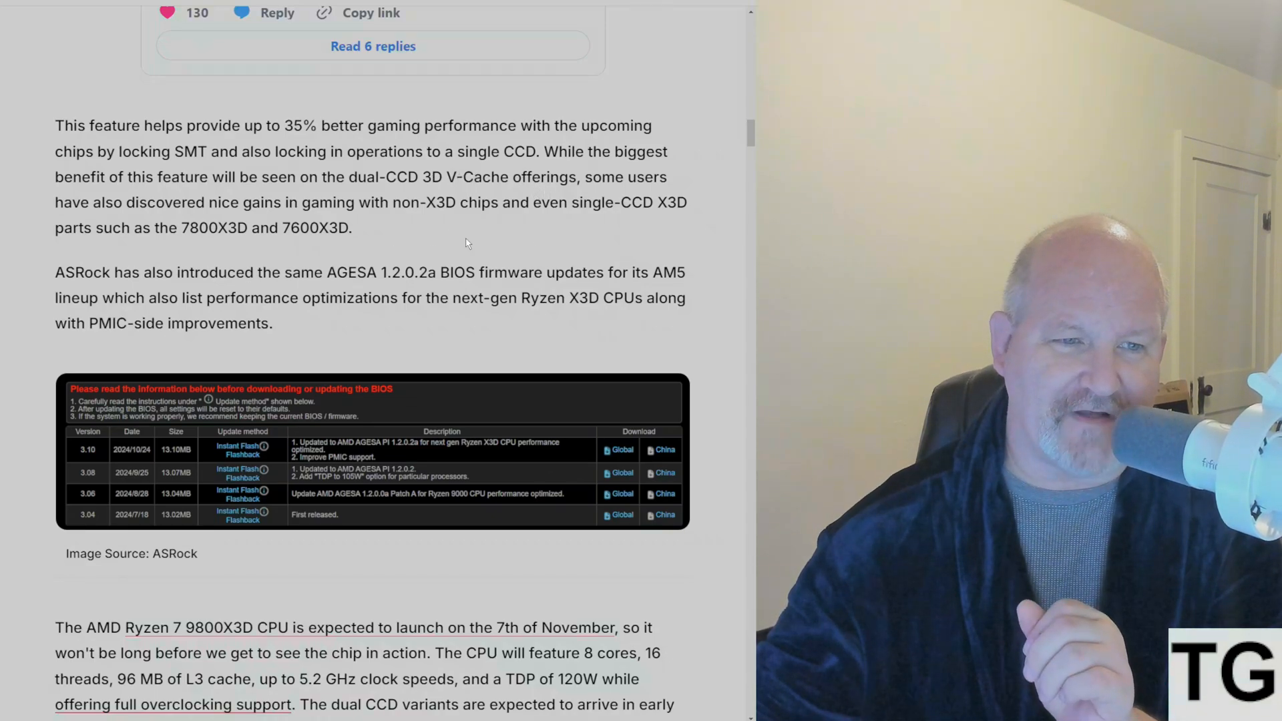
mouse_move(457, 243)
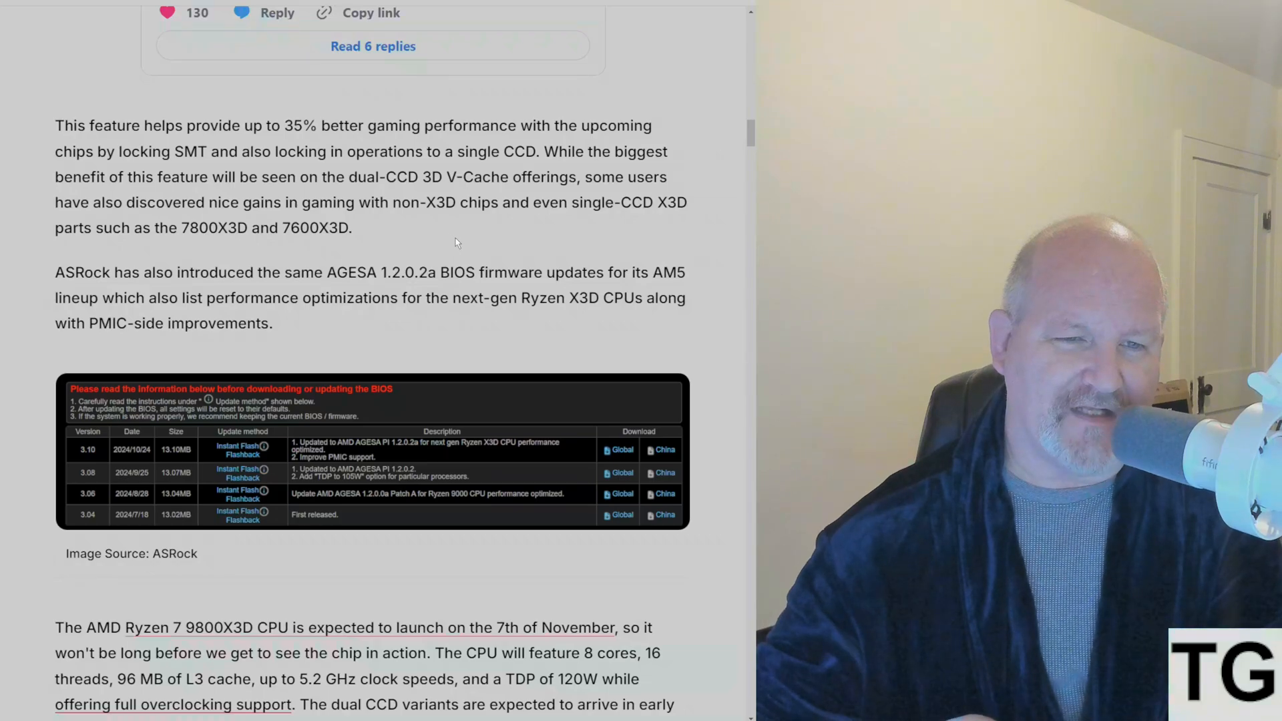
mouse_move(487, 241)
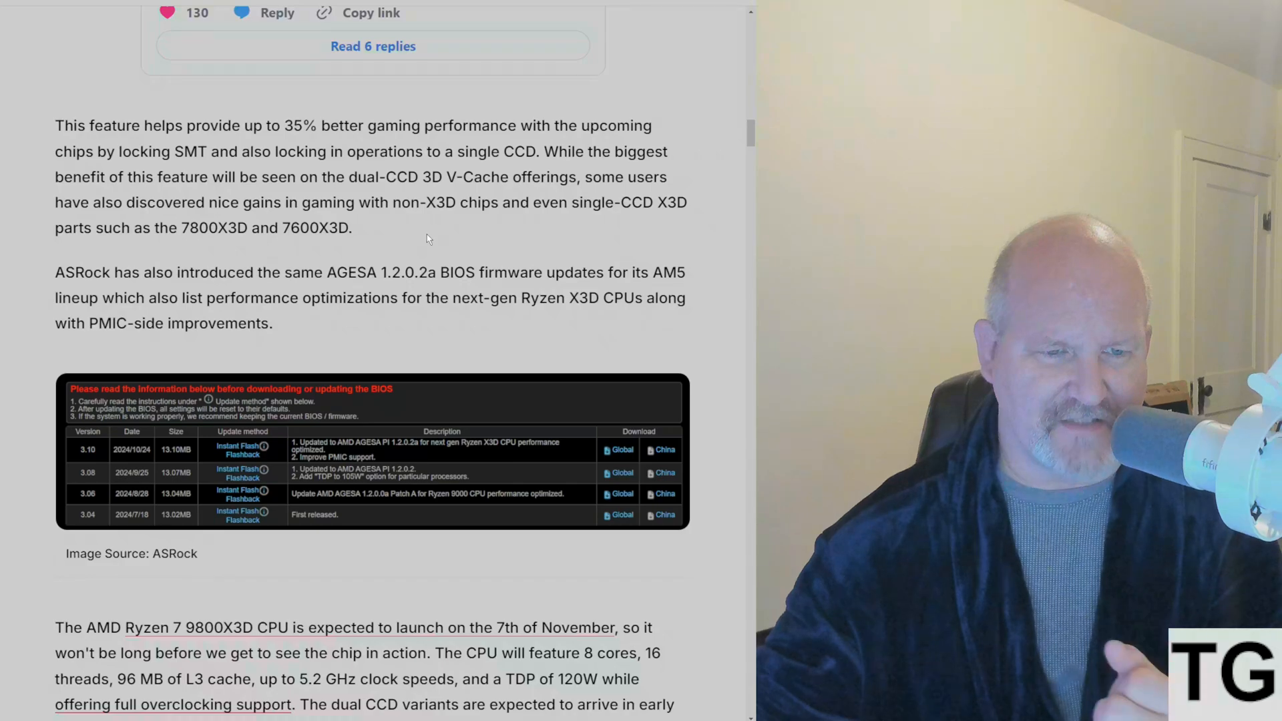
Step: Scroll the AGESA article down to its Ryzen 9000 specs table
scroll(down, 3)
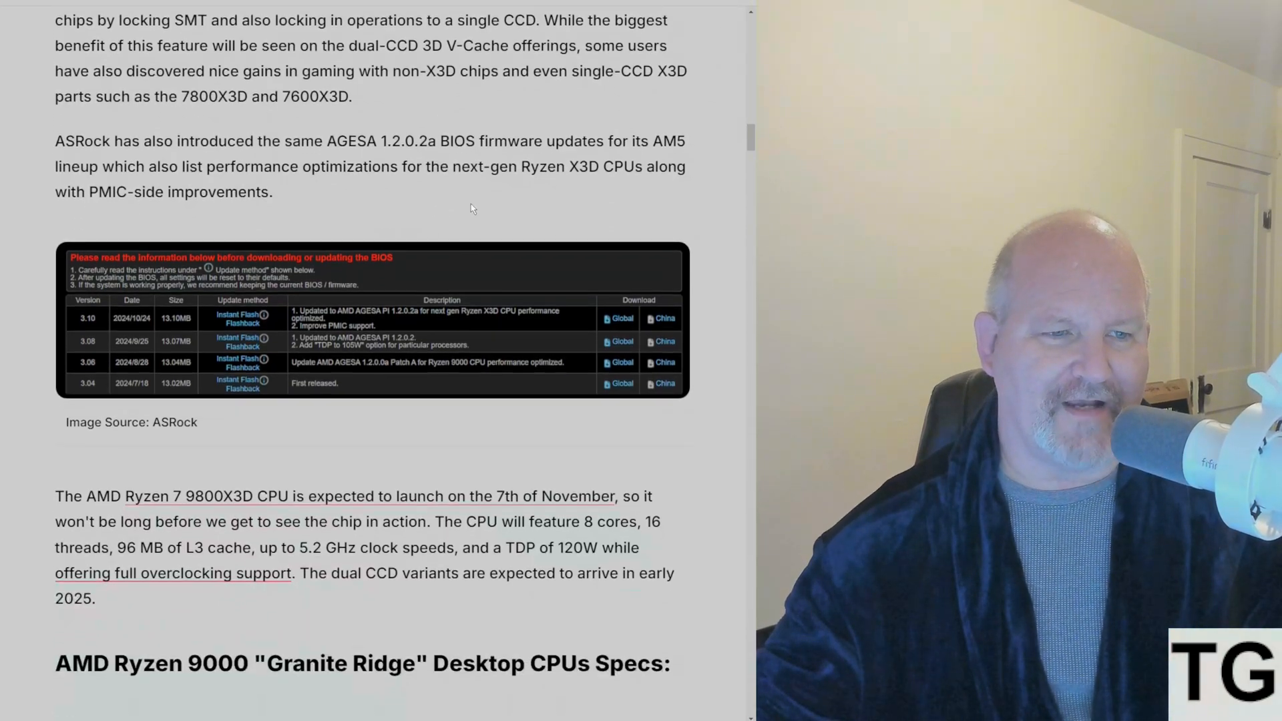
scroll(down, 3)
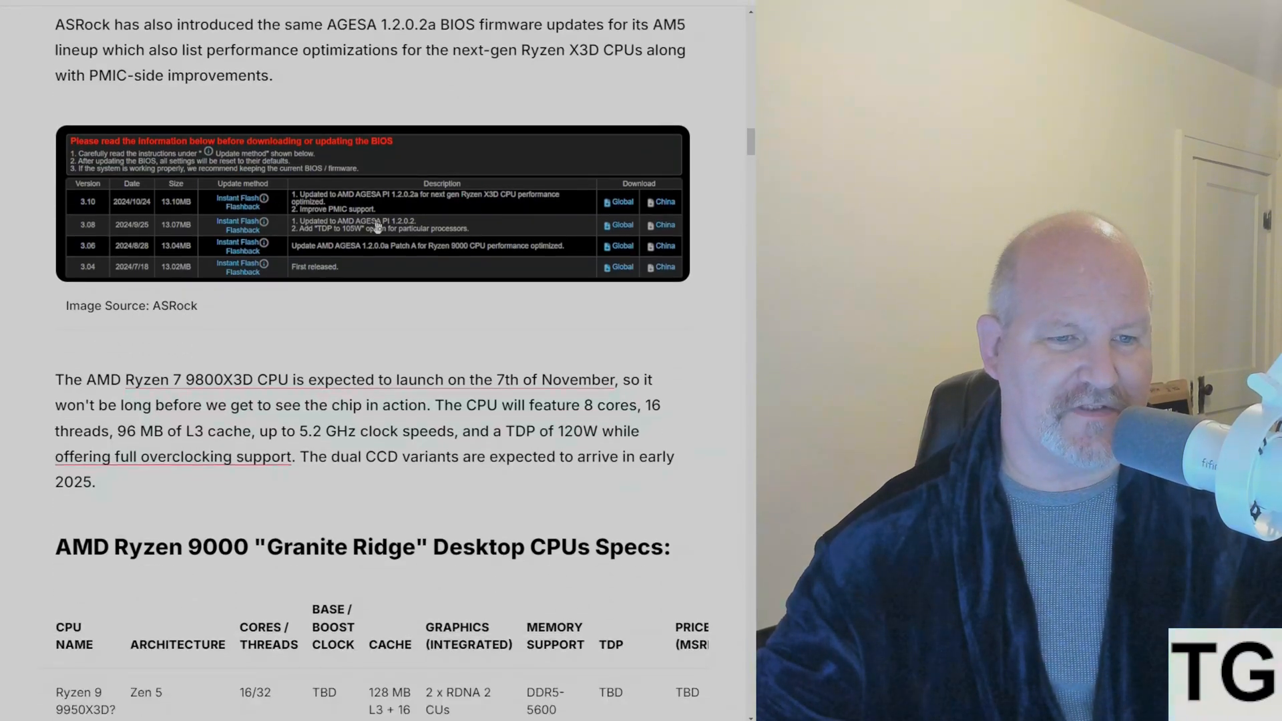
mouse_move(482, 202)
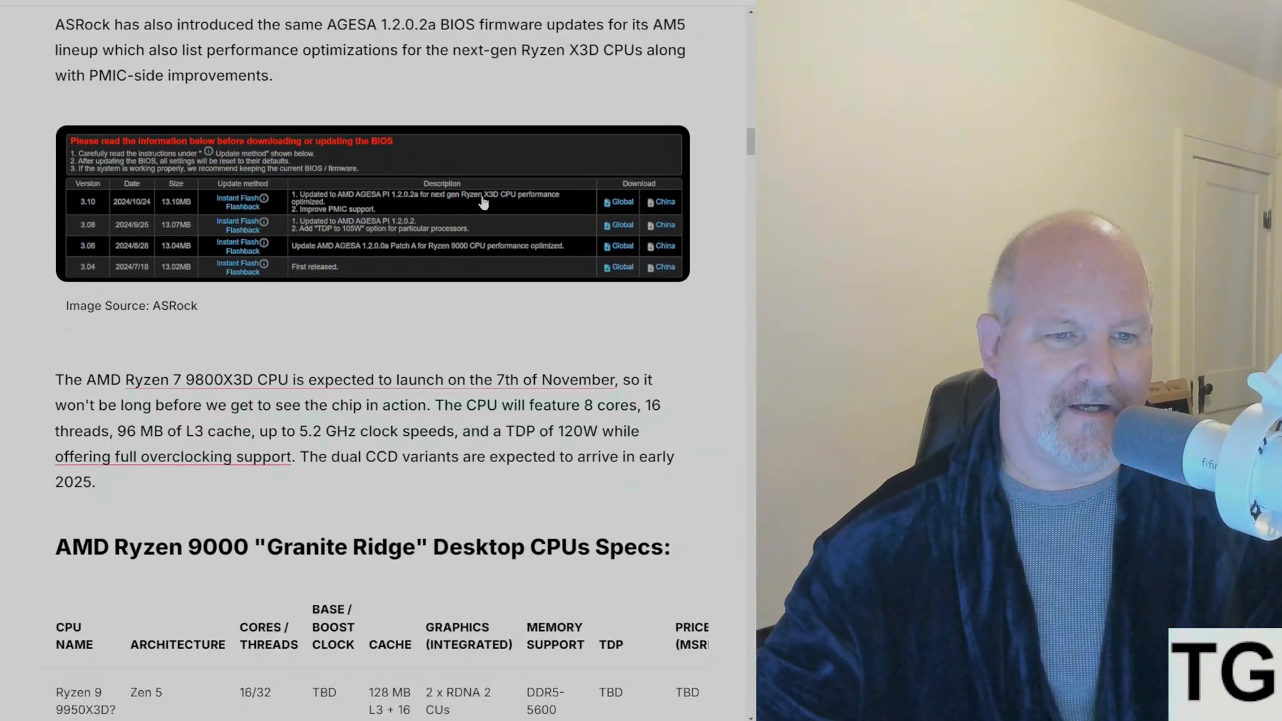
scroll(down, 3)
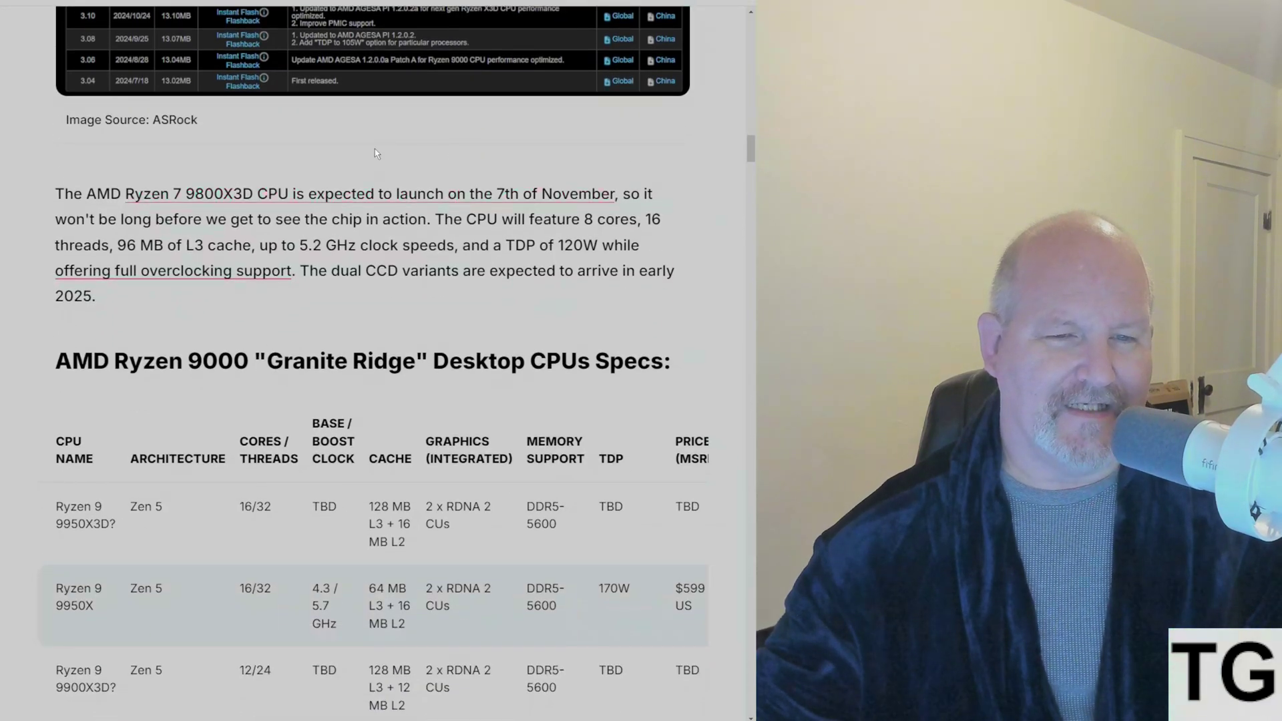
mouse_move(425, 306)
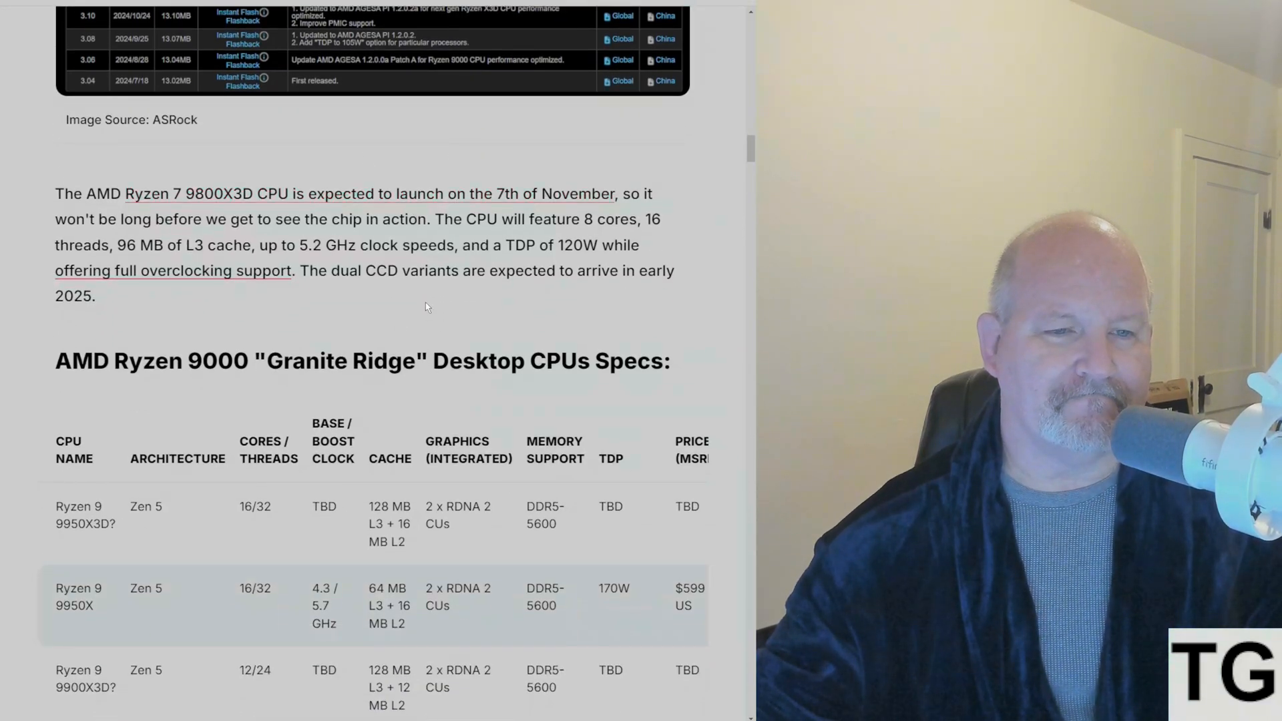
scroll(down, 3)
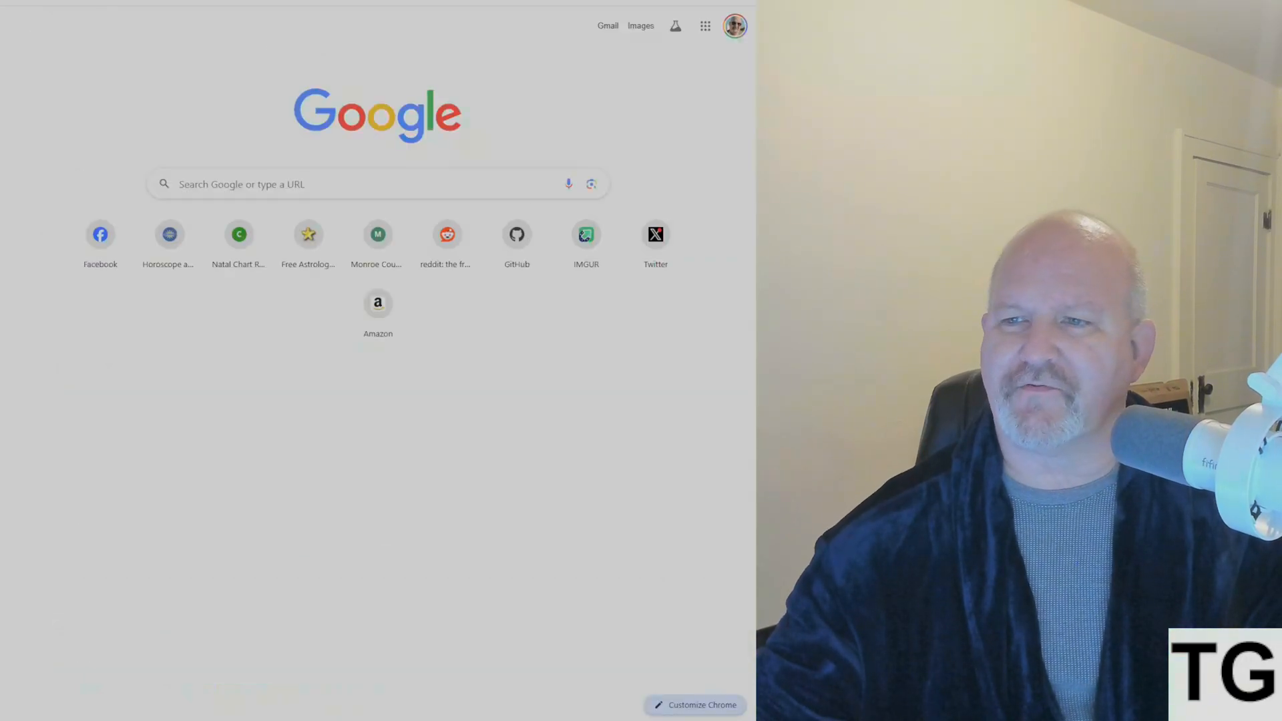
Step: Load Reddit's home feed from the shortcut and browse the notifications inbox
click(447, 234)
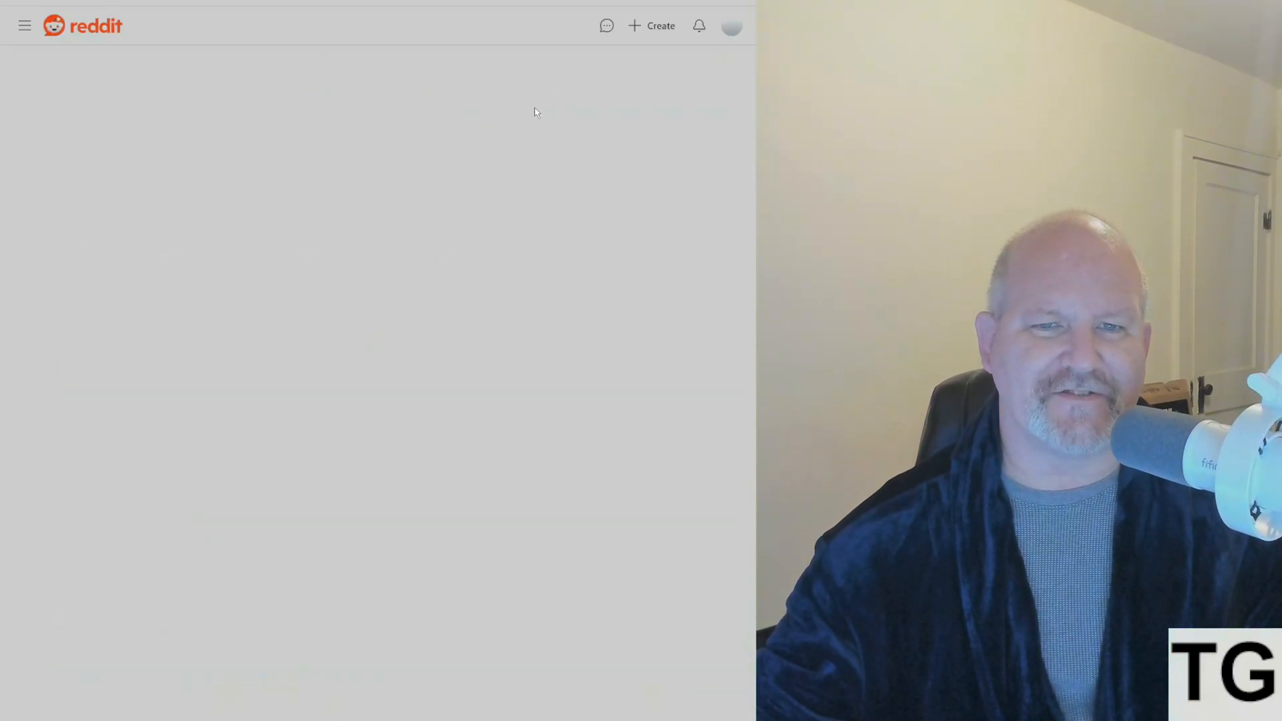
click(699, 25)
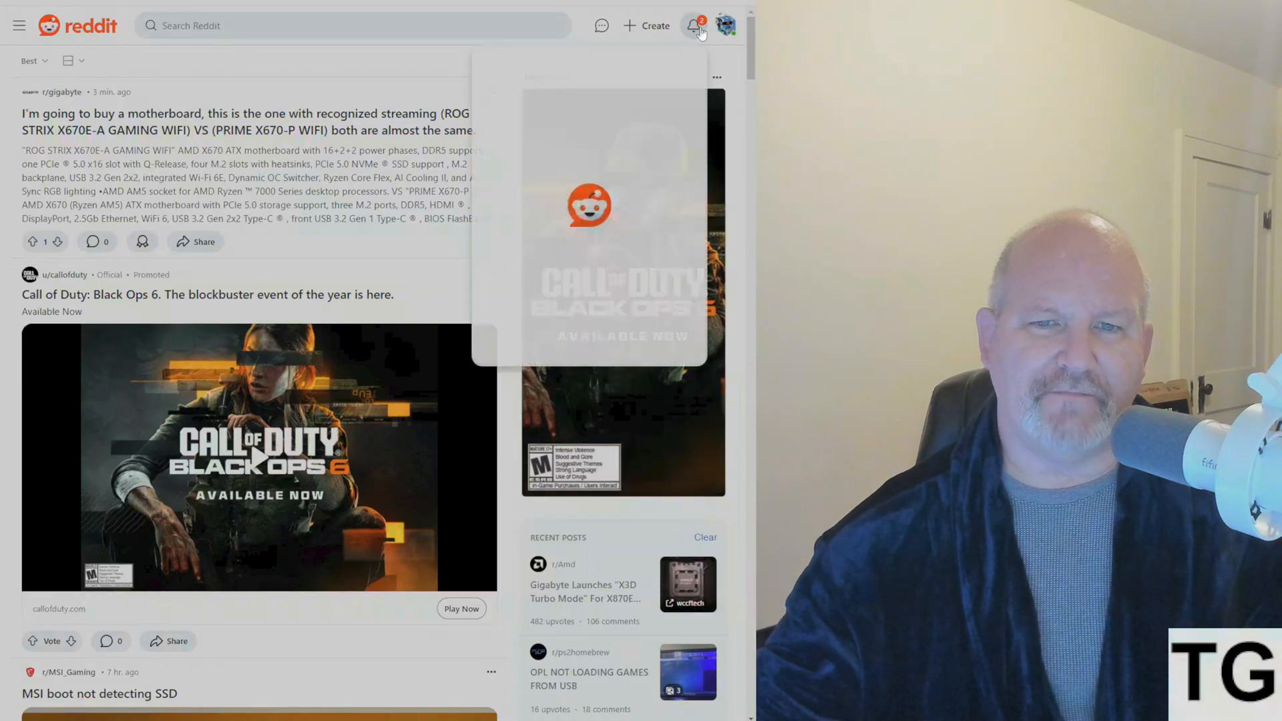
click(692, 26)
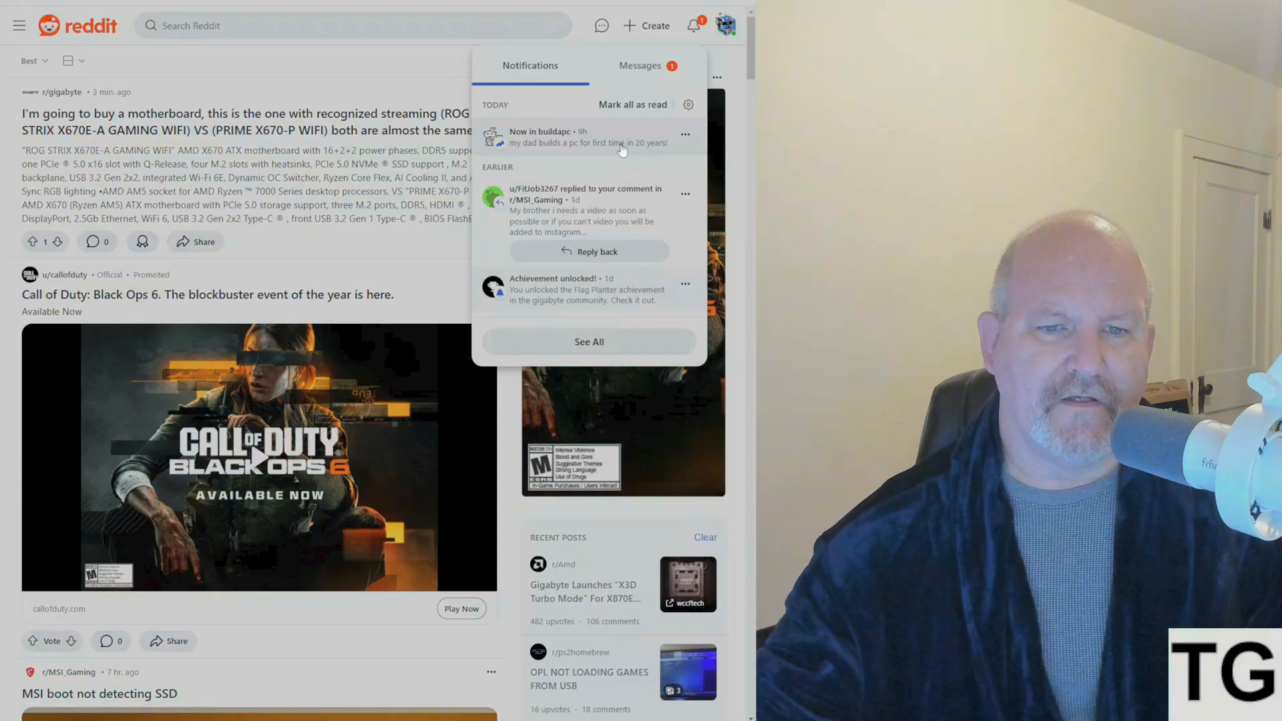
scroll(down, 3)
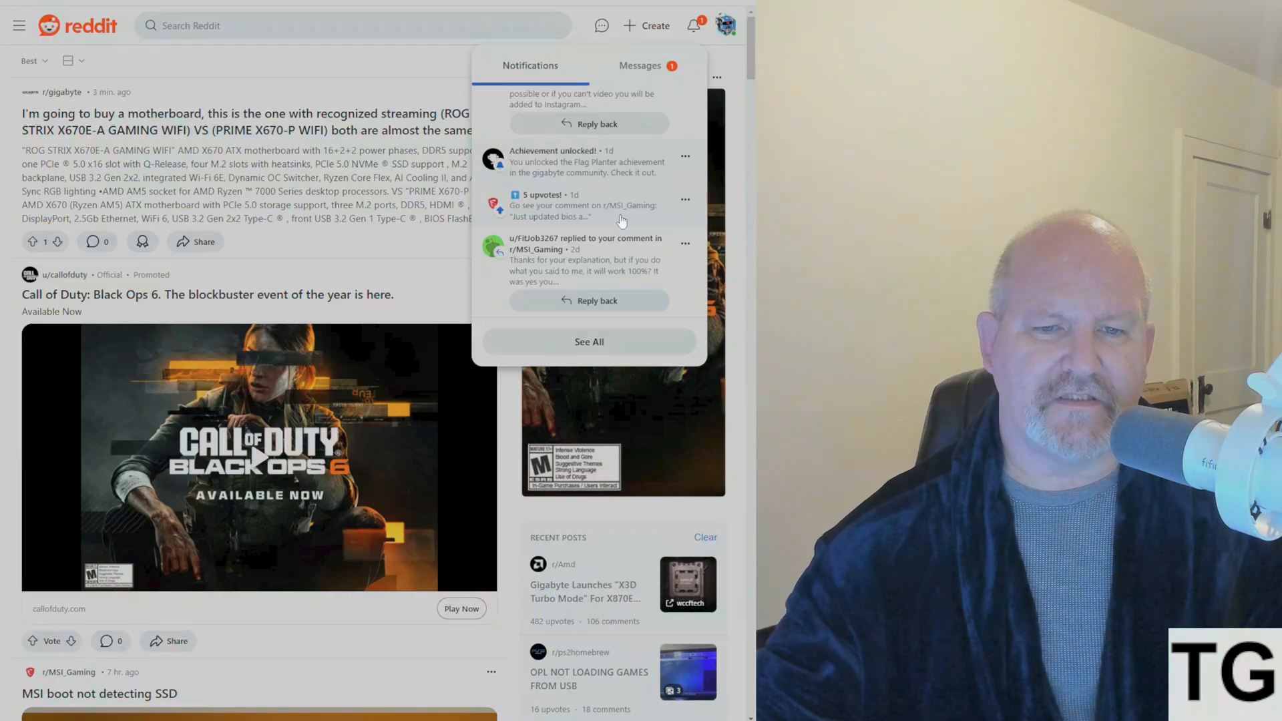
Step: Visit the notified r/MSI_Gaming BIOS thread, recheck notifications, then show account options
click(585, 211)
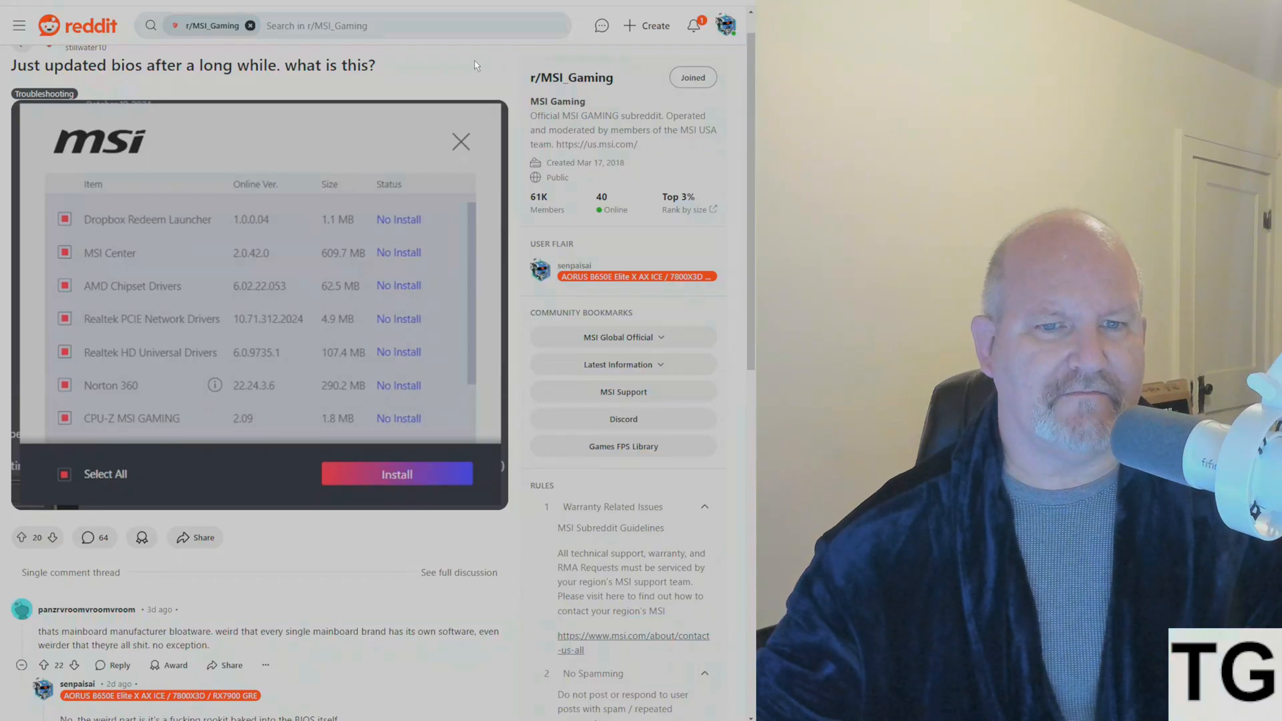
mouse_move(474, 82)
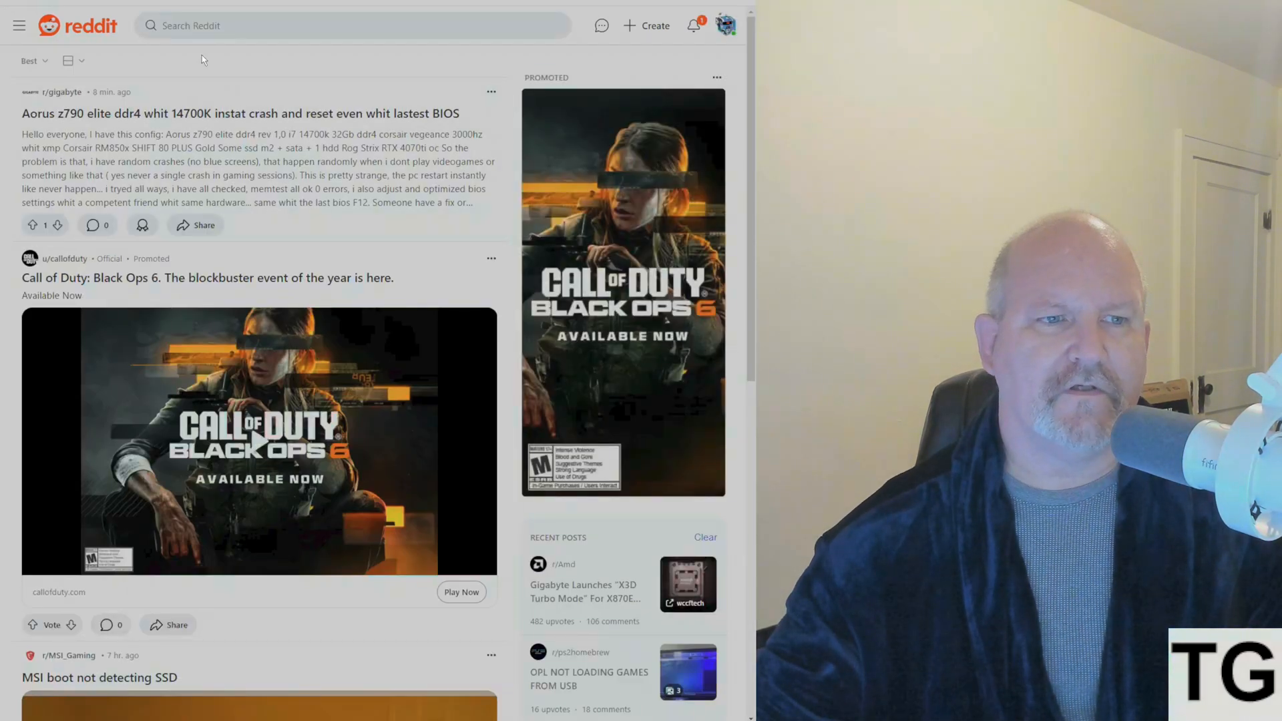
mouse_move(693, 25)
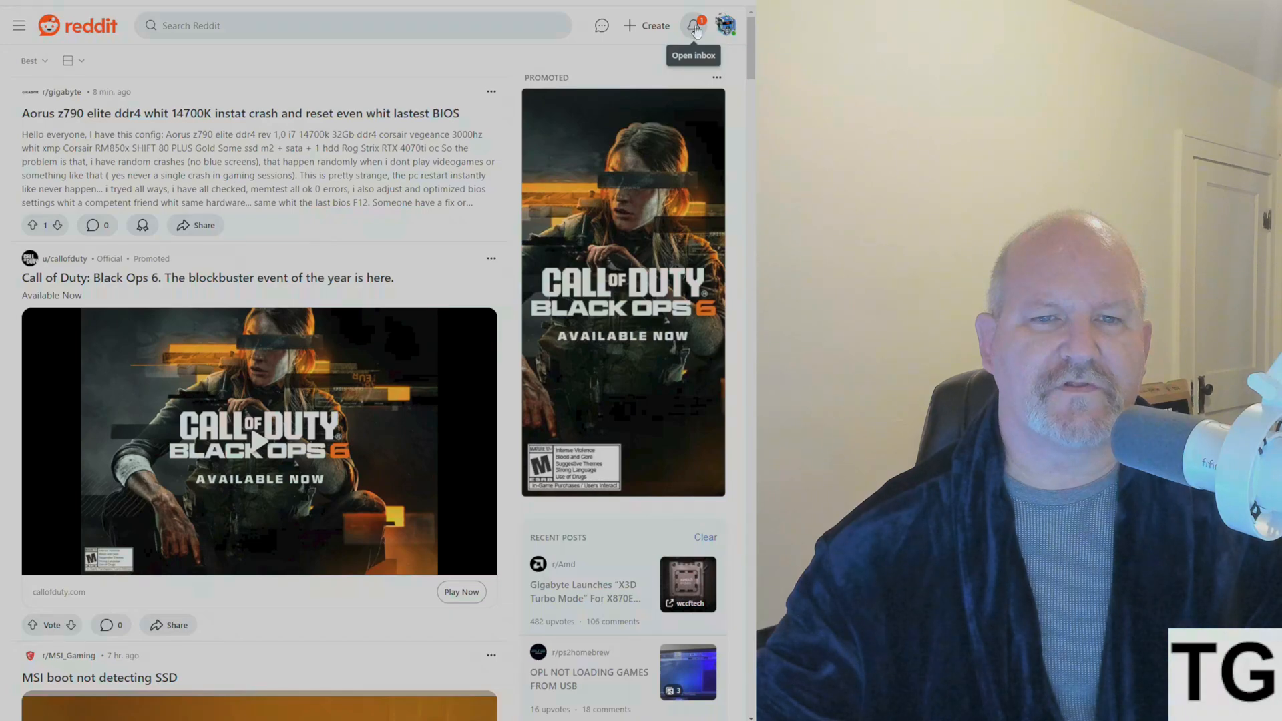
click(694, 26)
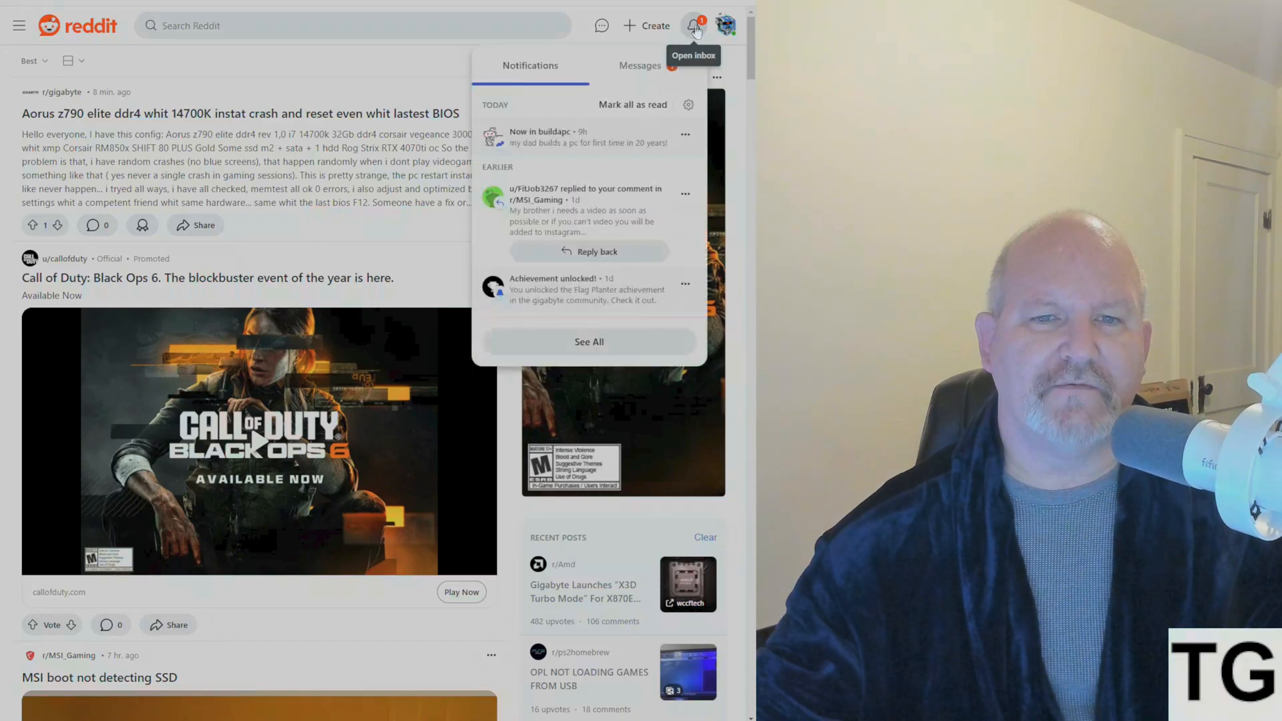
click(725, 25)
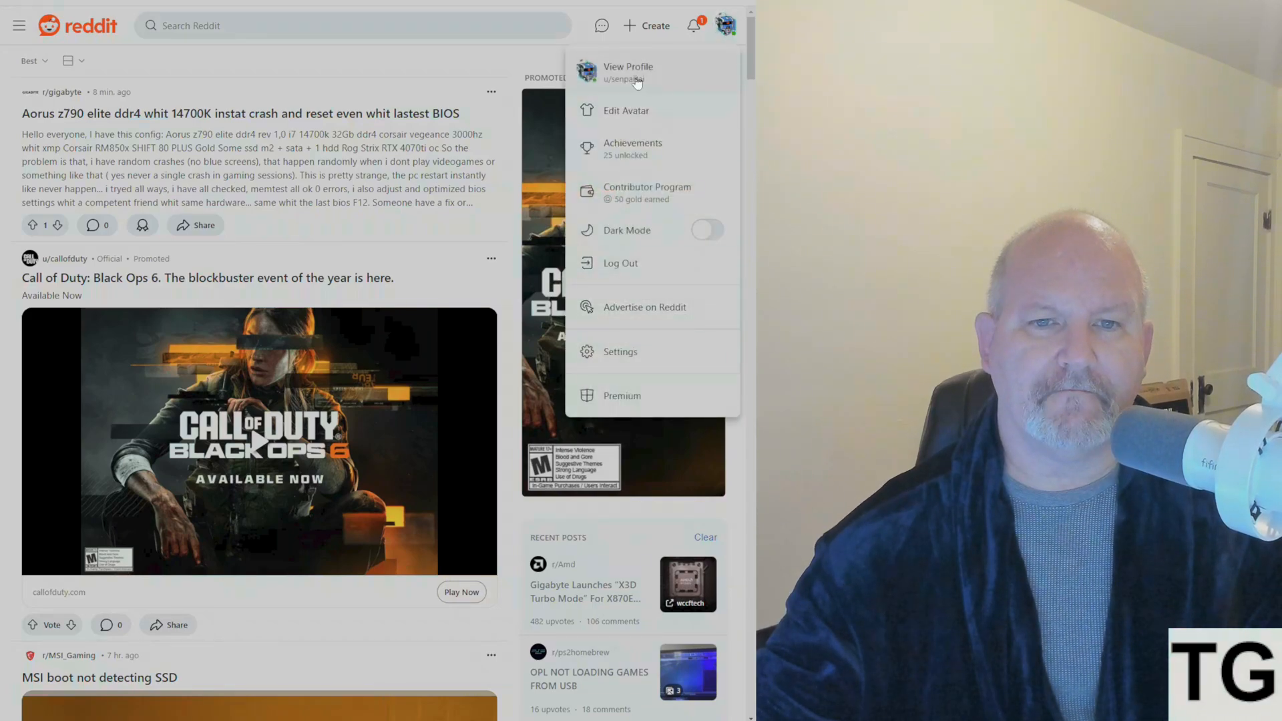
Step: From your profile, open the r/Amd Gigabyte X3D Turbo Mode post and scroll through it
click(628, 72)
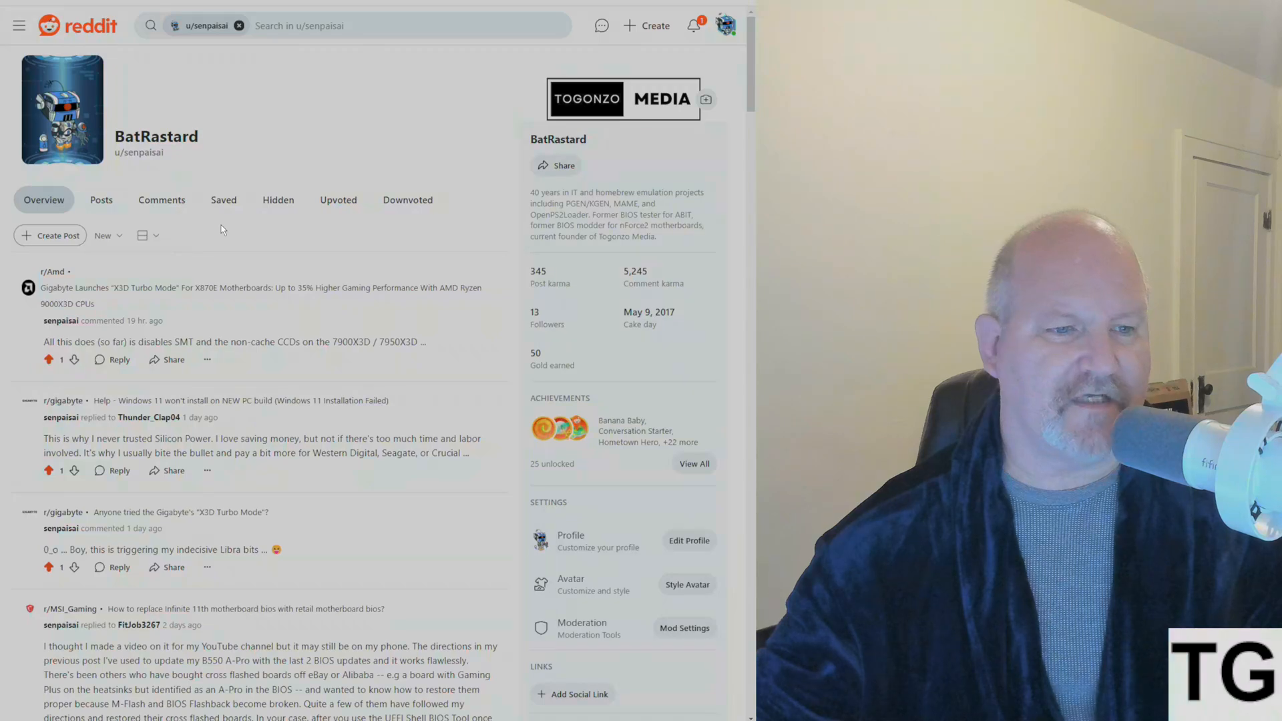
click(261, 296)
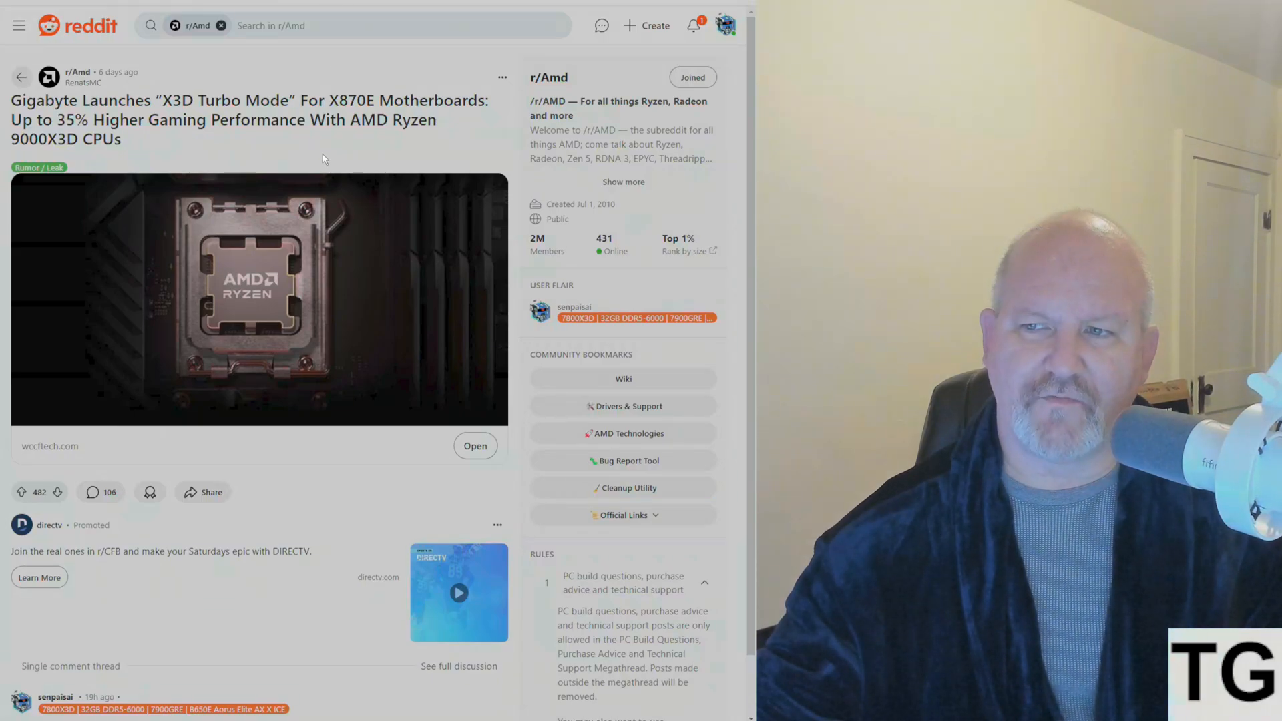
mouse_move(354, 149)
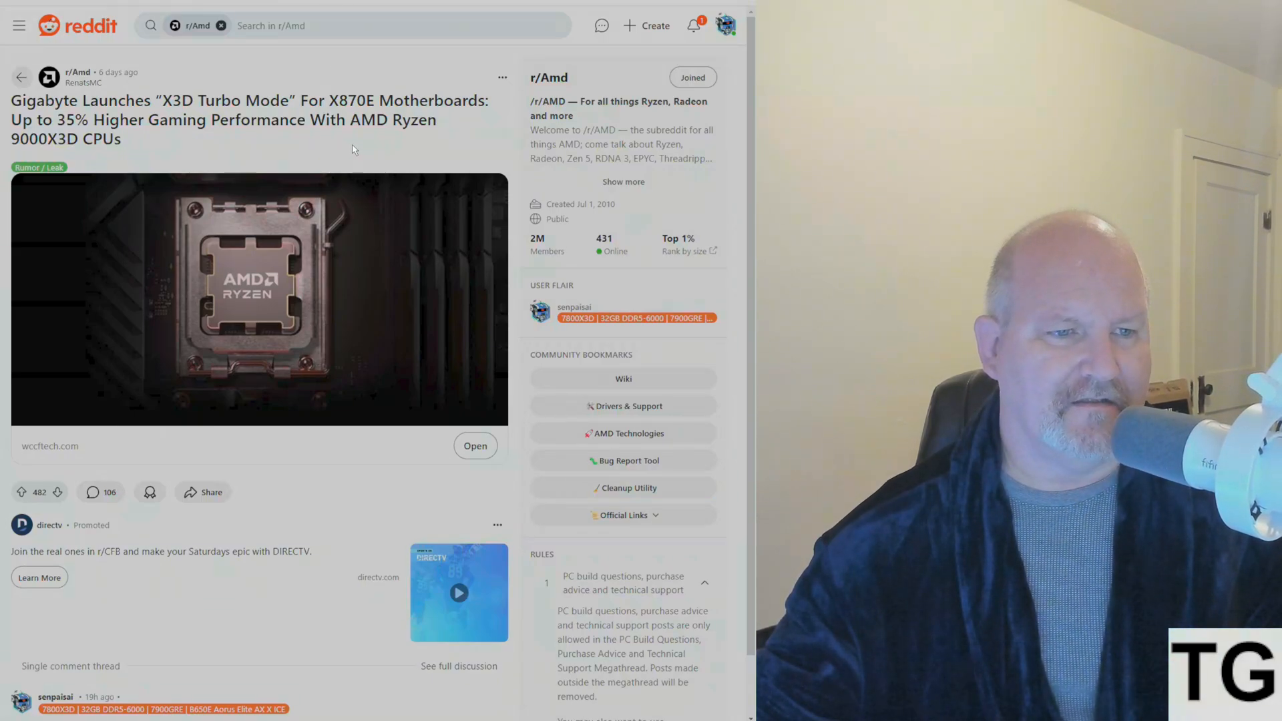
scroll(down, 3)
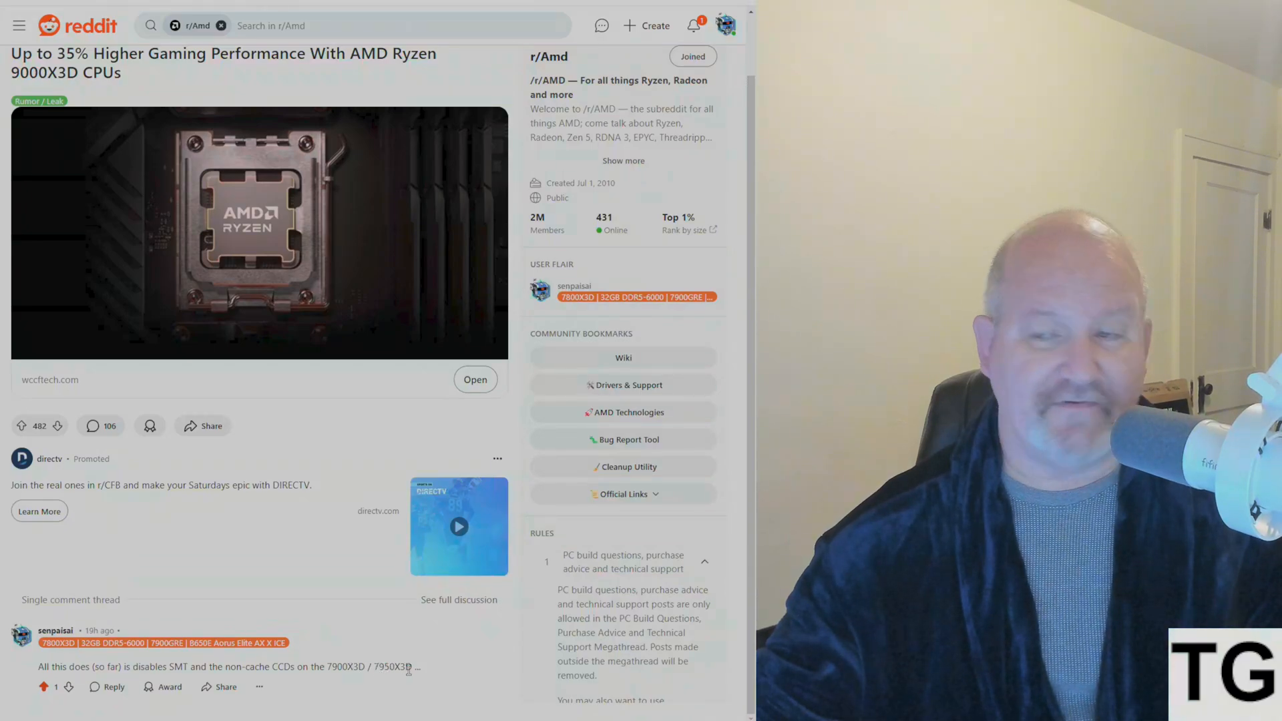
mouse_move(321, 519)
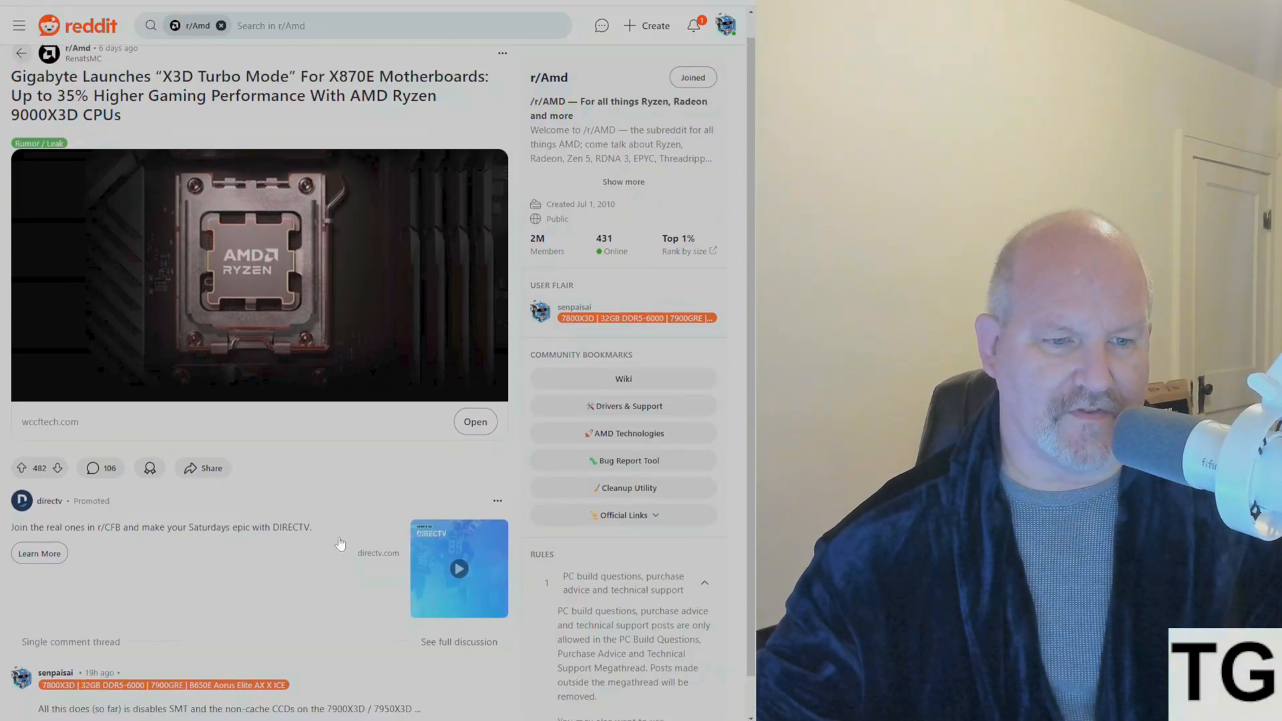
scroll(down, 3)
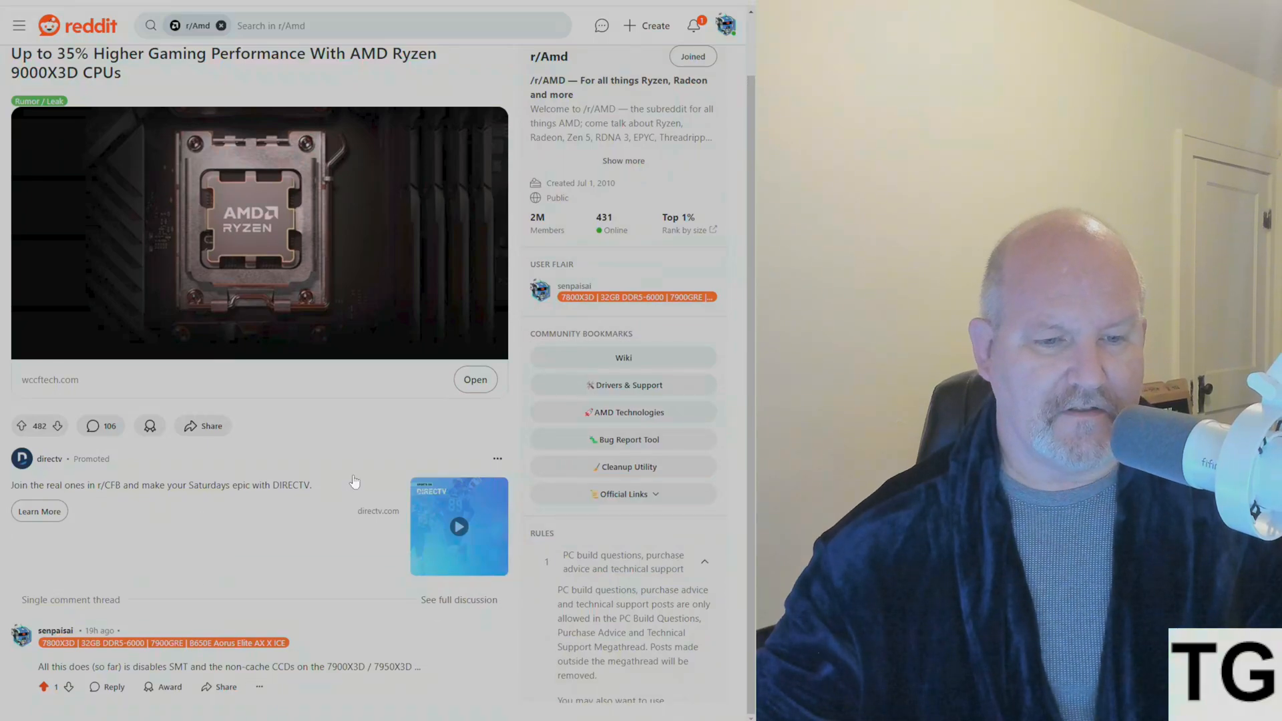
mouse_move(500, 611)
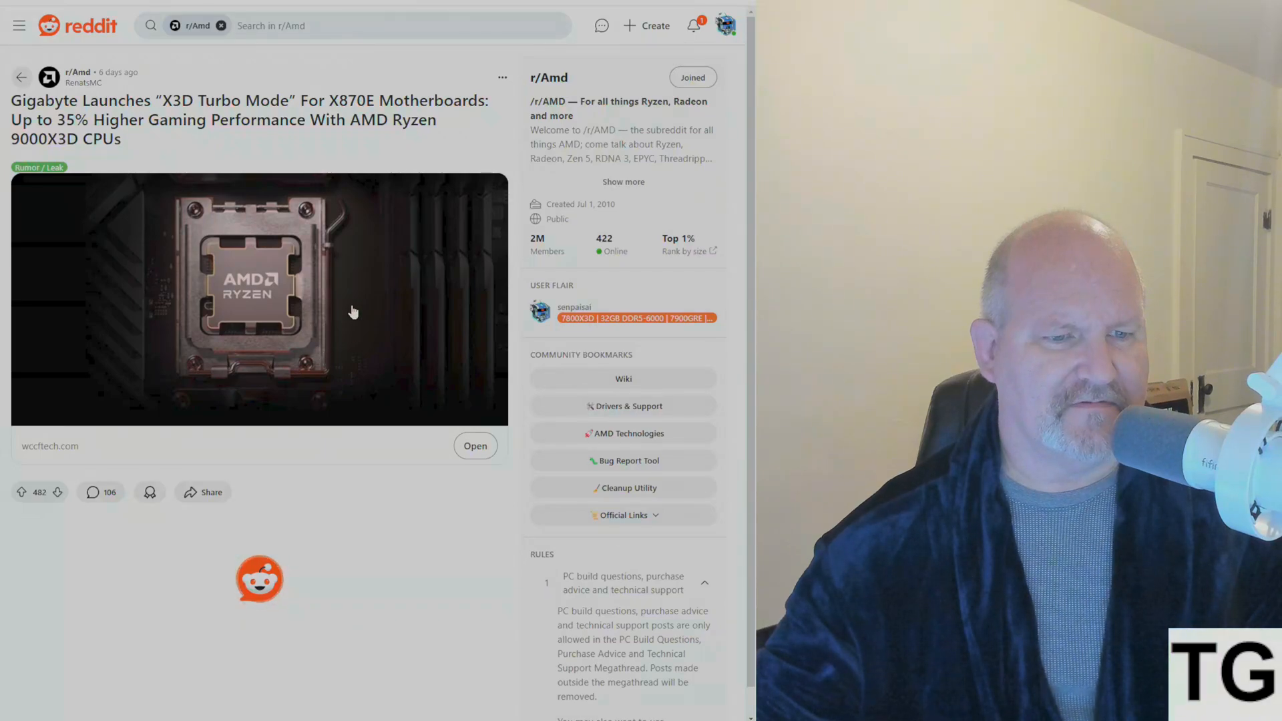
scroll(down, 3)
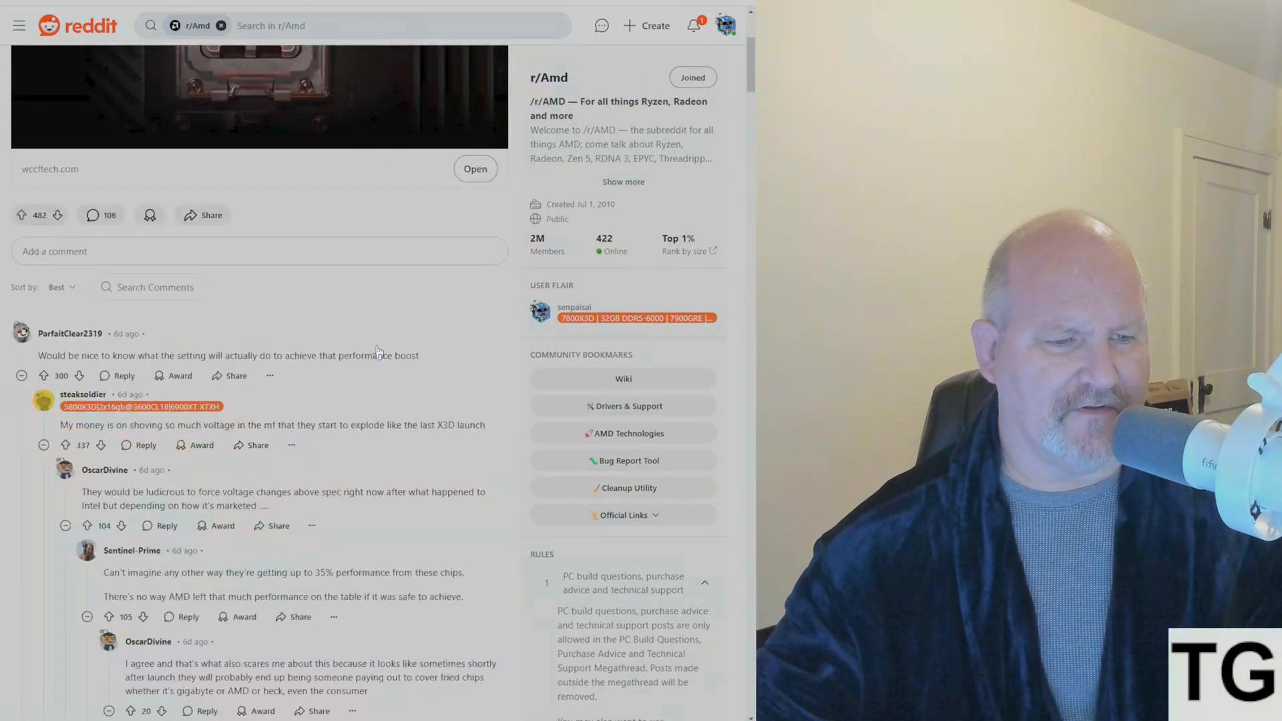
scroll(down, 3)
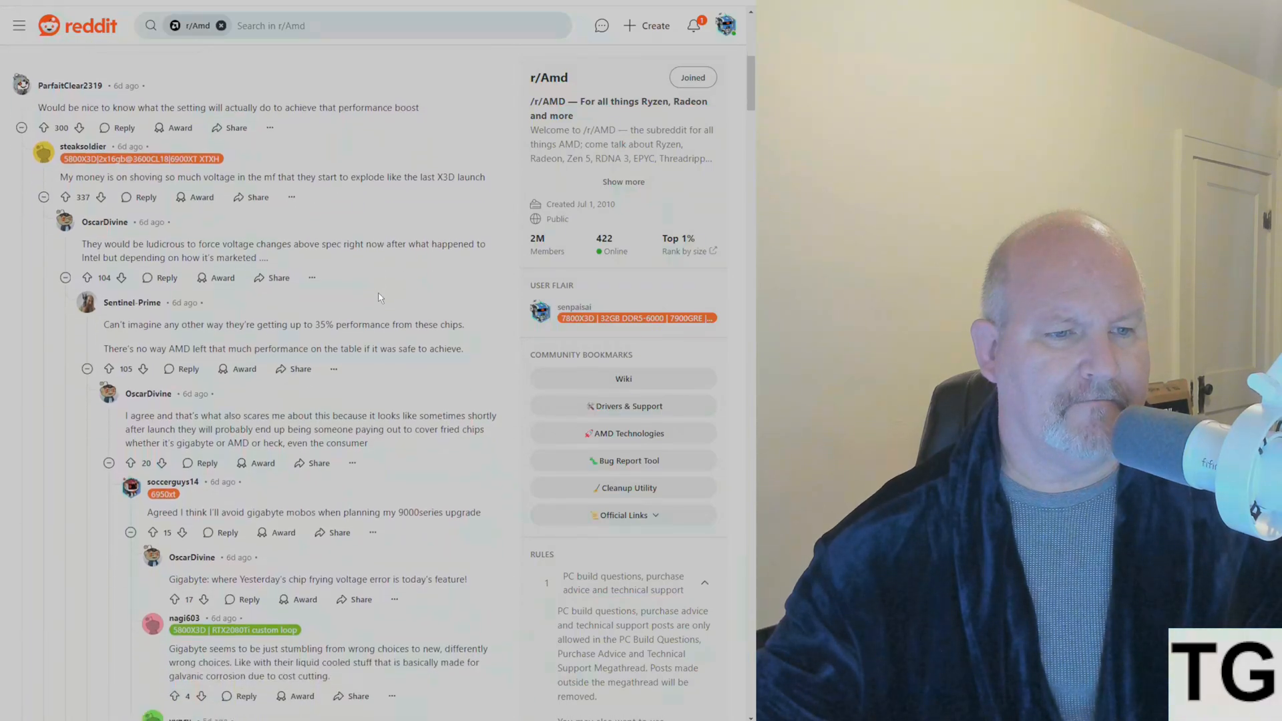
scroll(down, 3)
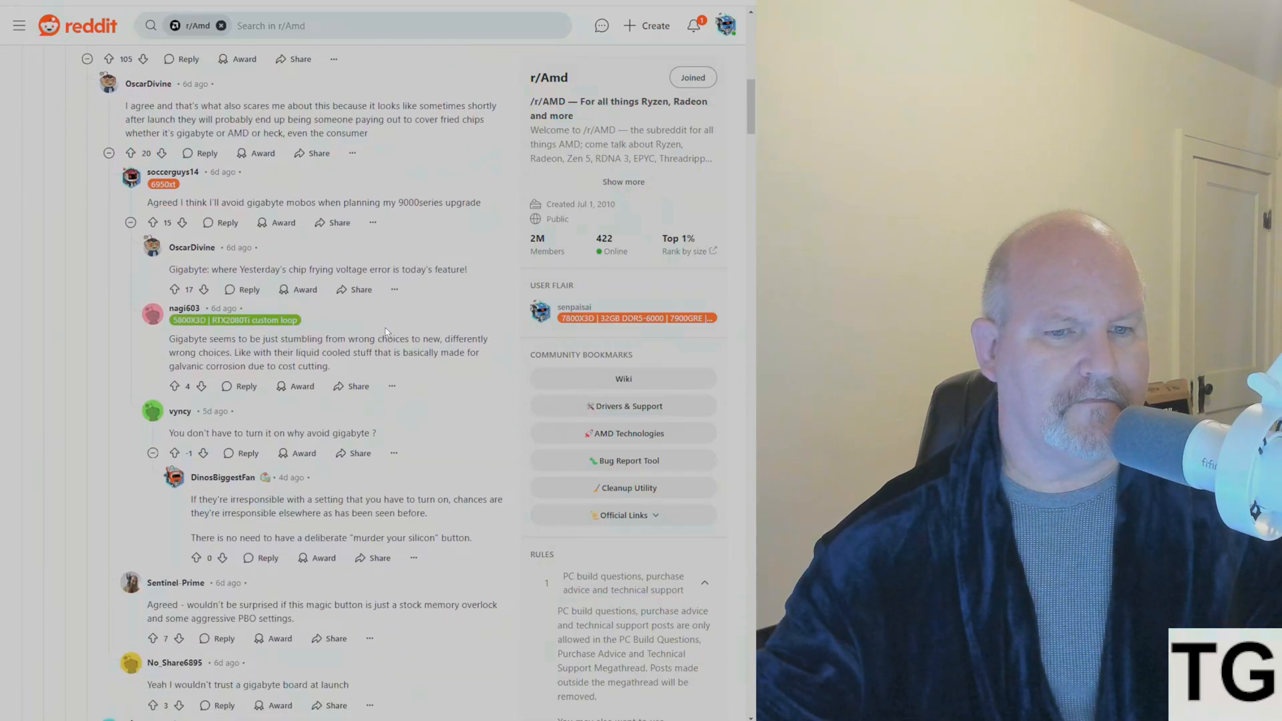
mouse_move(445, 422)
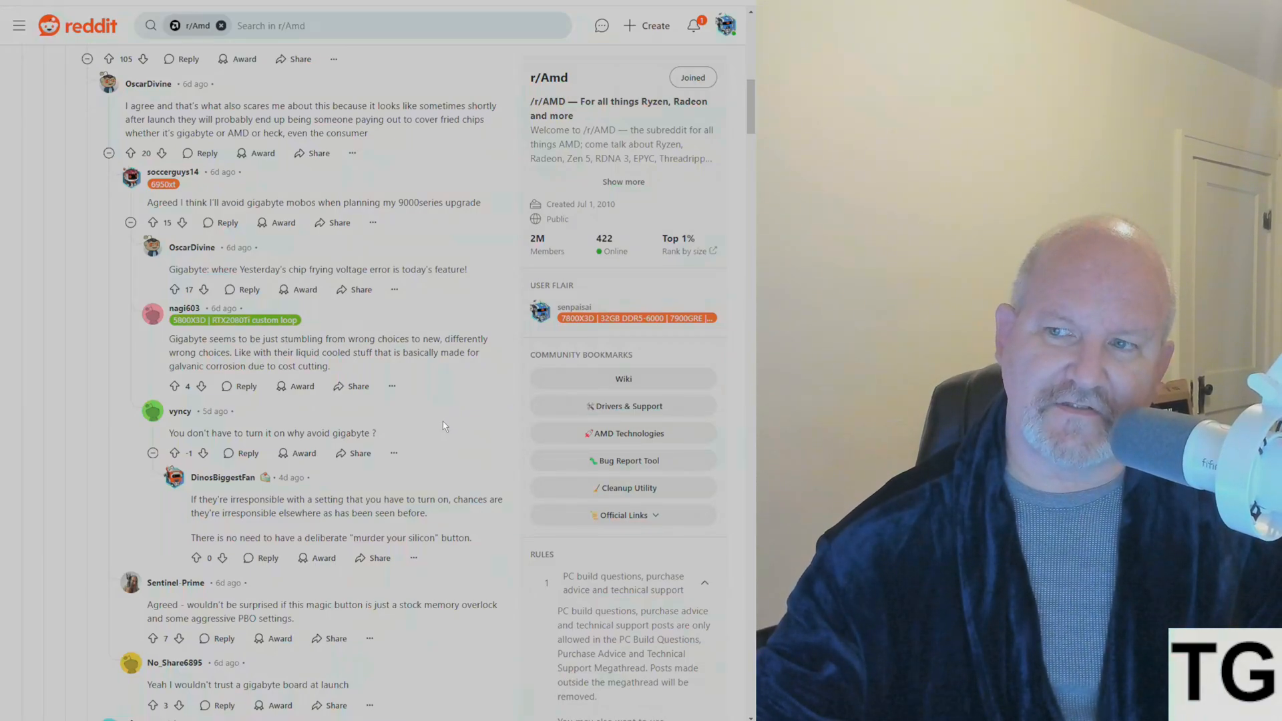
scroll(up, 3)
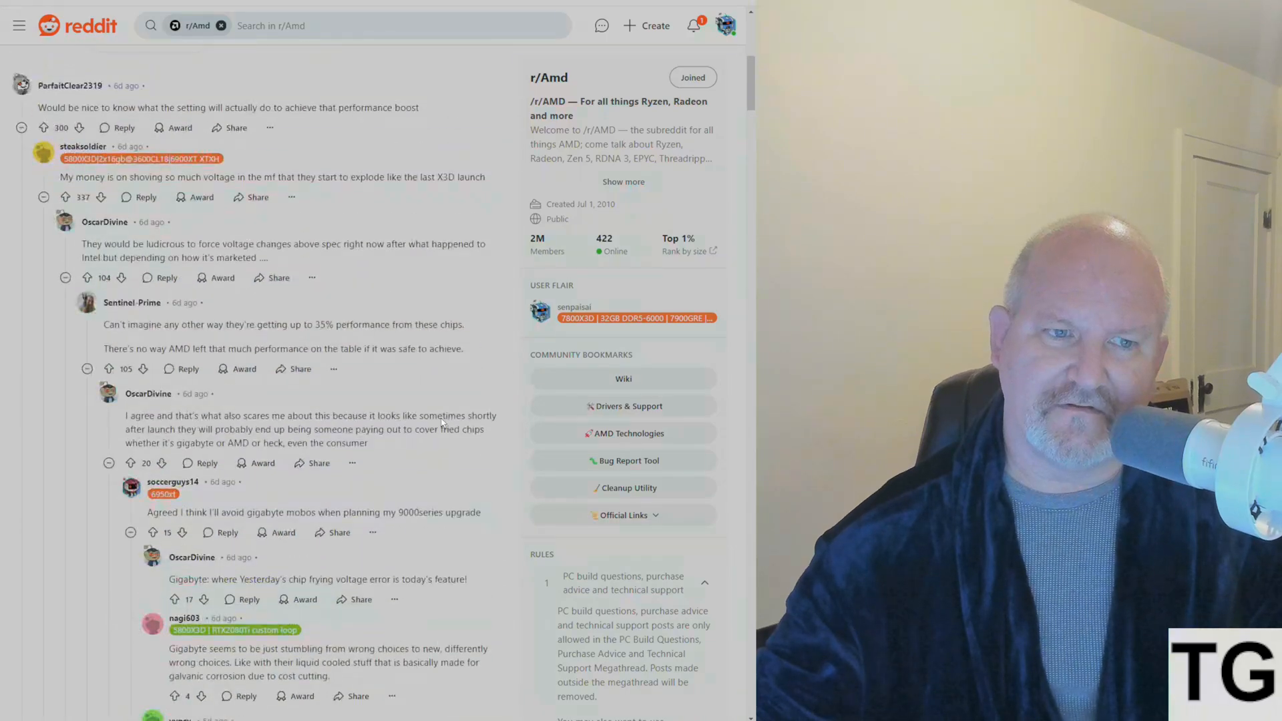
scroll(up, 3)
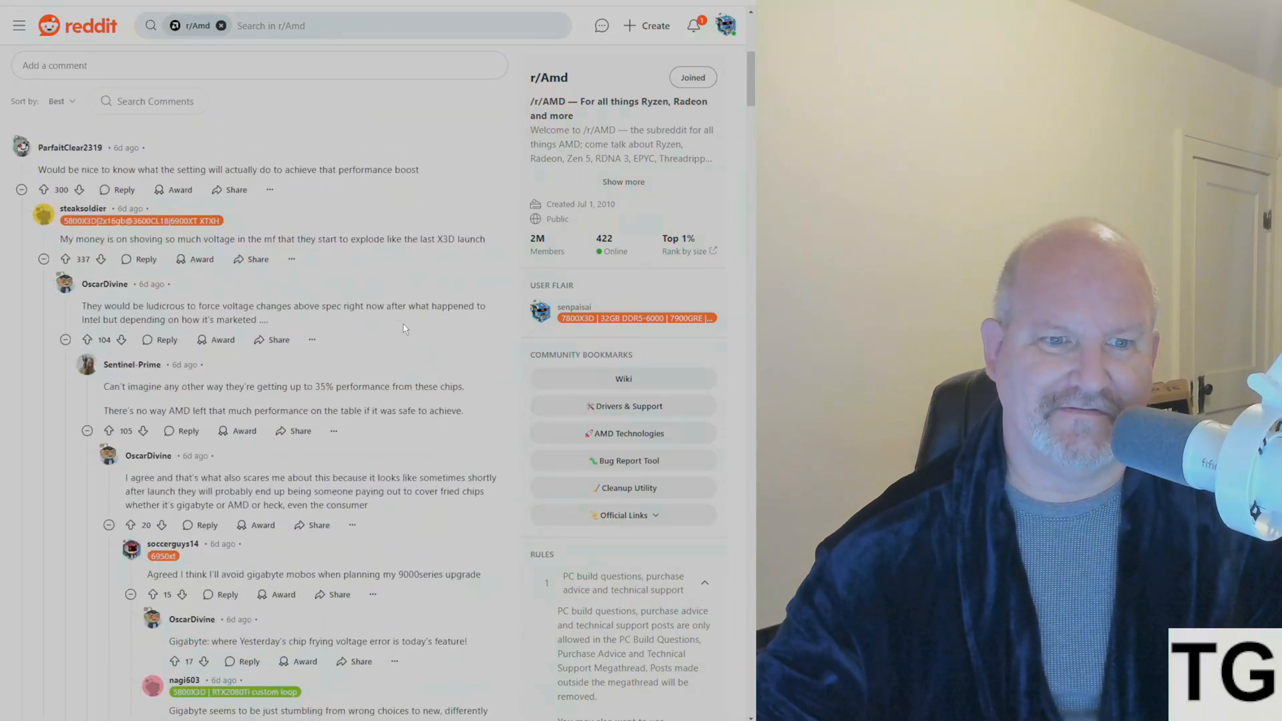
mouse_move(376, 342)
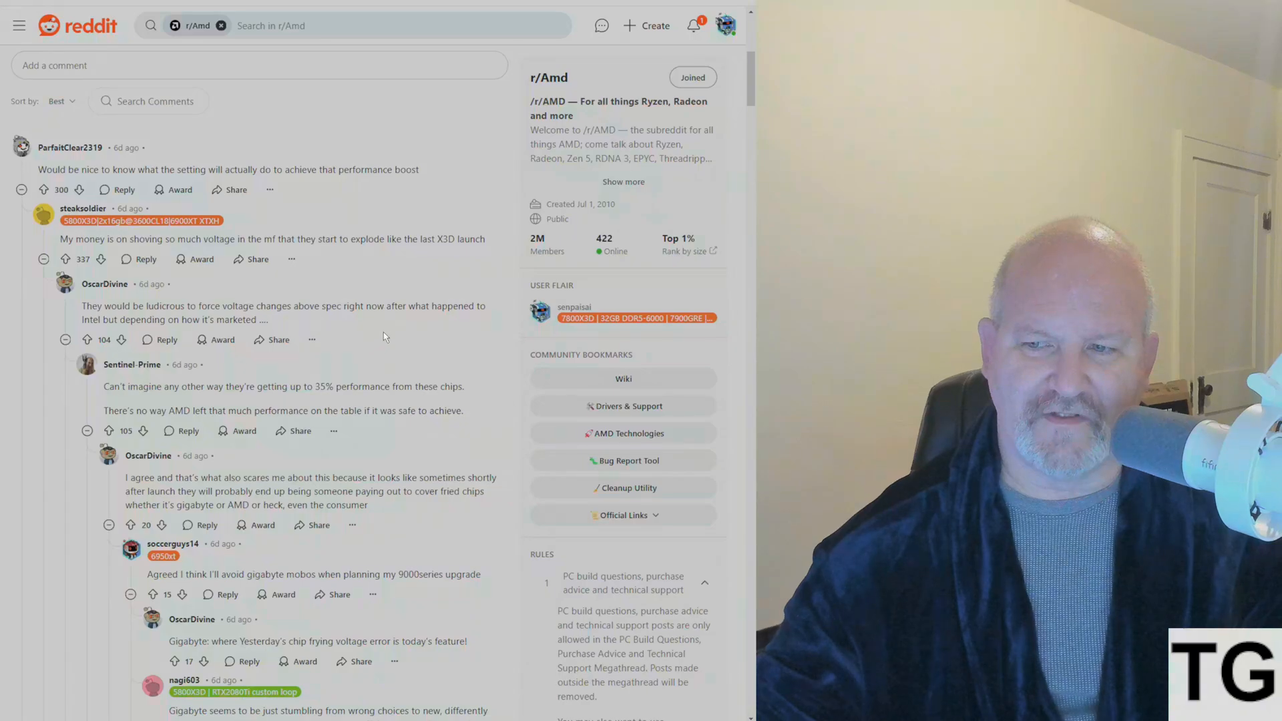
scroll(down, 3)
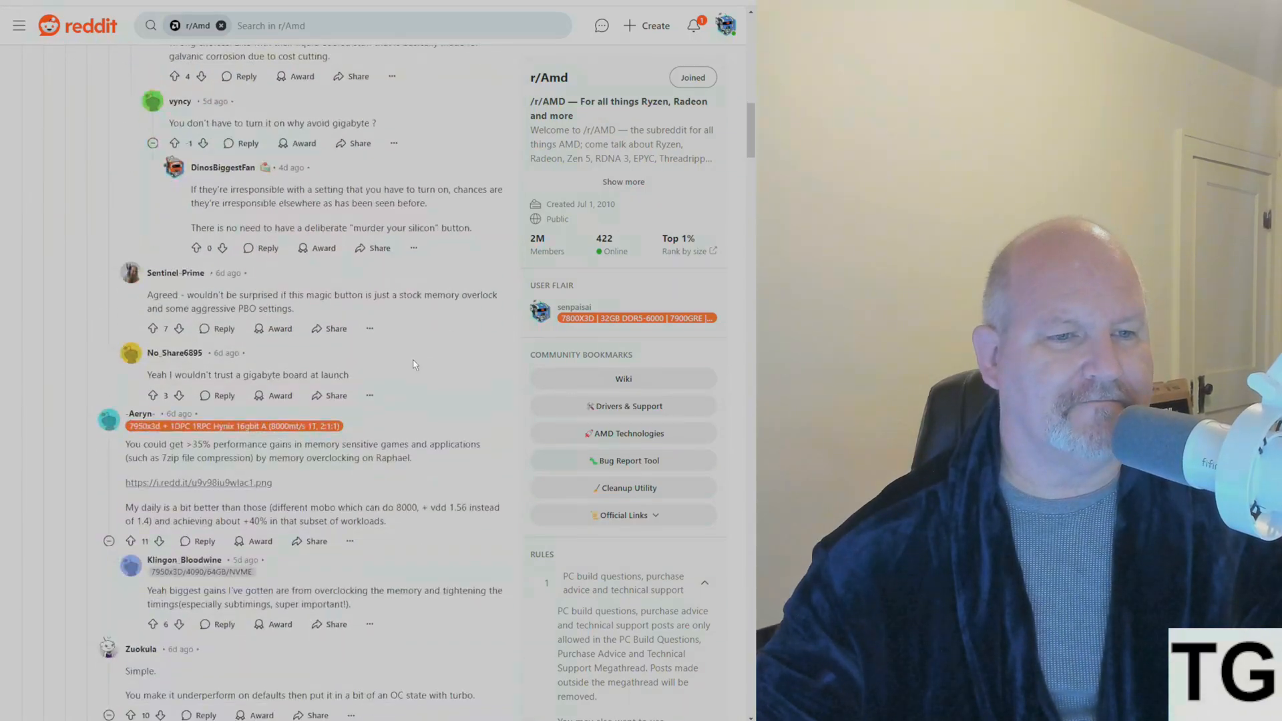
scroll(down, 3)
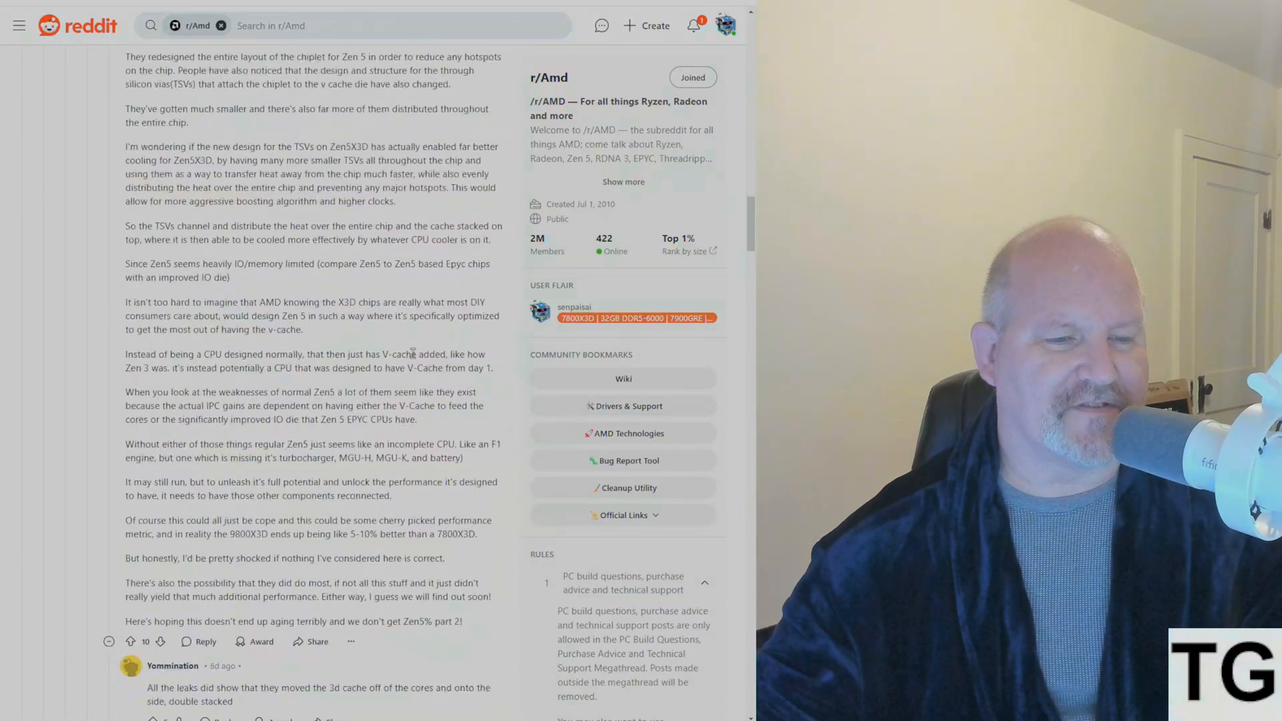
scroll(up, 3)
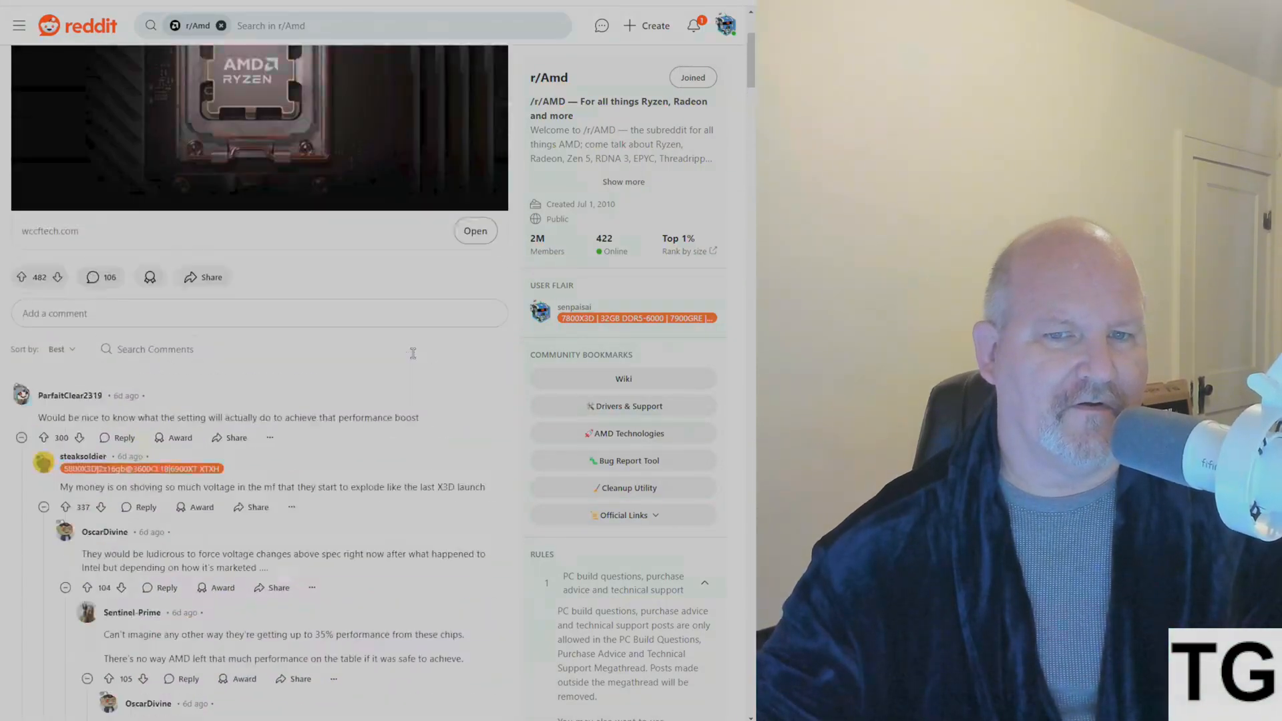
scroll(up, 3)
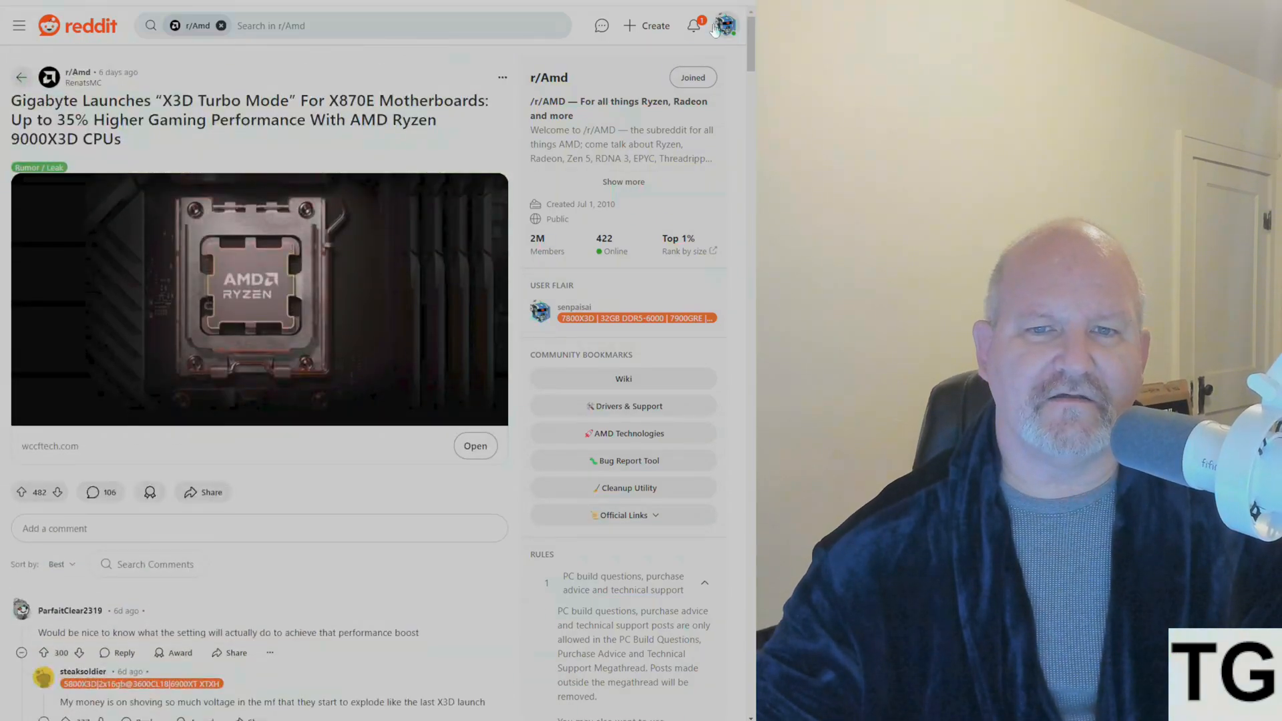
Step: Via the avatar menu's View Profile, open your comment on 'Anyone tried the Gigabyte's X3D Turbo Mode'
click(724, 25)
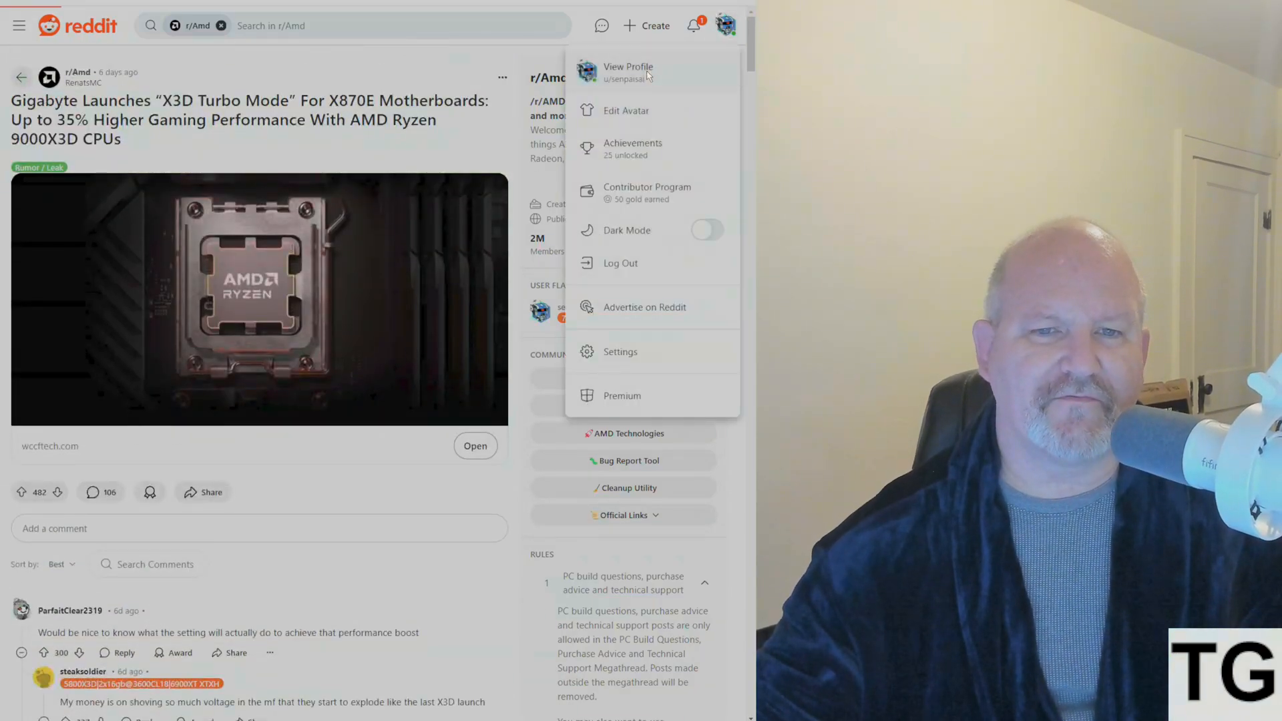
click(627, 66)
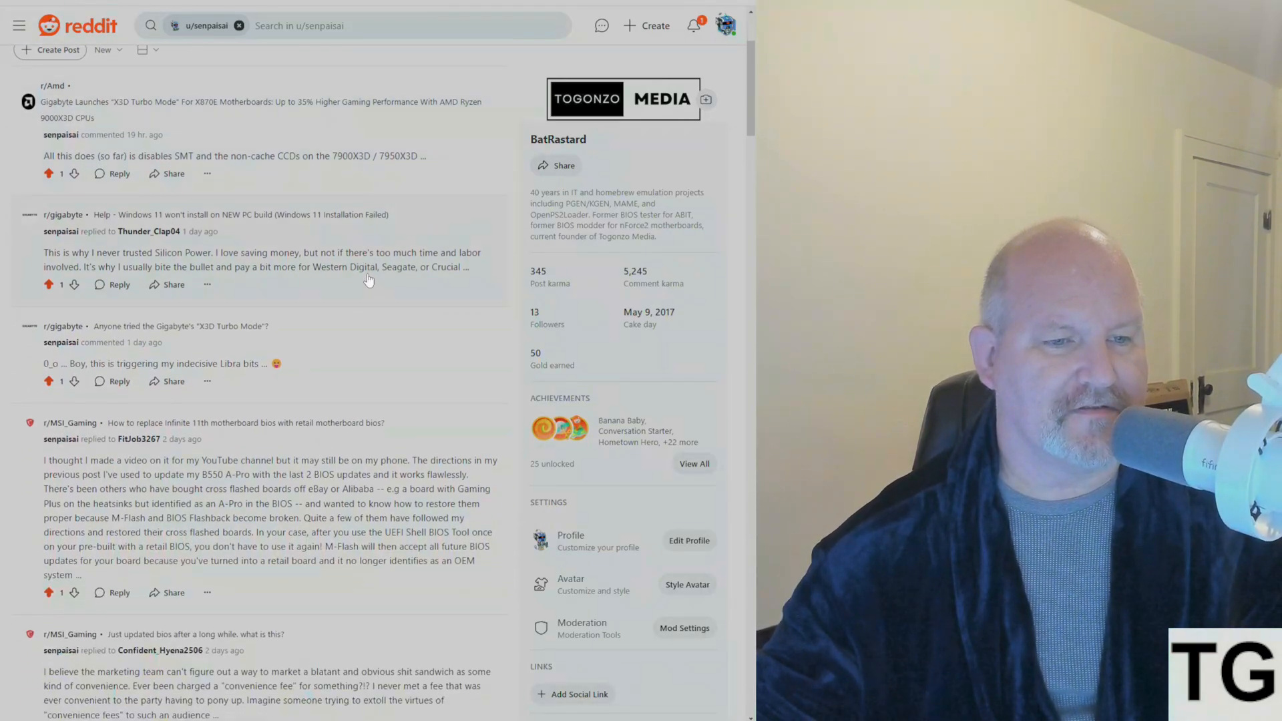
click(181, 325)
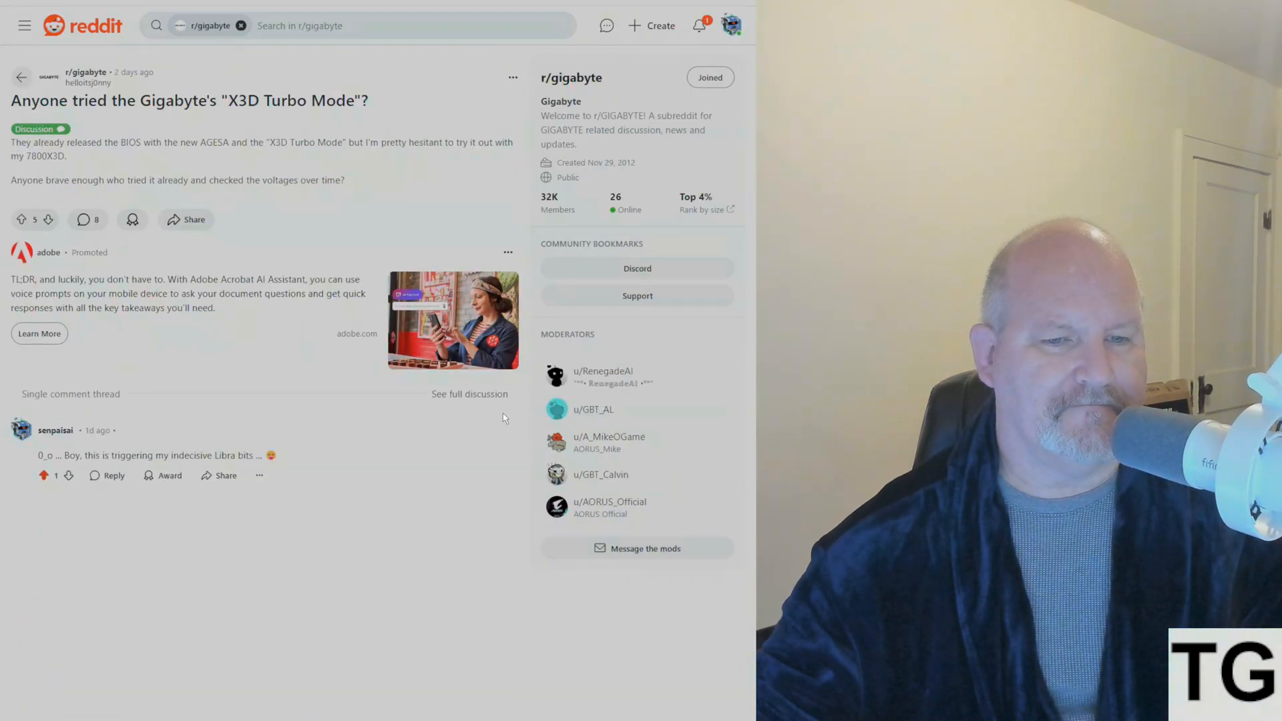
Step: Expand 'See full discussion' on the r/gigabyte Turbo Mode thread and scroll through all replies
click(470, 393)
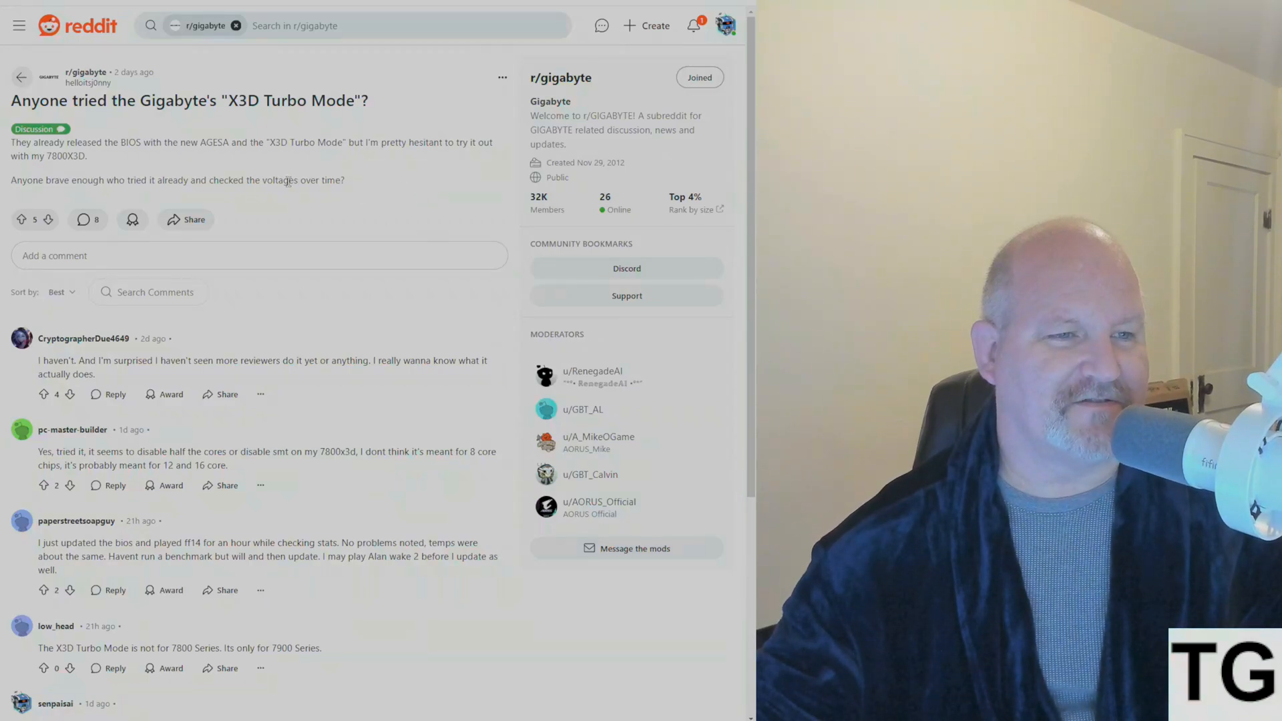
scroll(down, 3)
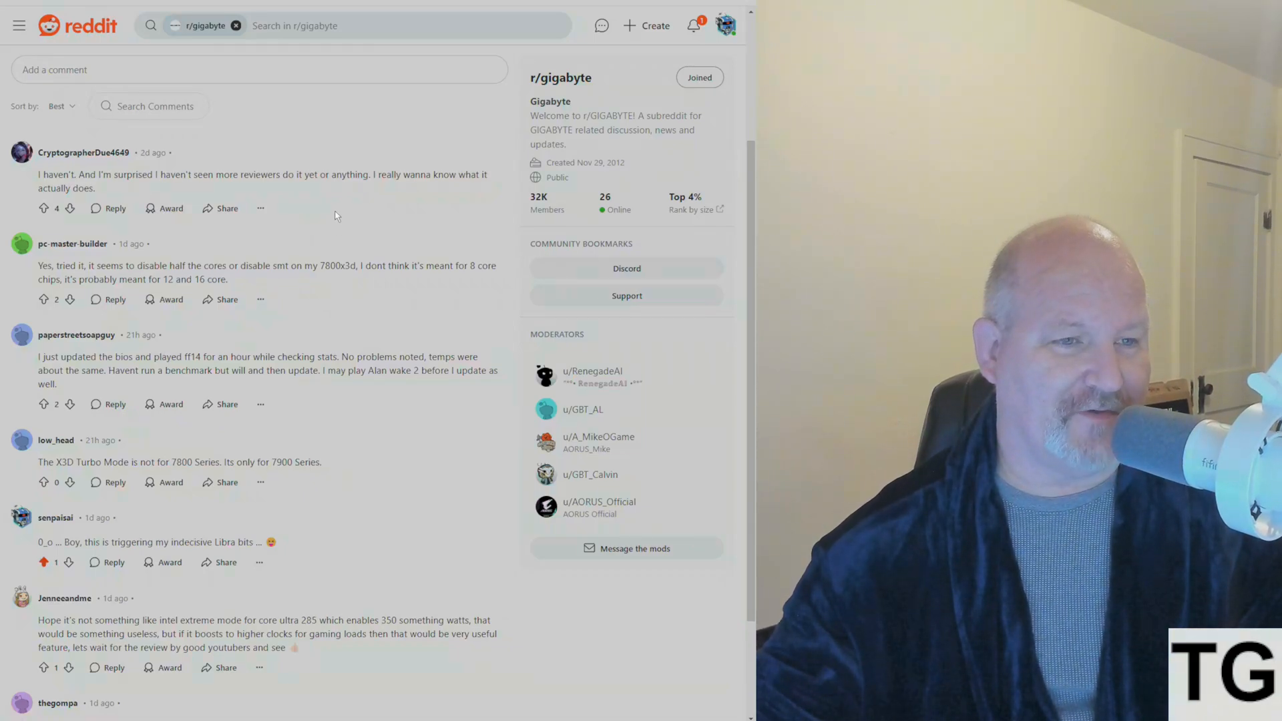
scroll(down, 3)
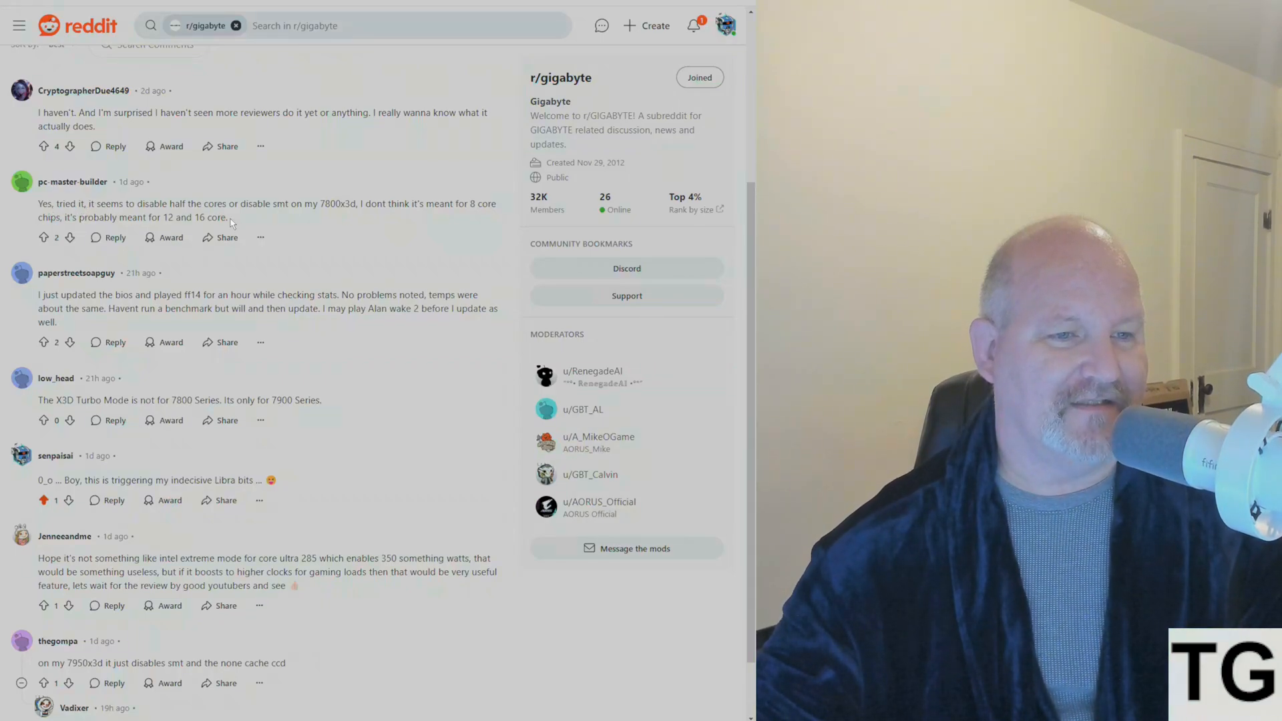
mouse_move(291, 233)
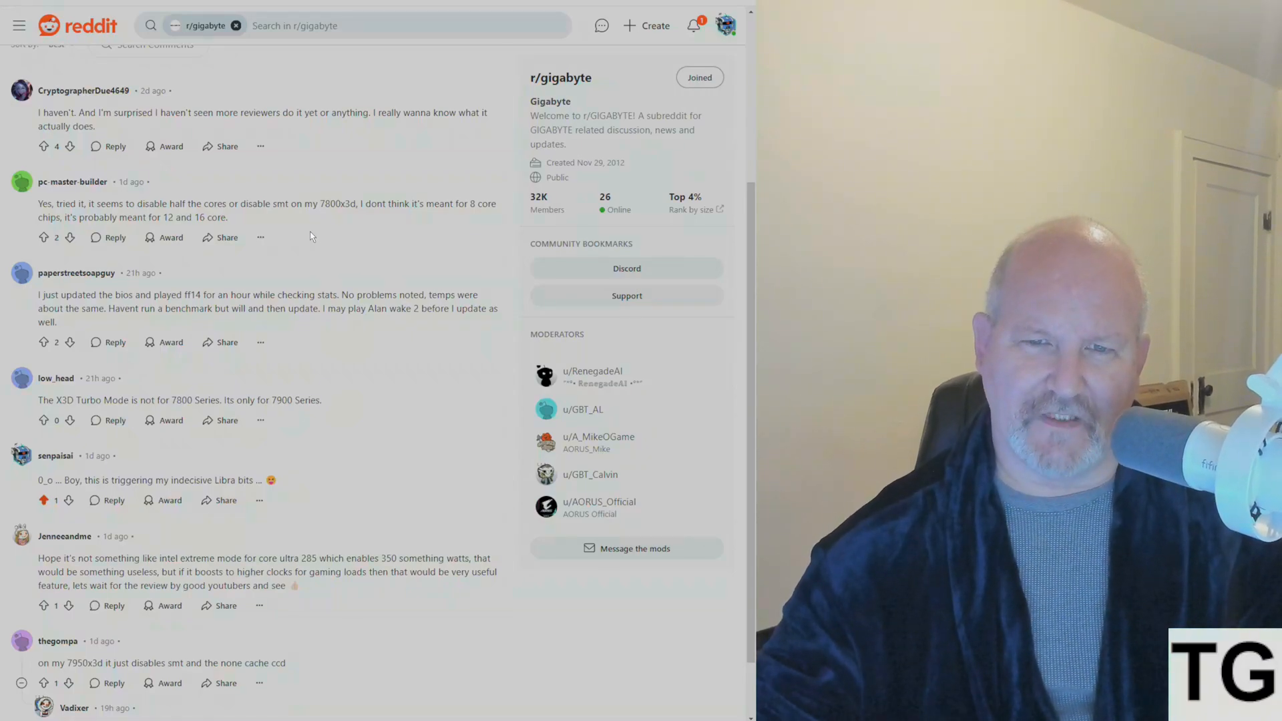
scroll(down, 3)
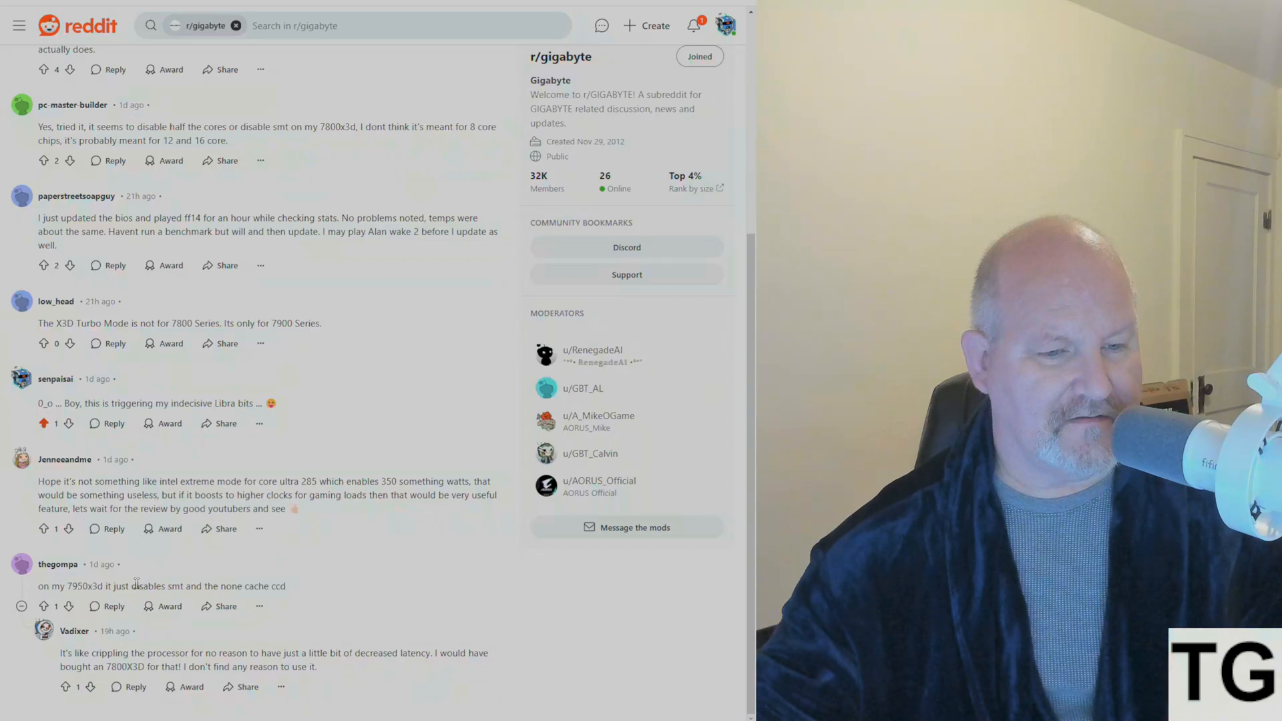
mouse_move(78, 586)
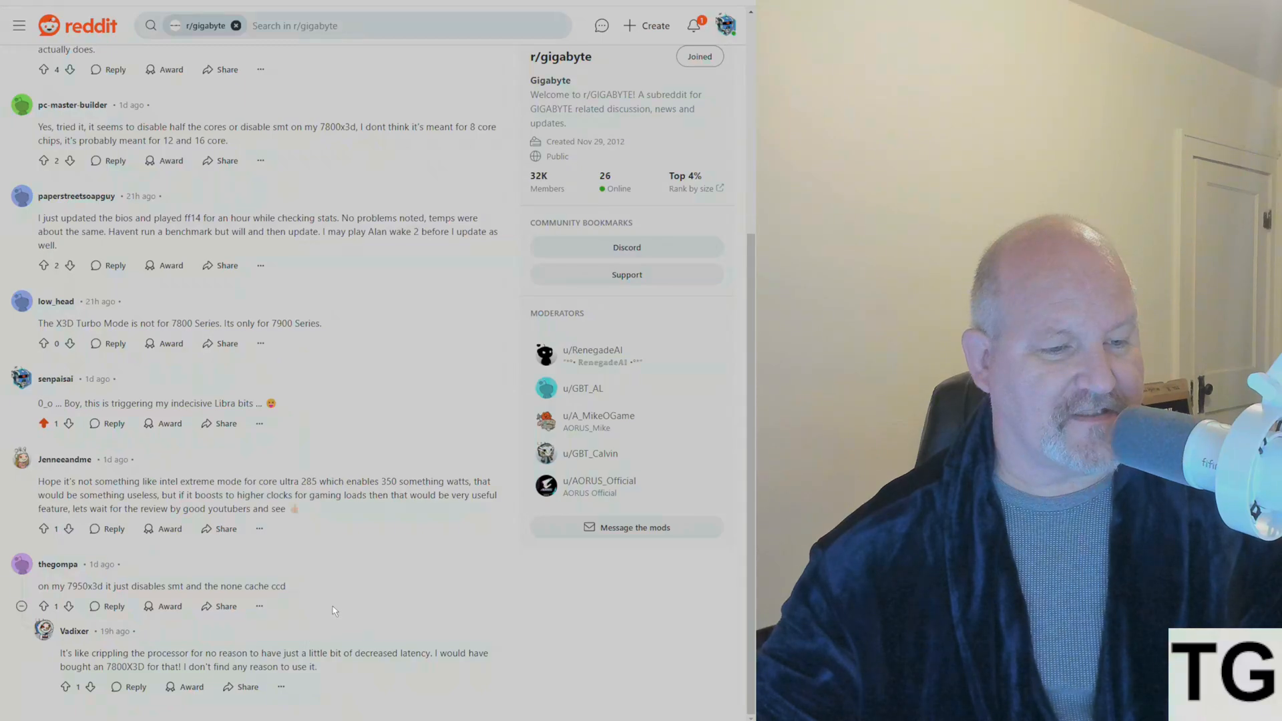
mouse_move(368, 585)
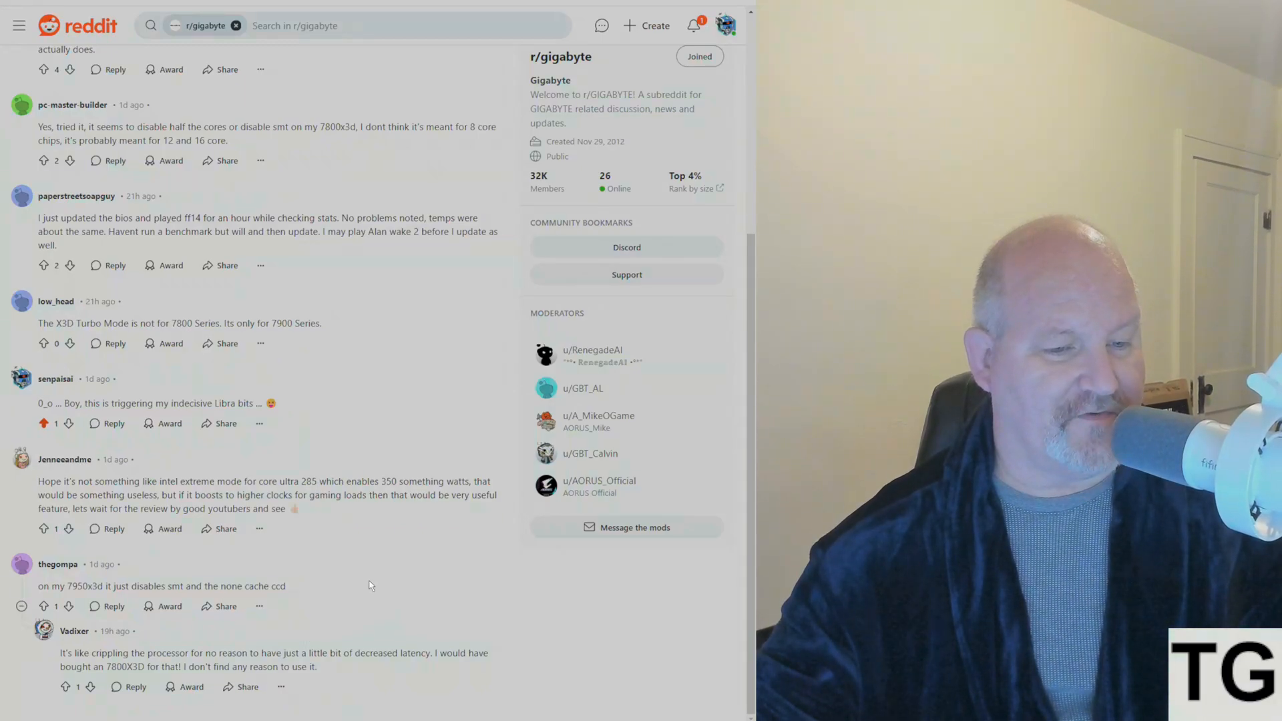
mouse_move(356, 609)
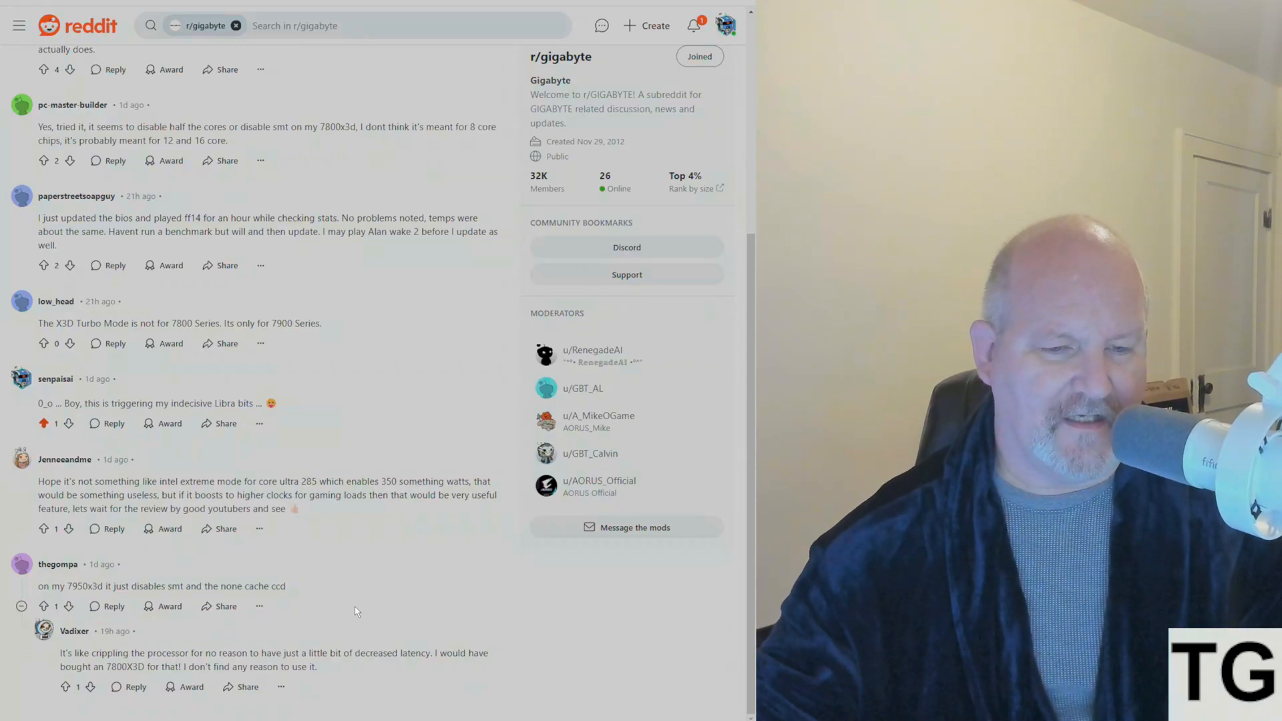
mouse_move(386, 617)
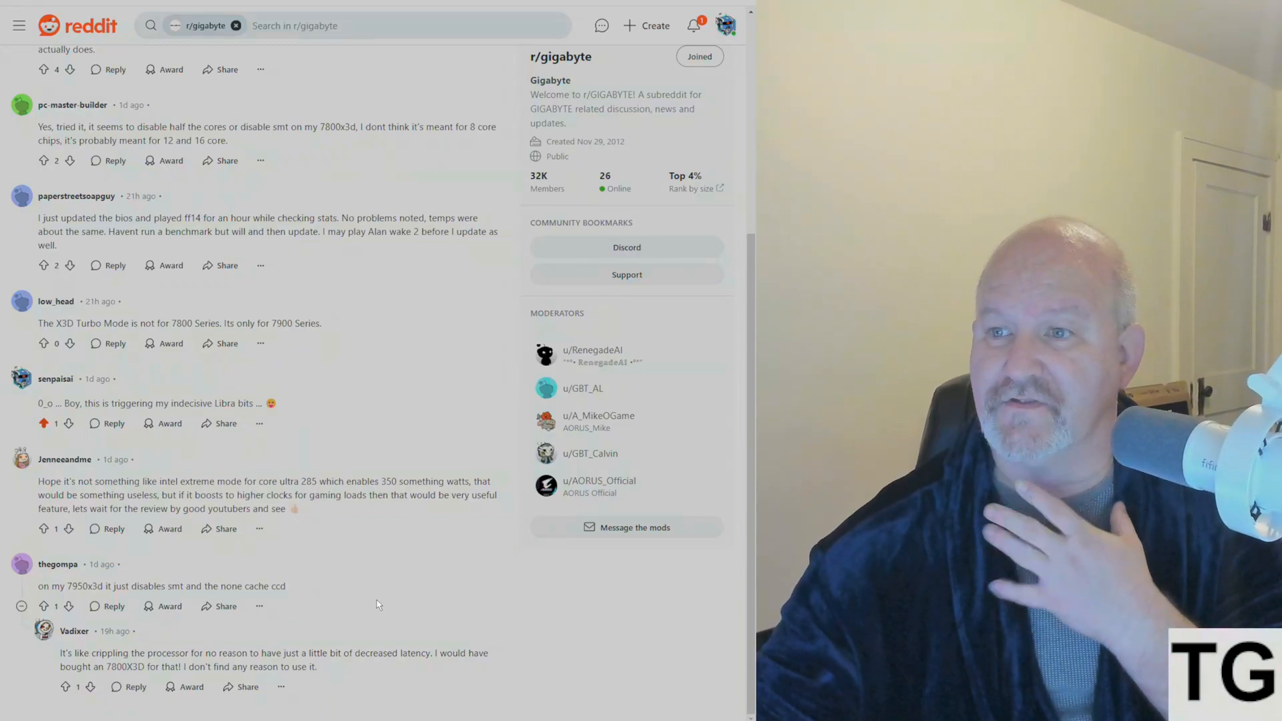
scroll(up, 3)
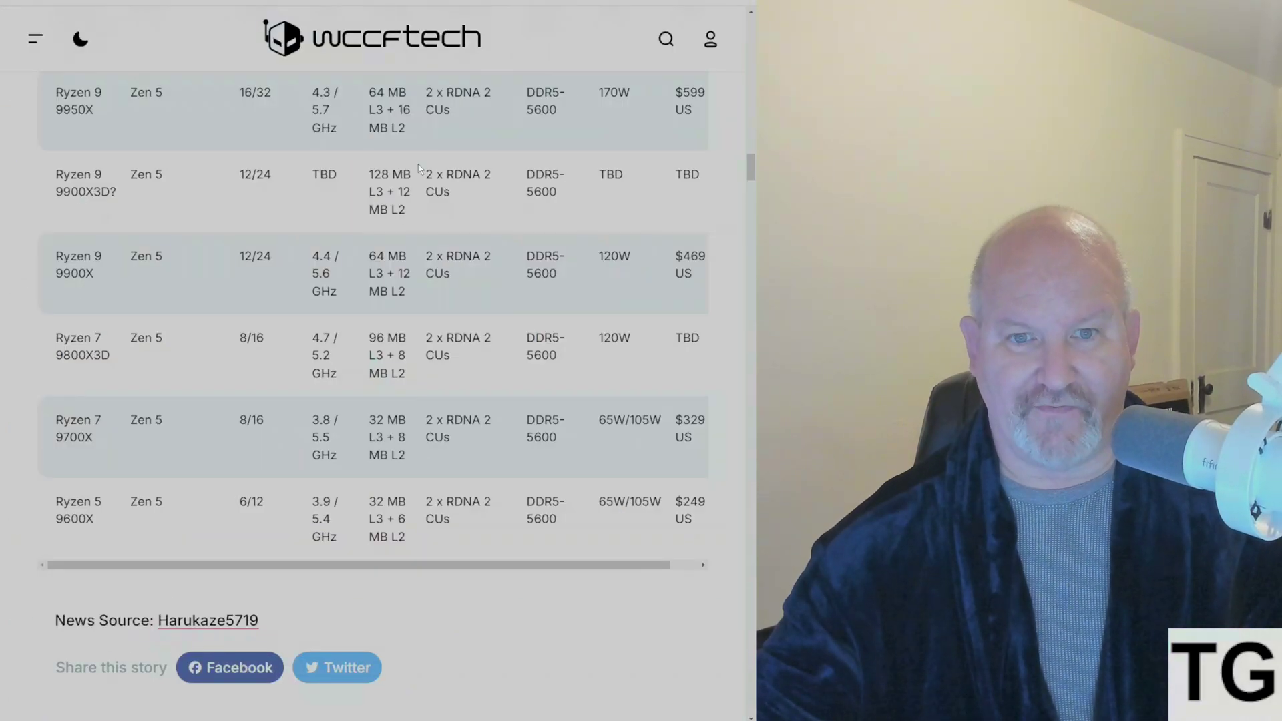
scroll(up, 3)
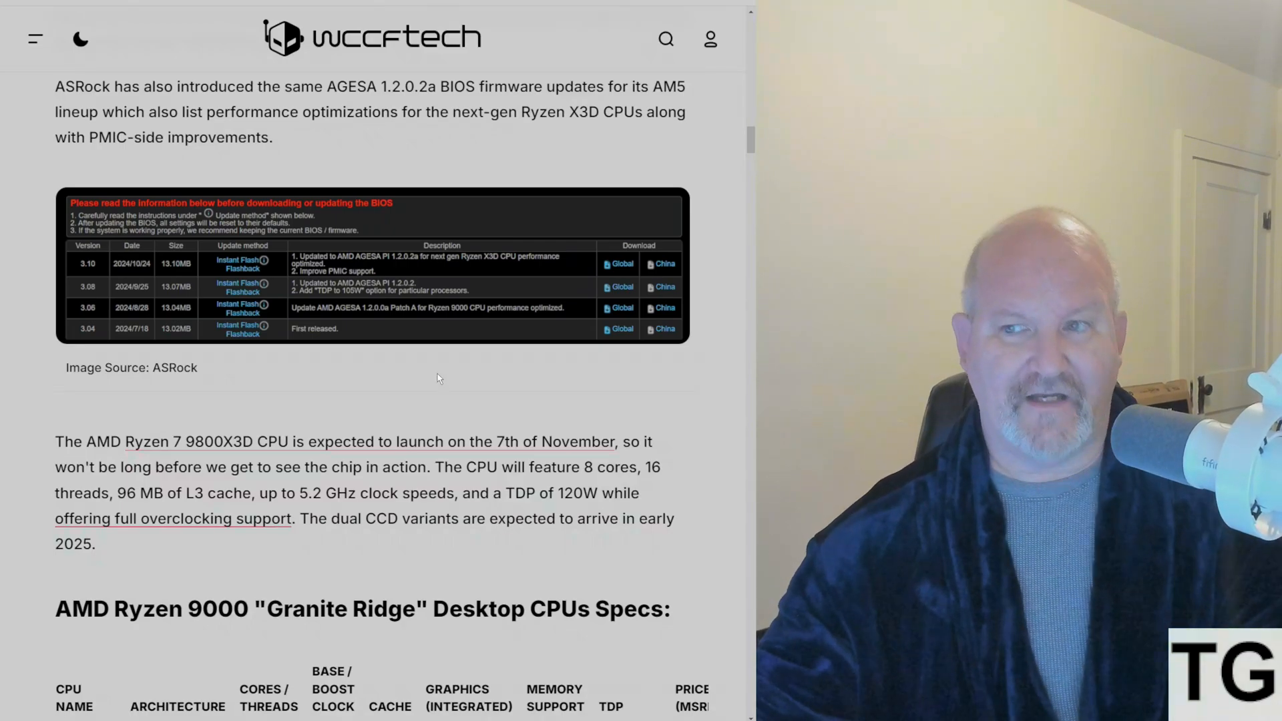
scroll(up, 3)
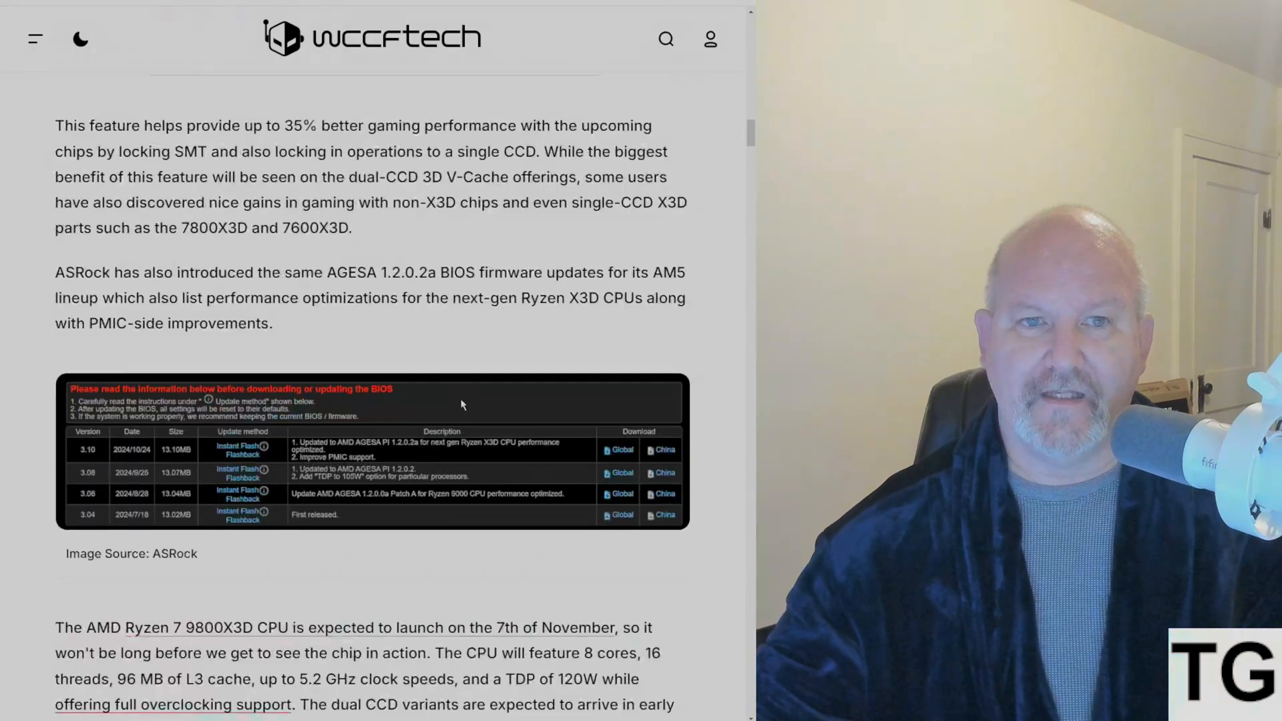
scroll(up, 3)
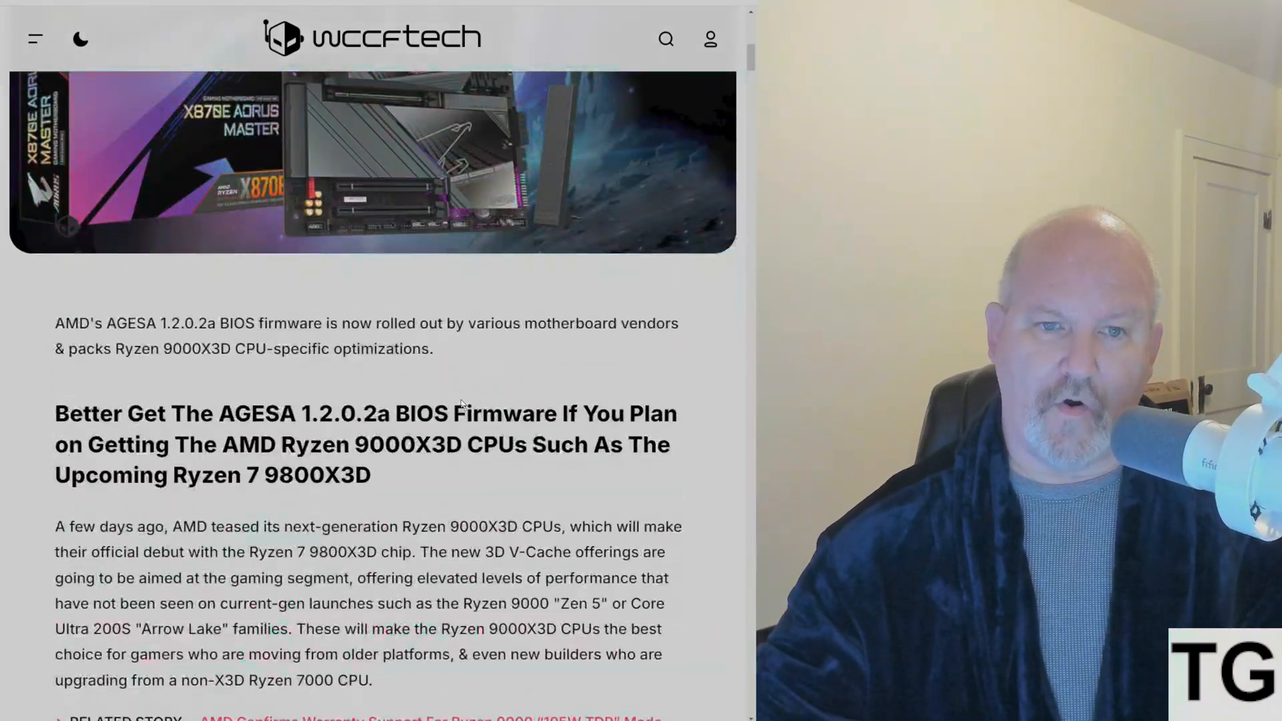
scroll(up, 3)
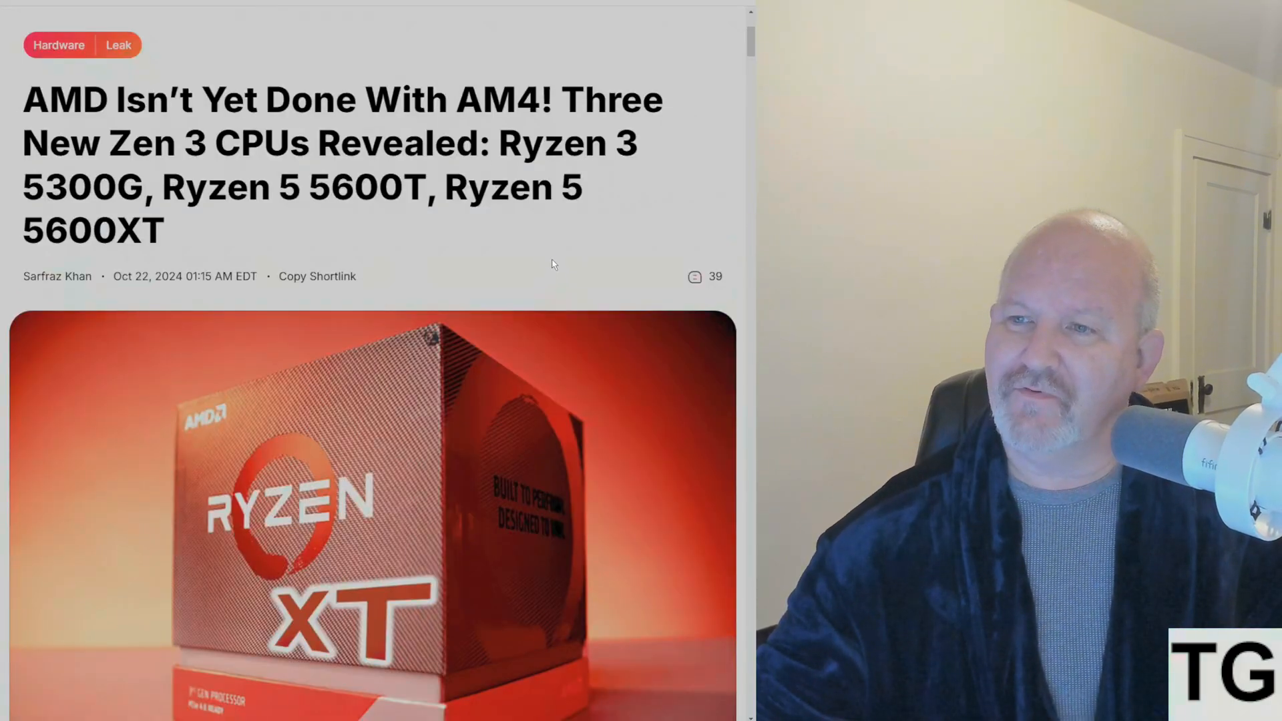
mouse_move(615, 261)
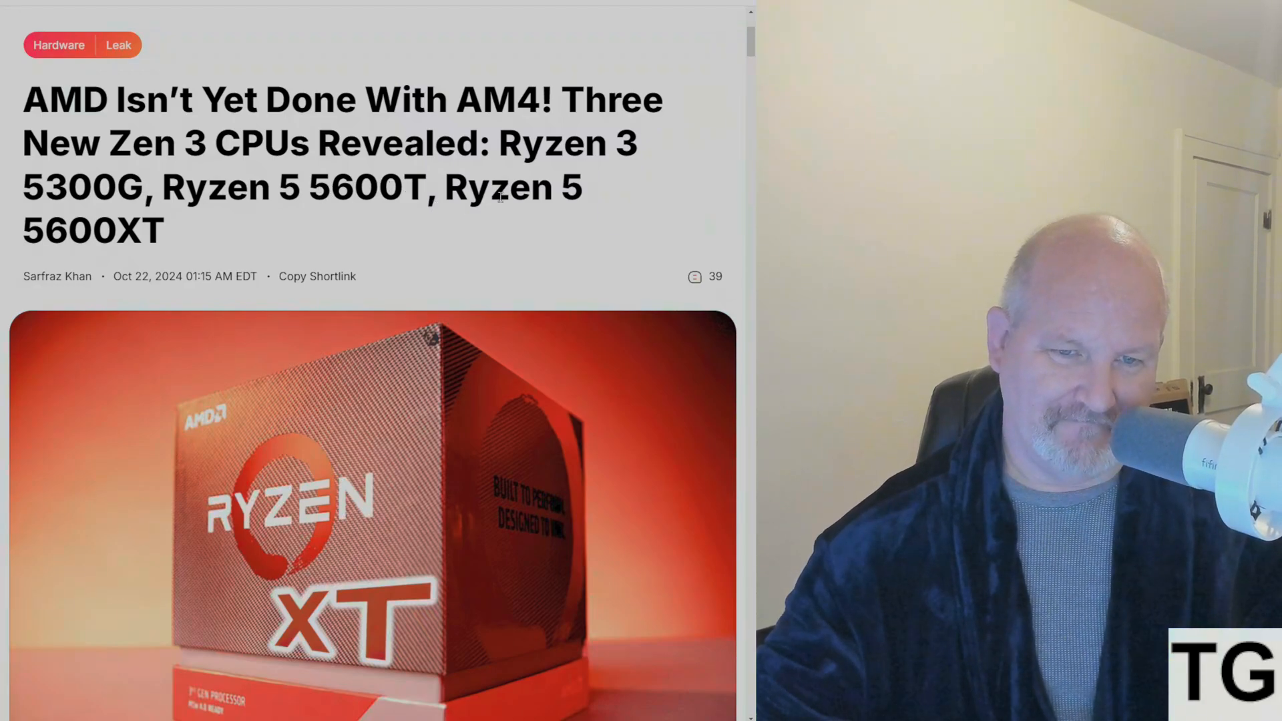
mouse_move(474, 221)
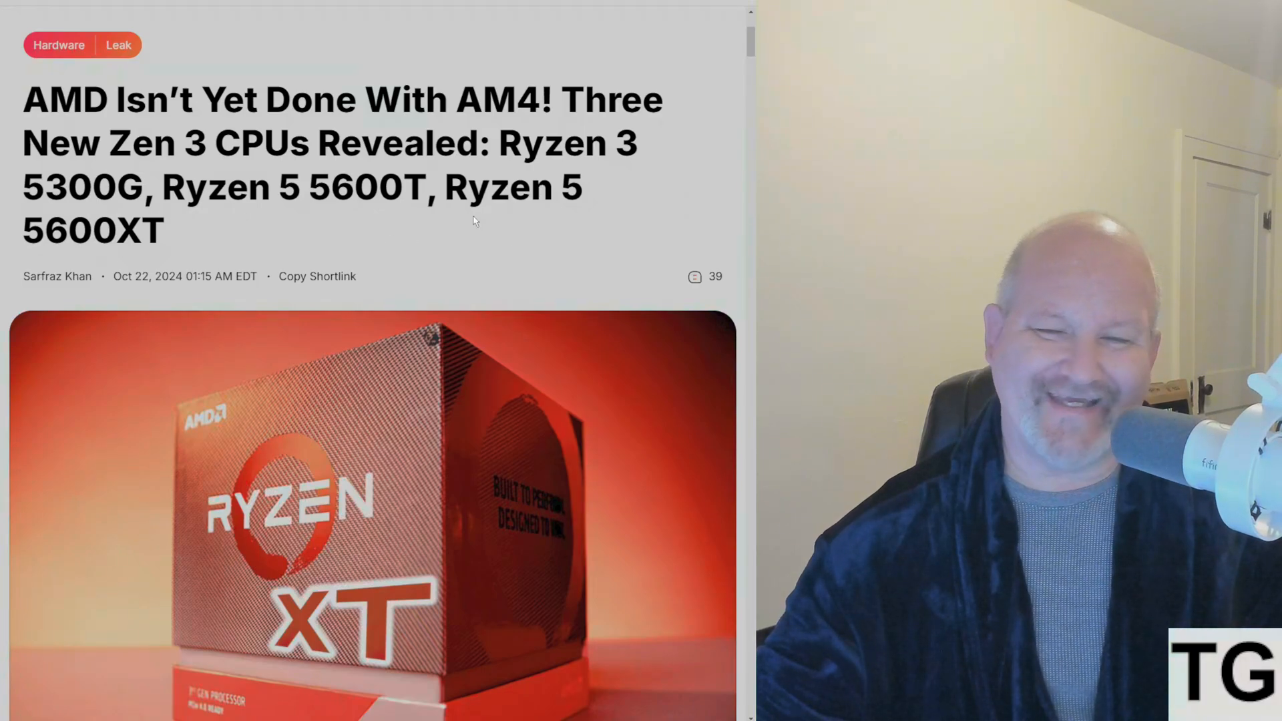
Step: Scroll the 'AMD Isn't Yet Done With AM4!' article past the Momomo_US tweet to ASUS/MSI support
scroll(down, 3)
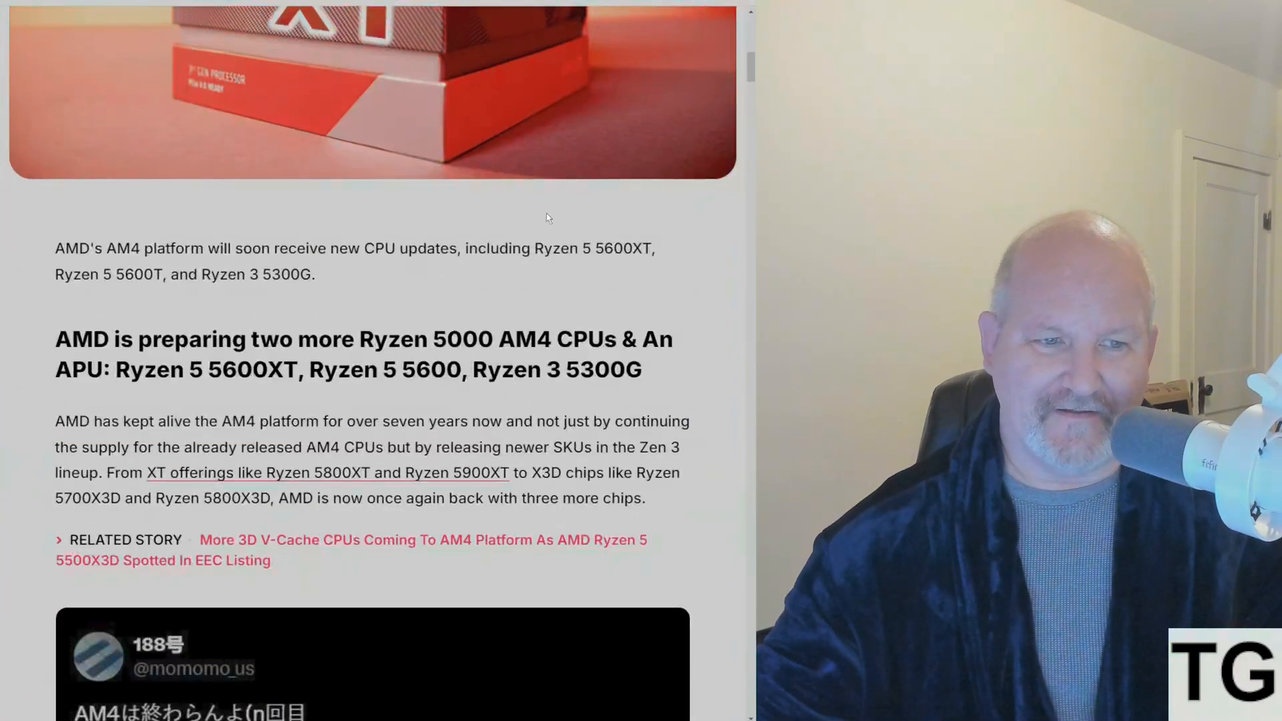
scroll(down, 3)
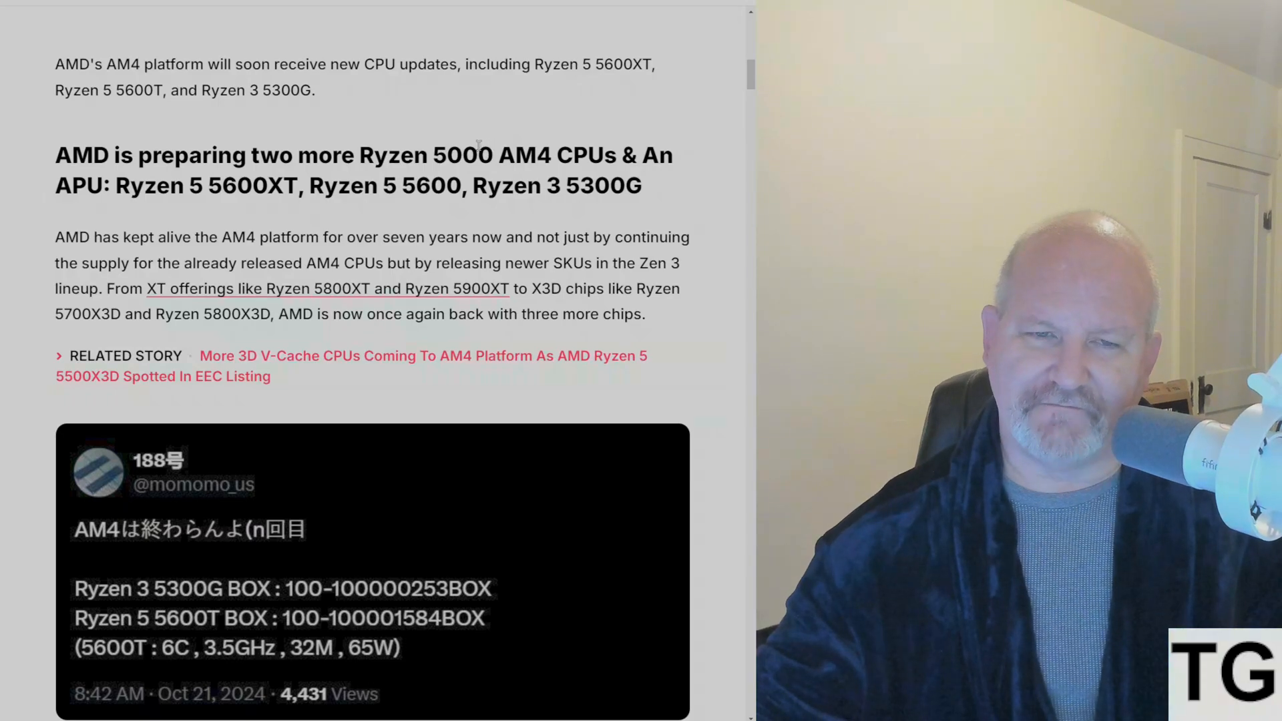
scroll(up, 3)
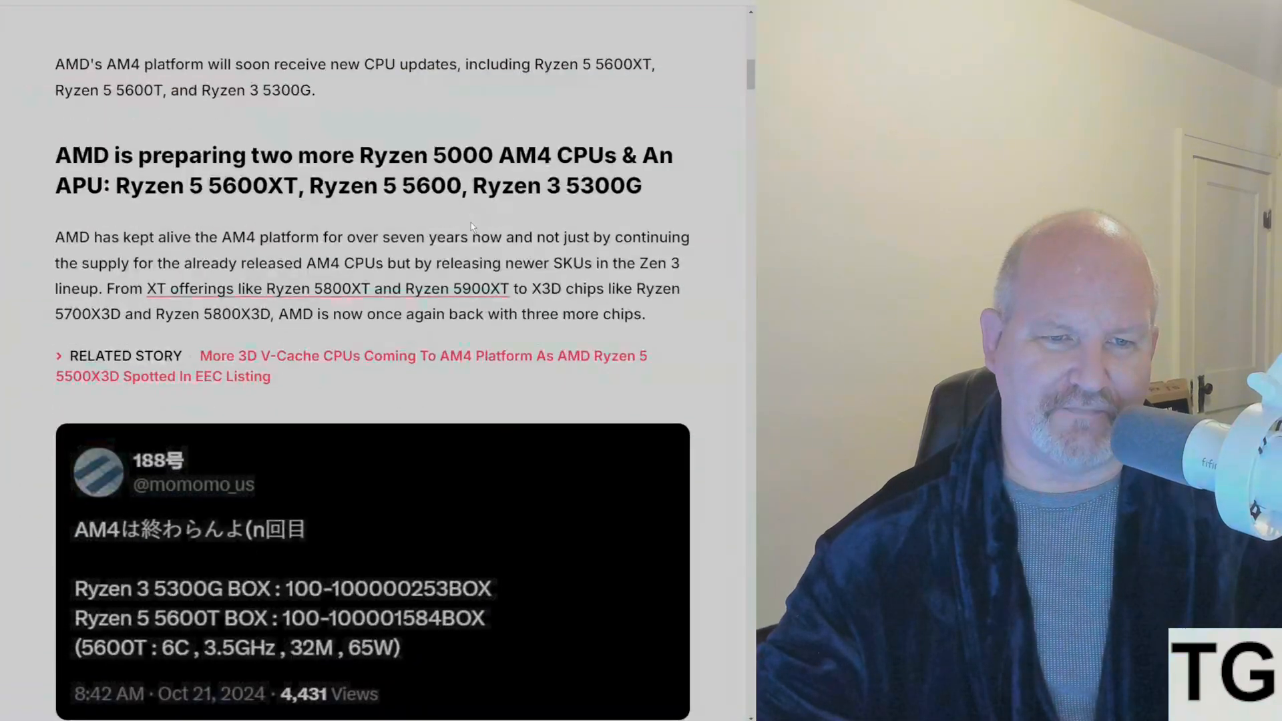
scroll(down, 3)
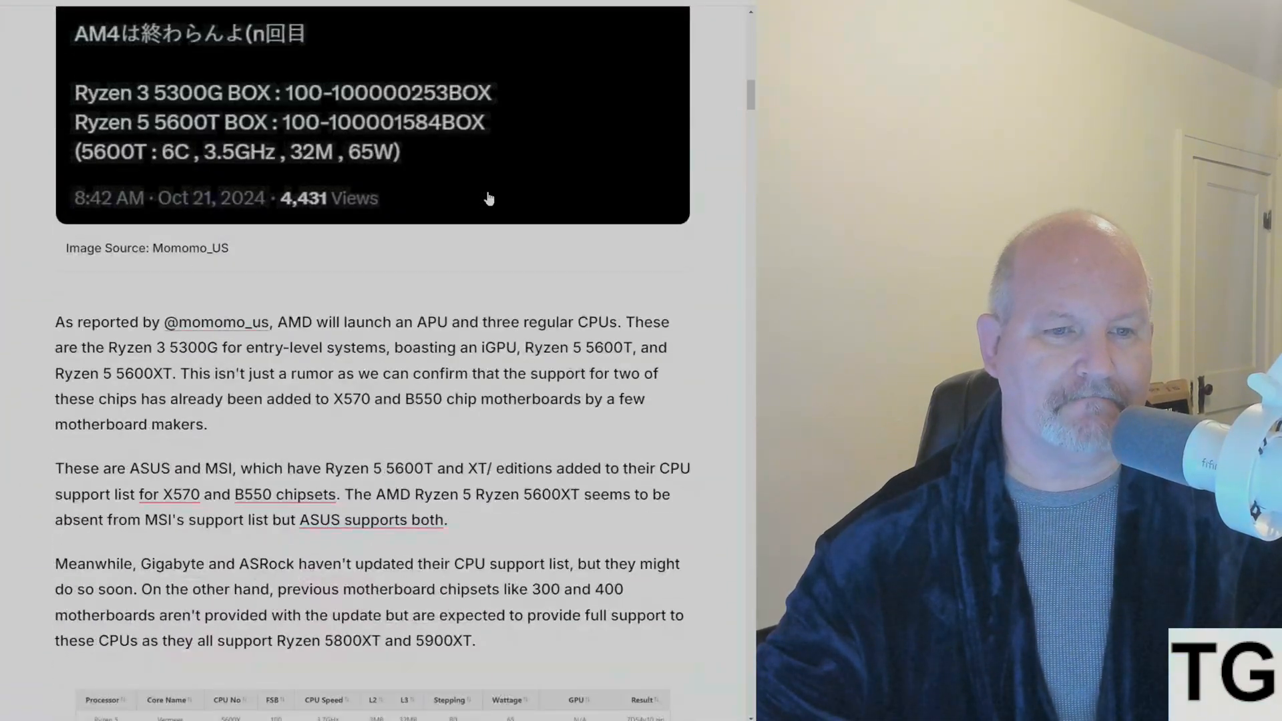
Step: Scroll past the CPU spec paragraph to the Ryzen 5 5600T Geekbench card (2132 / 9182)
scroll(down, 3)
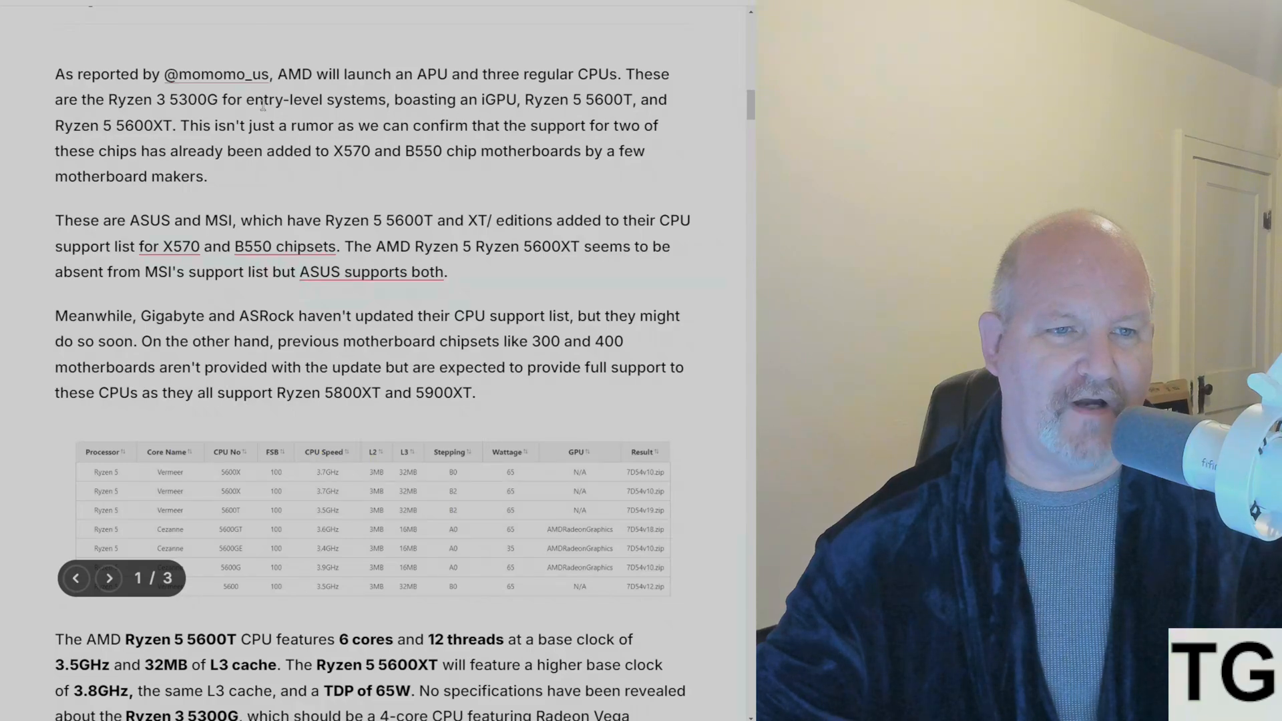
mouse_move(216, 74)
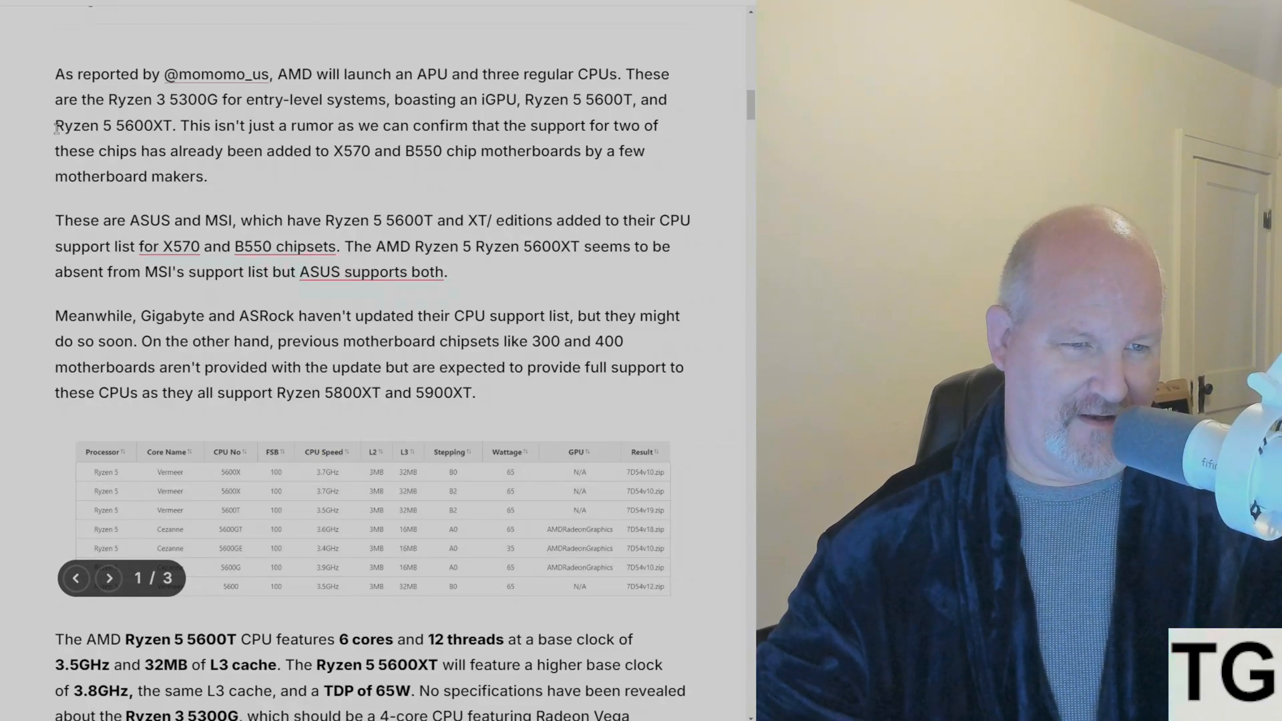
double_click(113, 126)
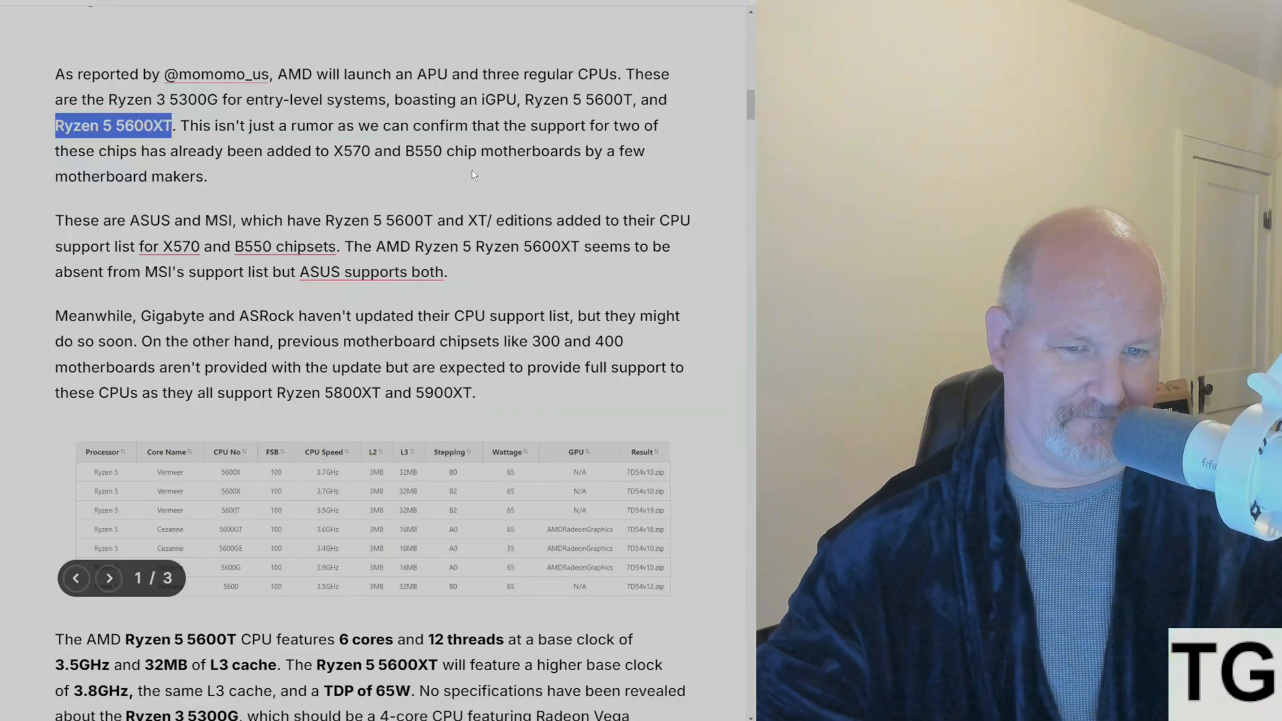
scroll(down, 3)
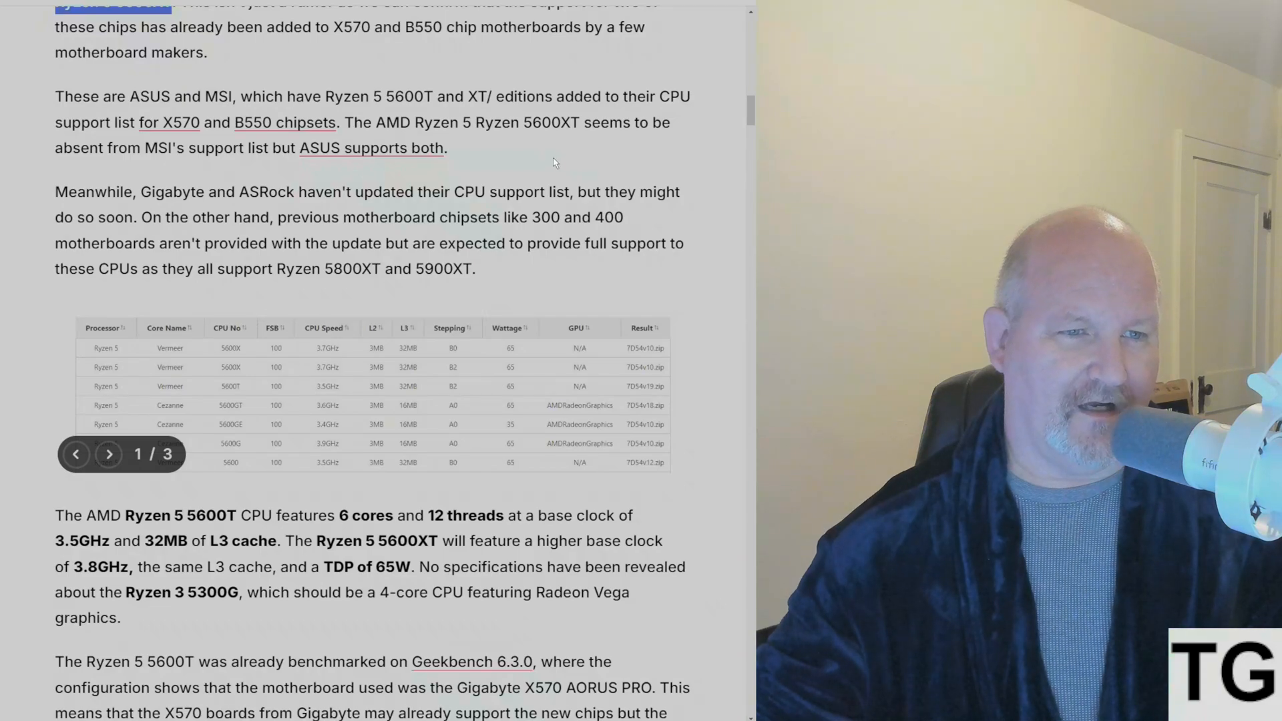
scroll(up, 3)
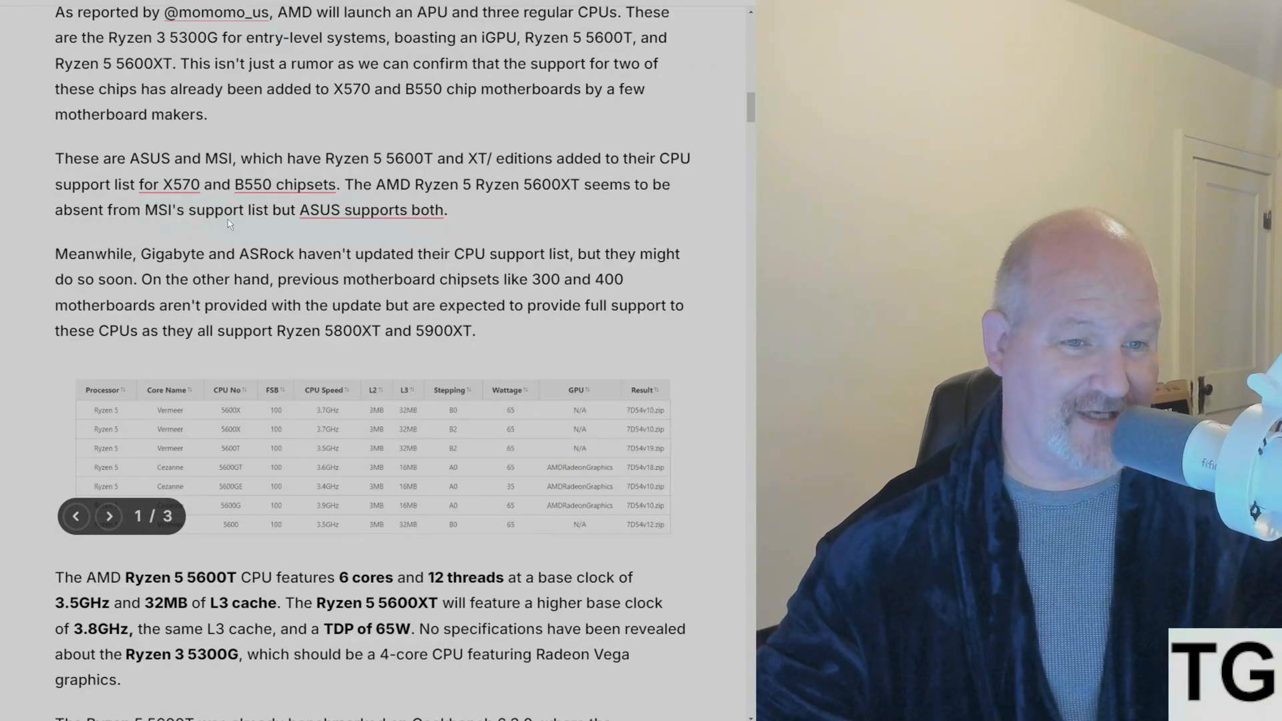
mouse_move(528, 220)
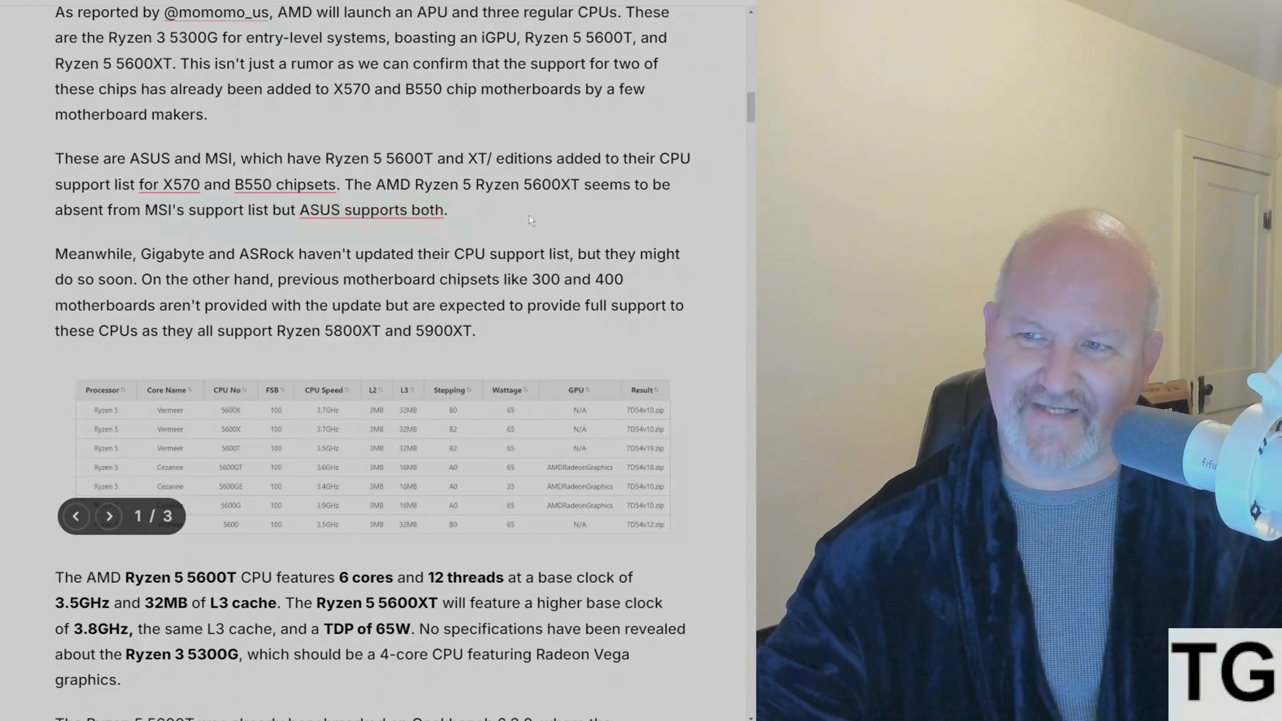
scroll(down, 3)
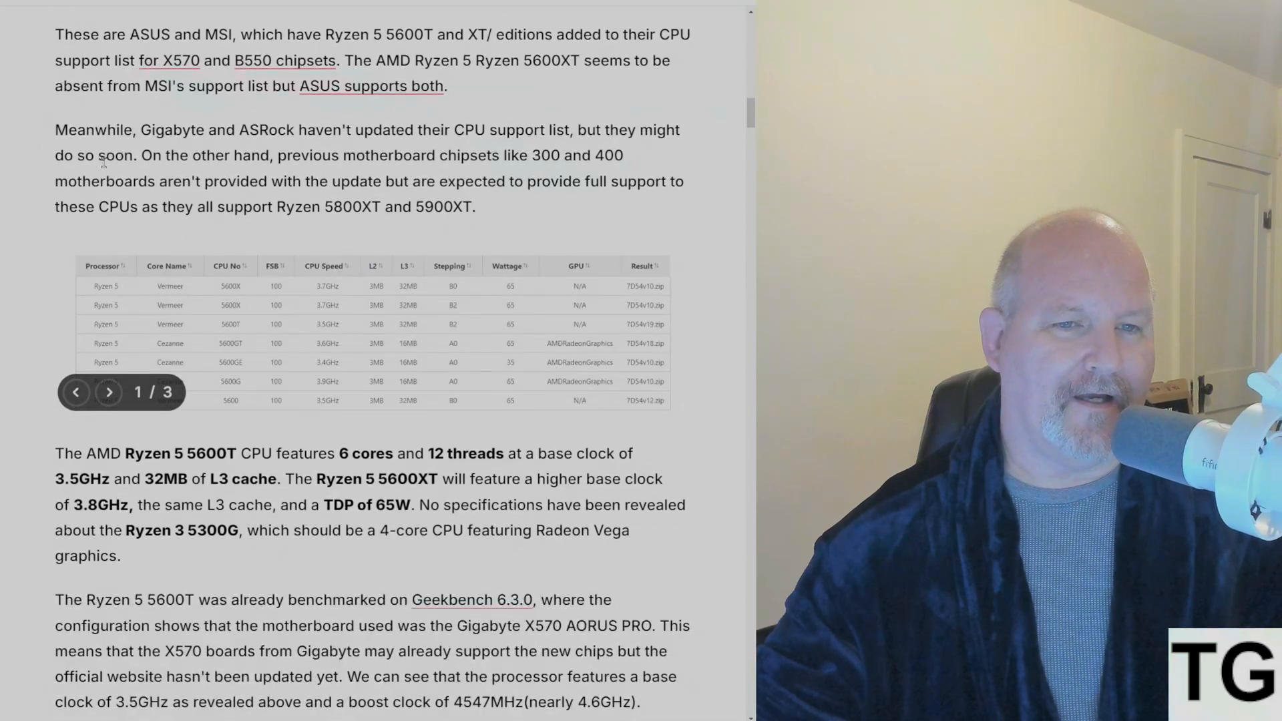
mouse_move(419, 154)
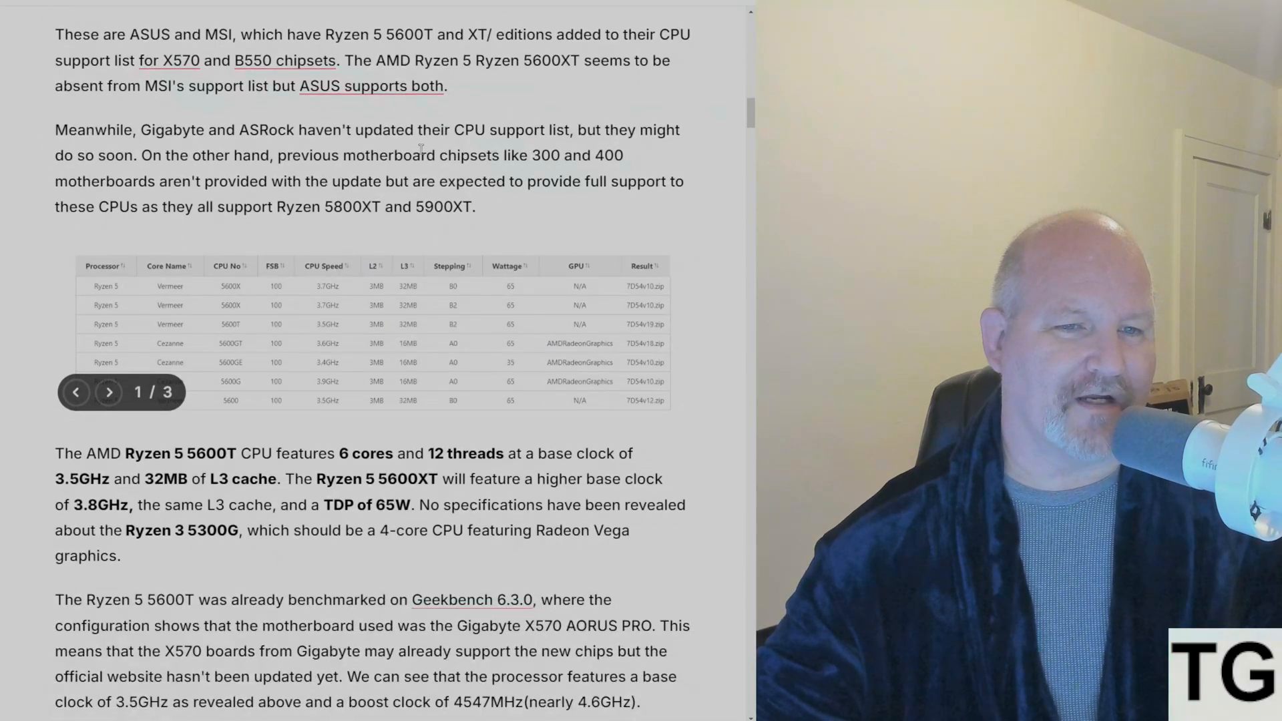
mouse_move(493, 223)
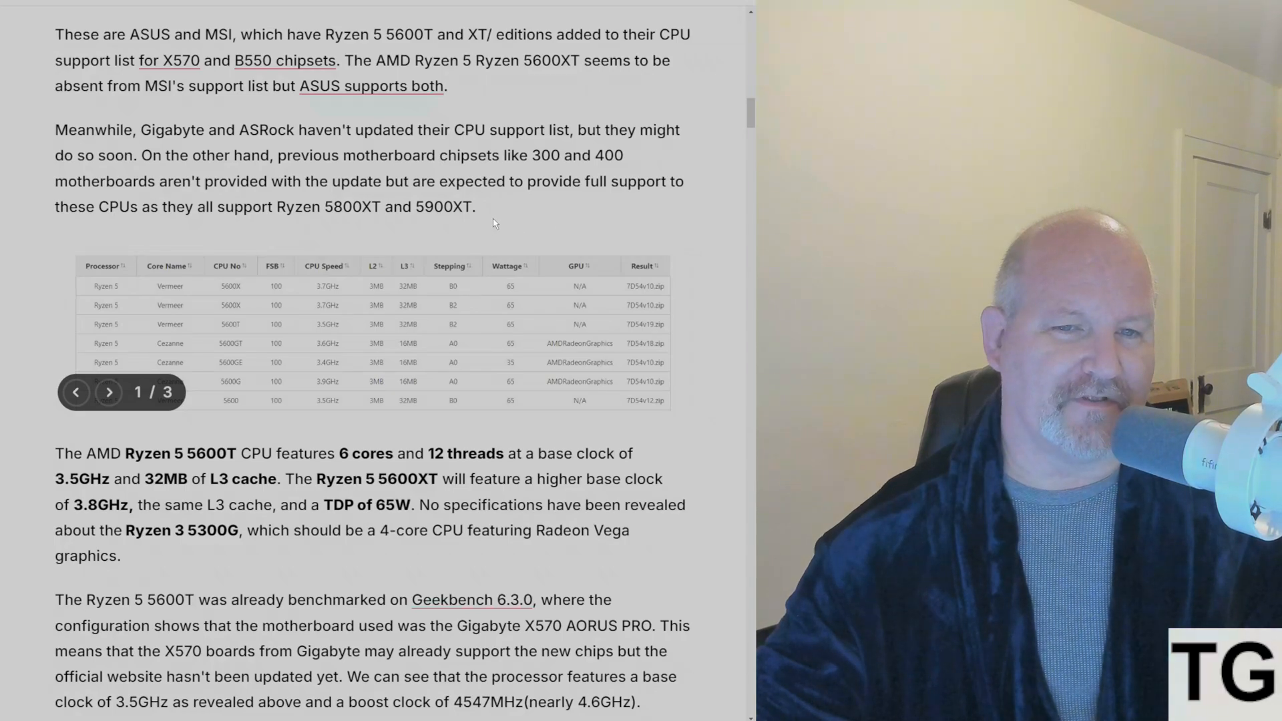
mouse_move(503, 224)
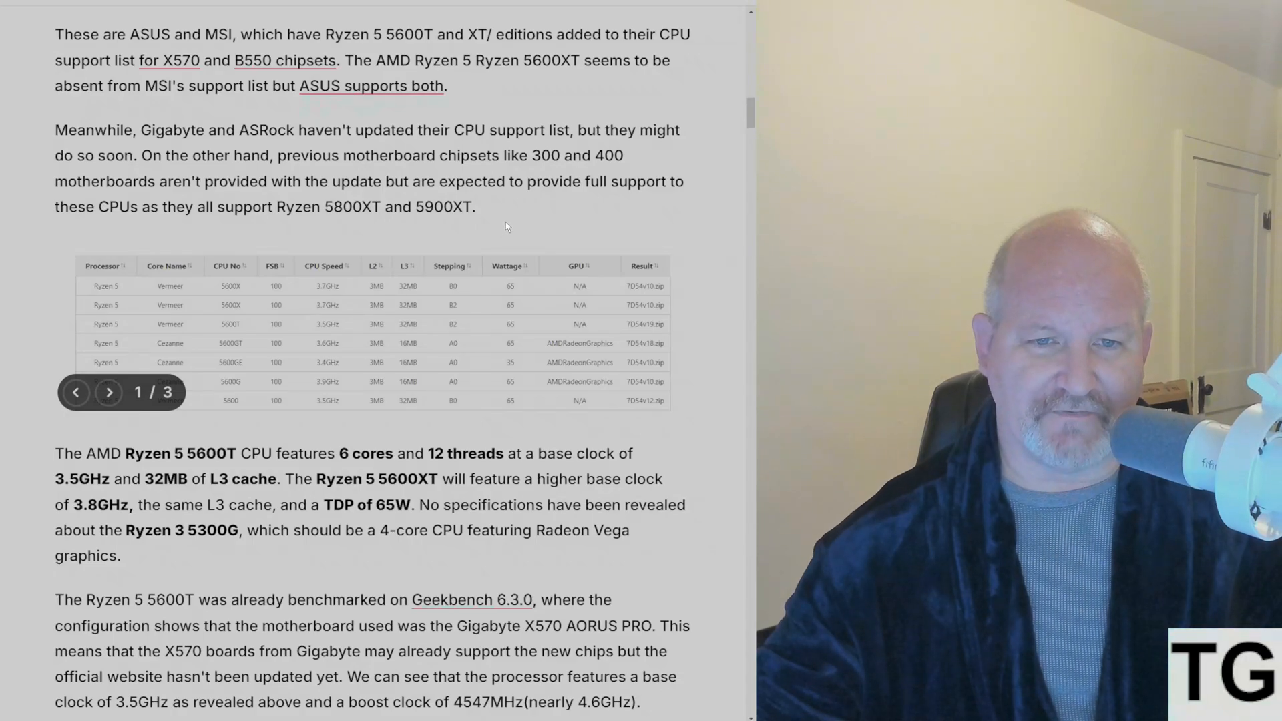
mouse_move(499, 208)
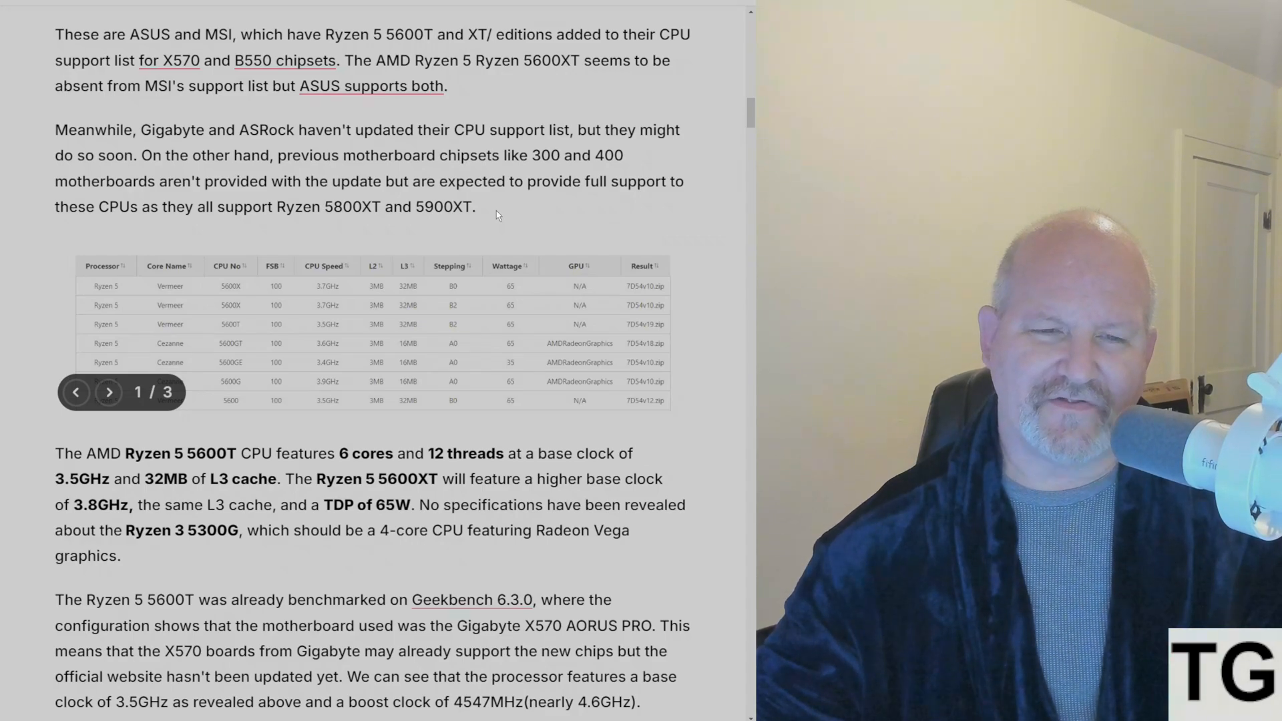
scroll(down, 3)
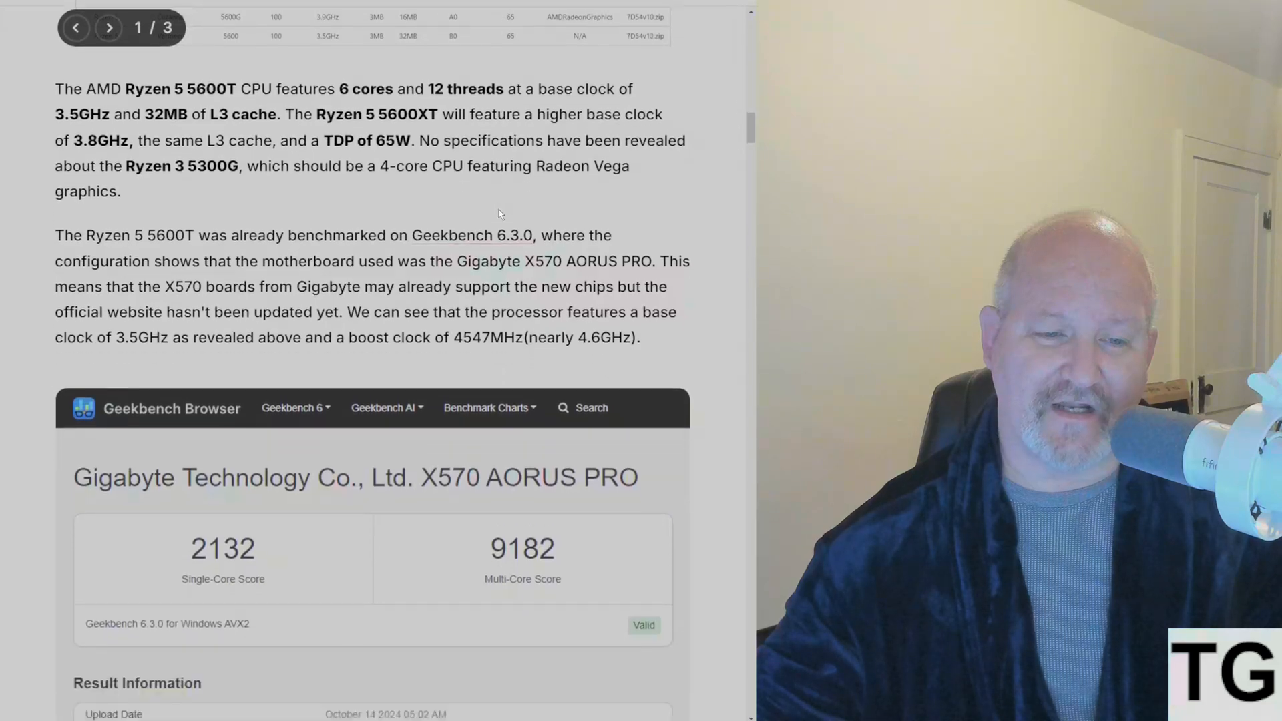
Step: Scroll past the 5600T Geekbench CPU Information to the 5600X comparison and Ryzen 5000/4000 lineup table
scroll(up, 3)
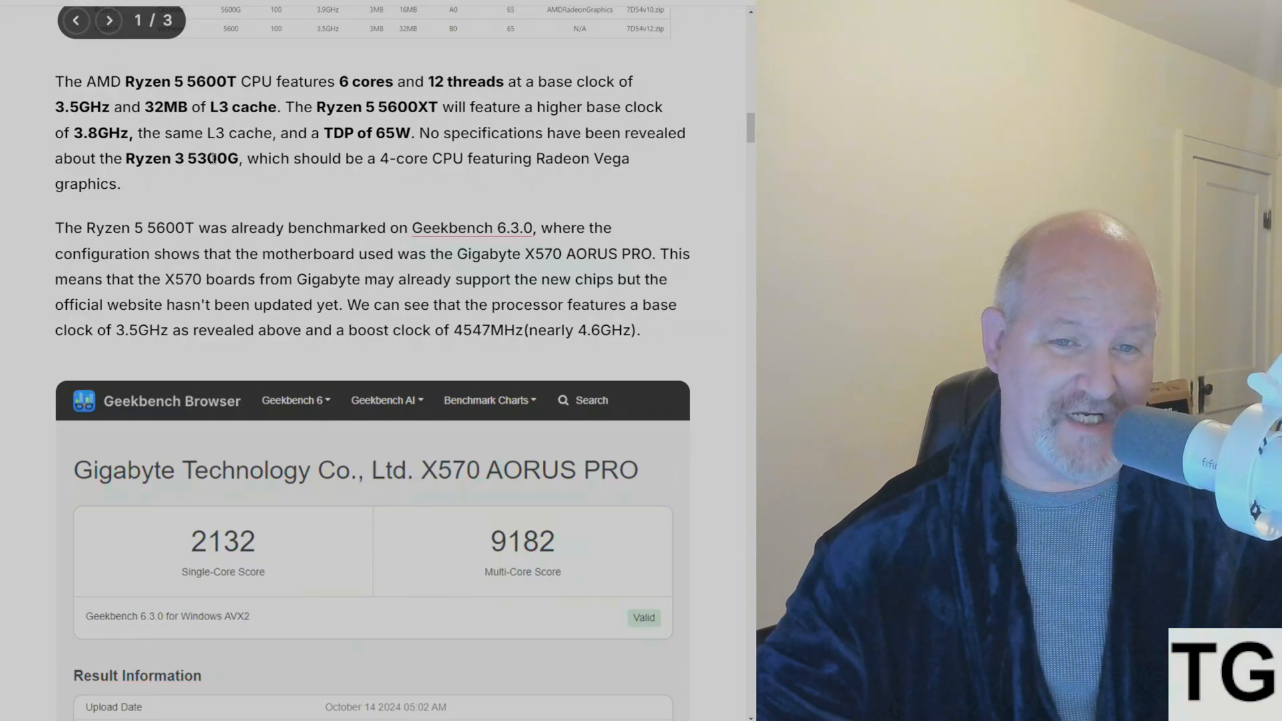
scroll(down, 3)
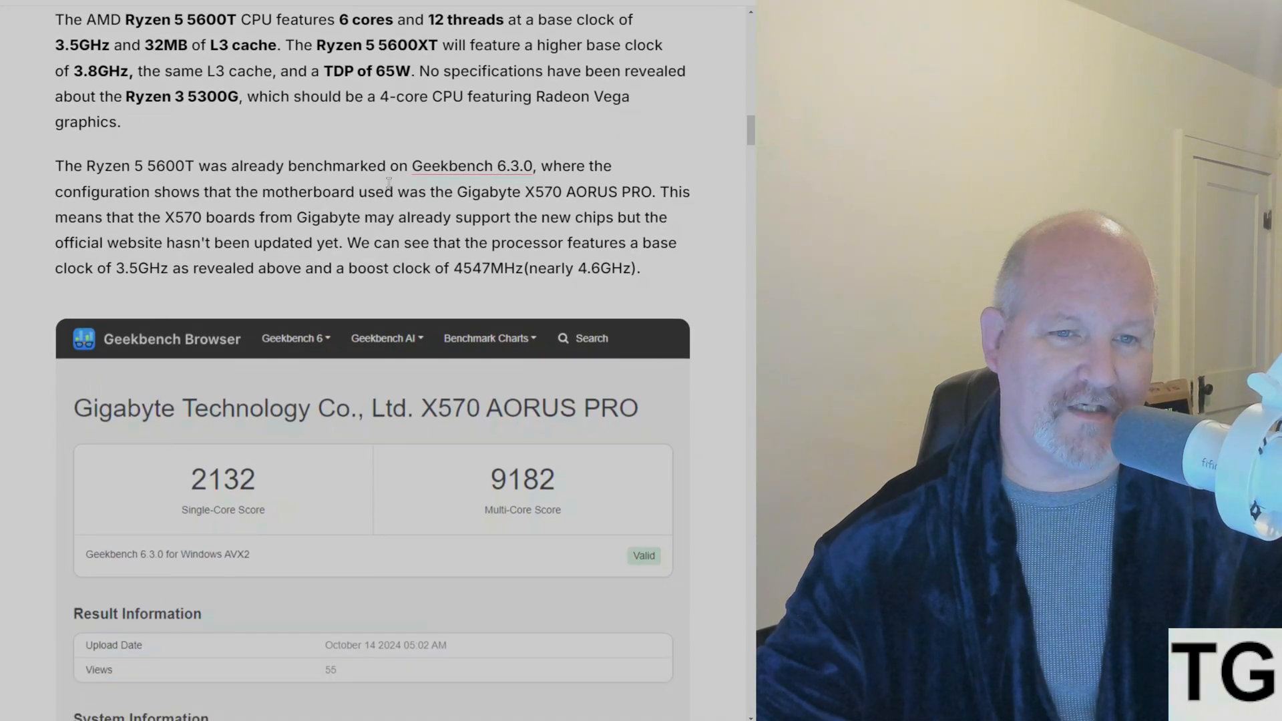
mouse_move(373, 132)
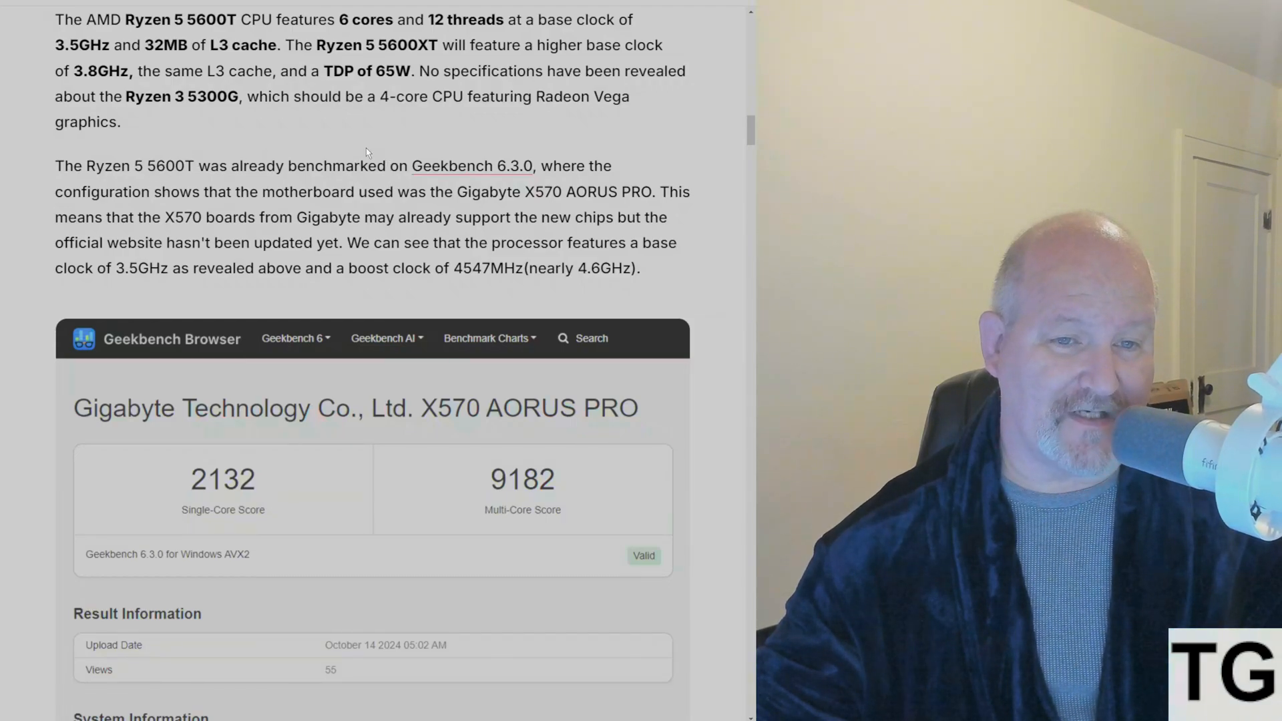
scroll(down, 3)
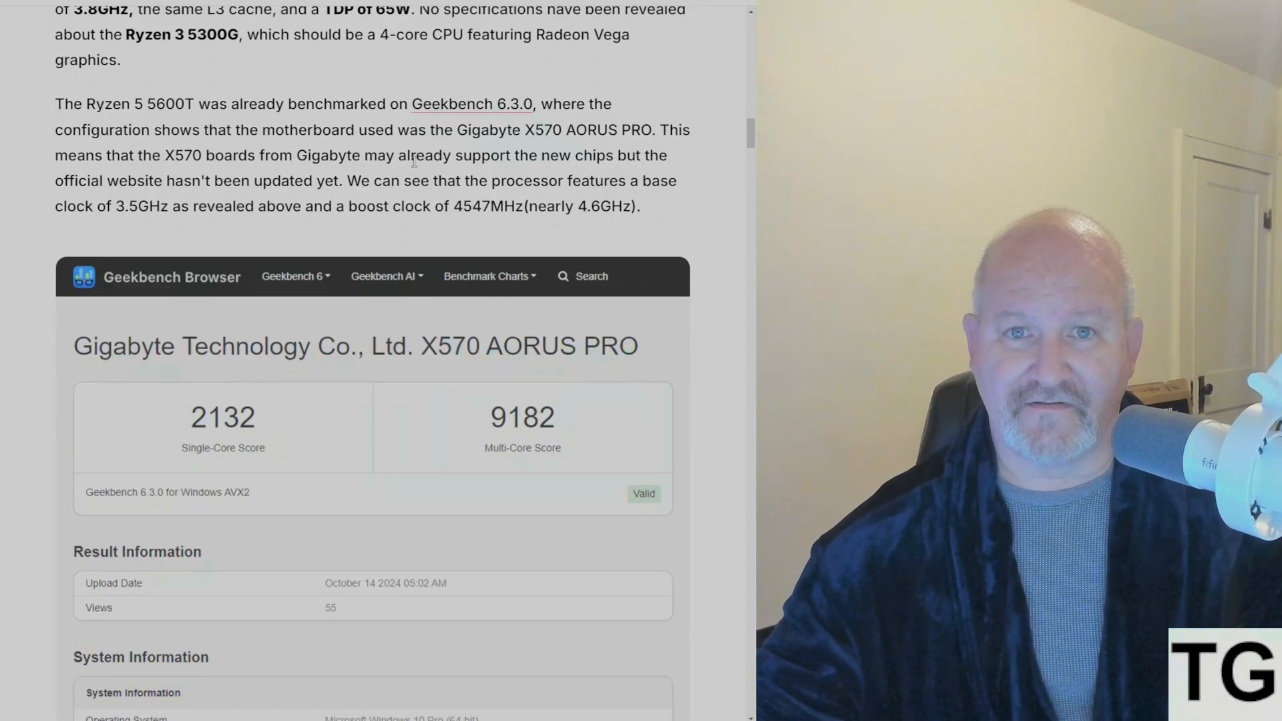
scroll(down, 3)
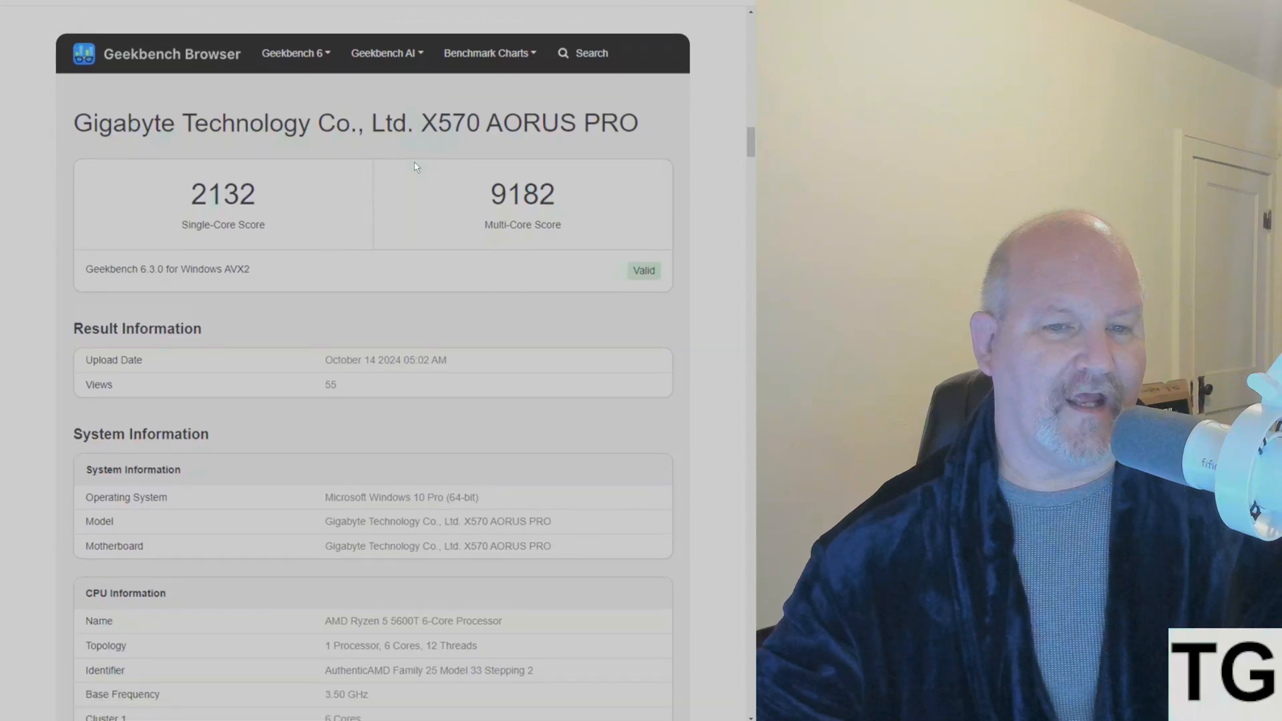
scroll(down, 3)
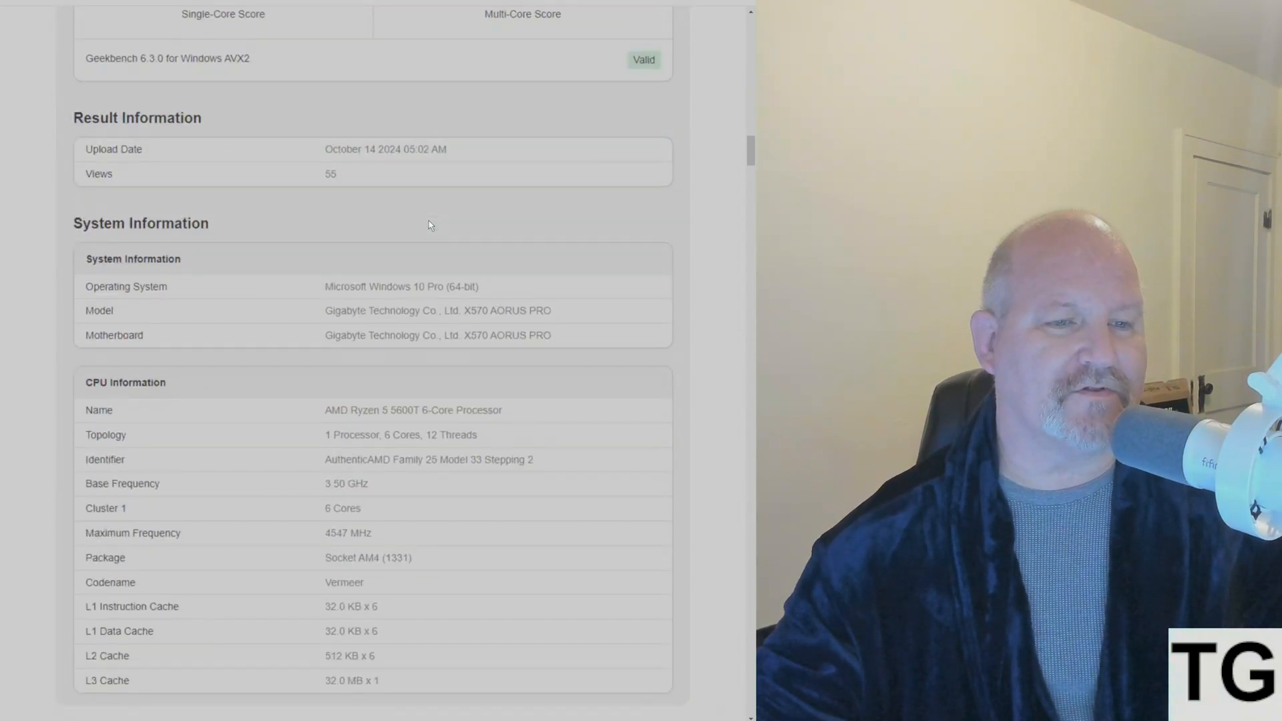
scroll(down, 3)
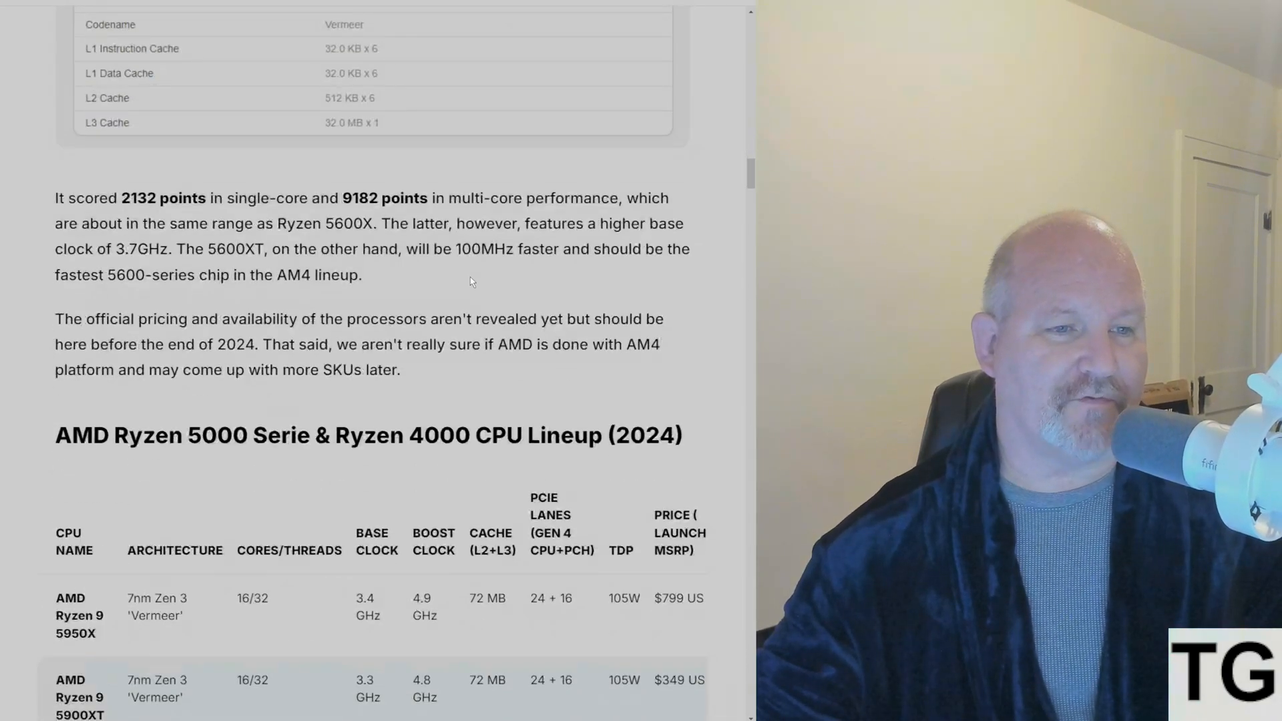
Step: Skim the full Ryzen 5000/4000 lineup table, then scroll back to the article headline
scroll(down, 3)
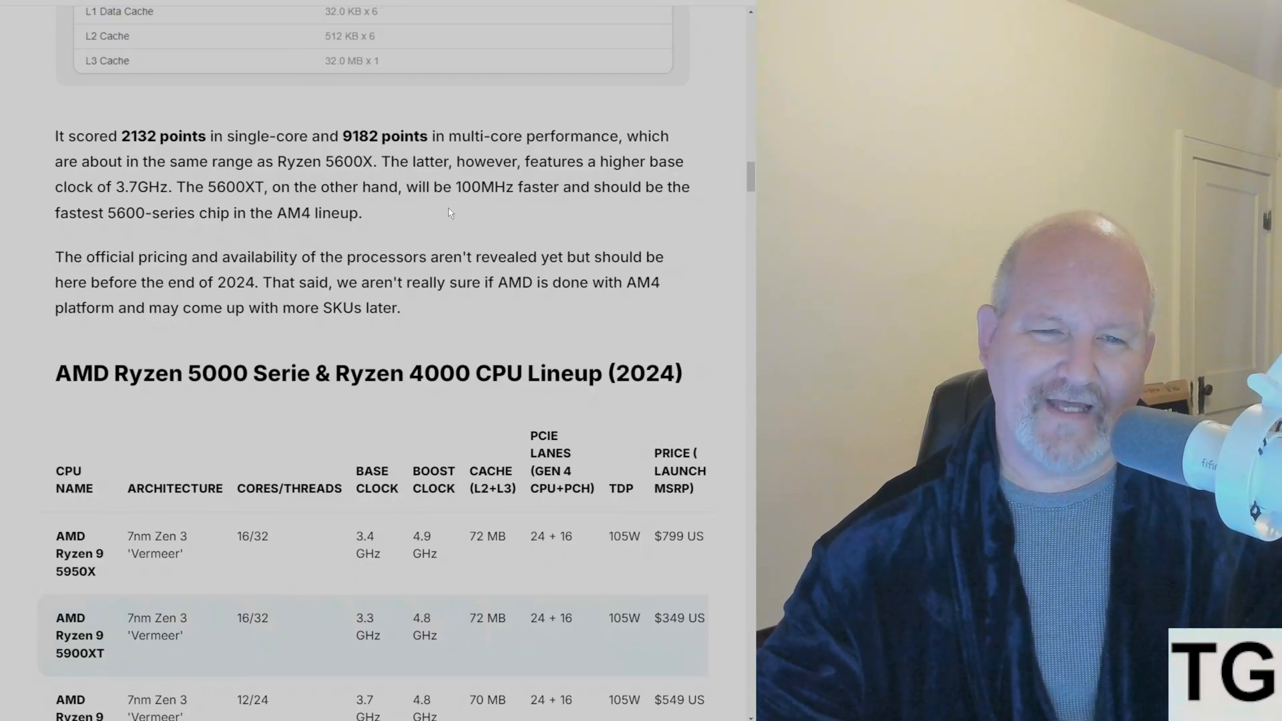
mouse_move(440, 218)
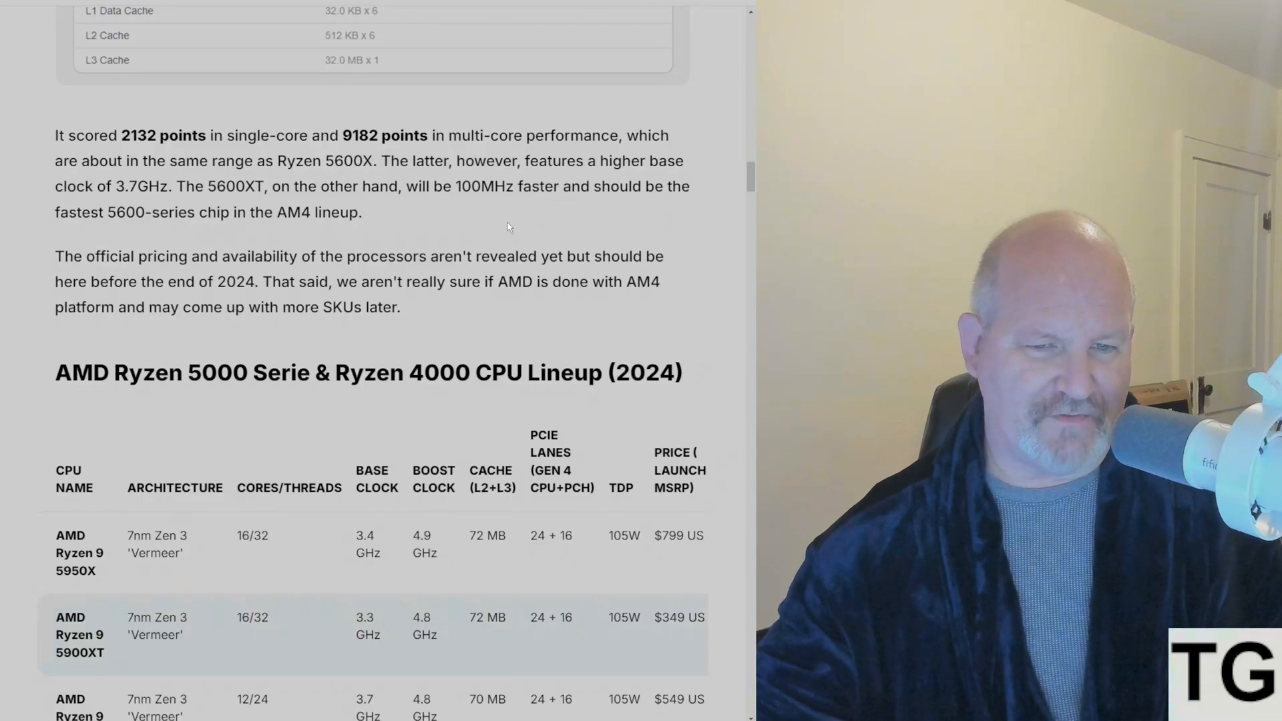
scroll(down, 3)
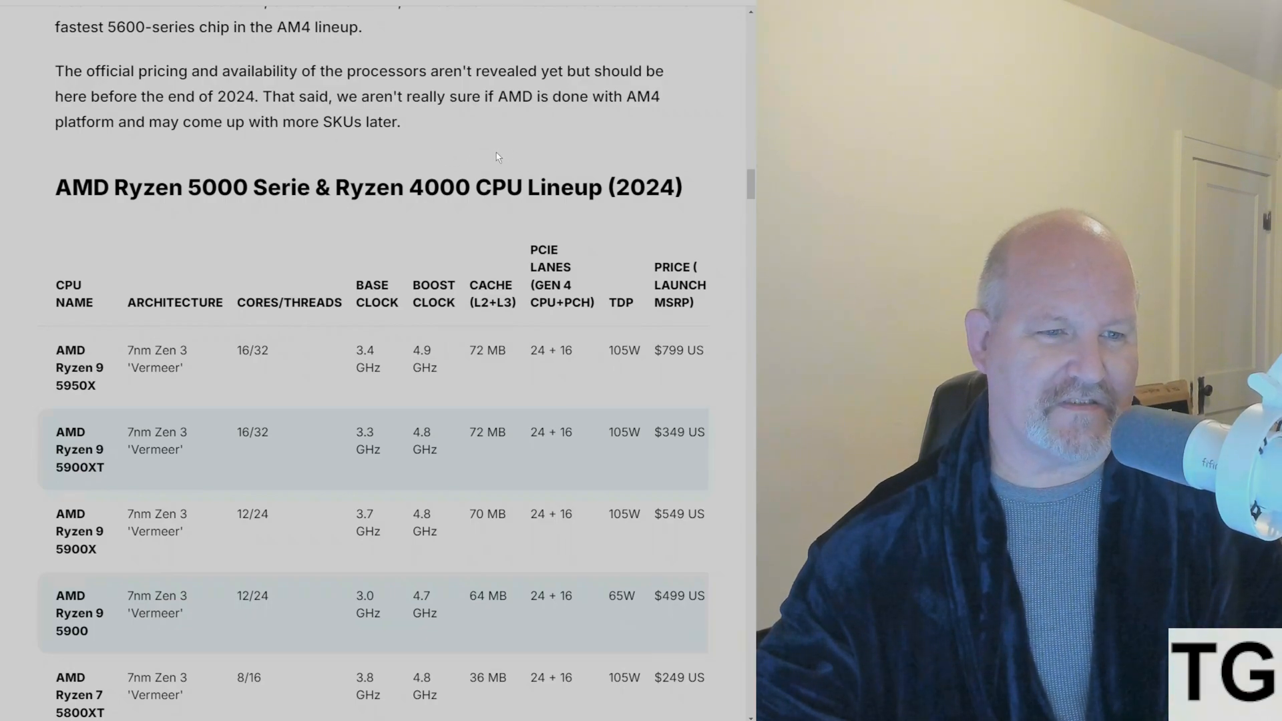
scroll(down, 3)
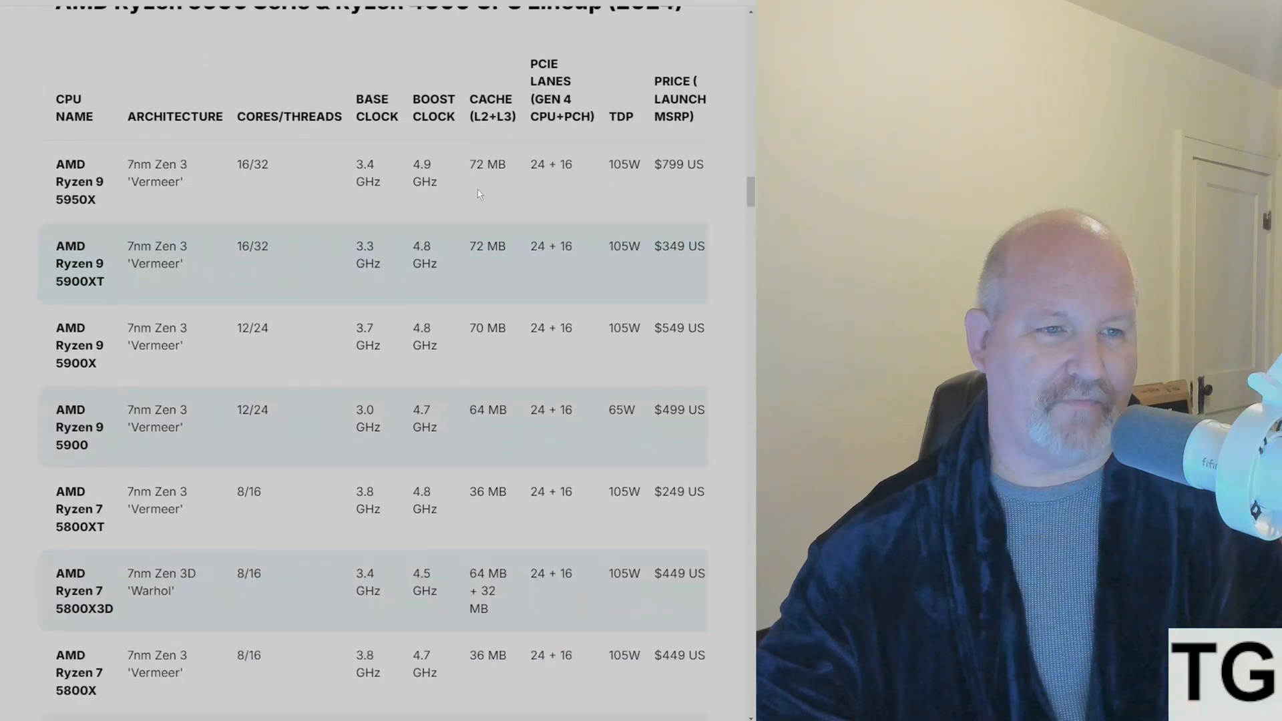
scroll(down, 3)
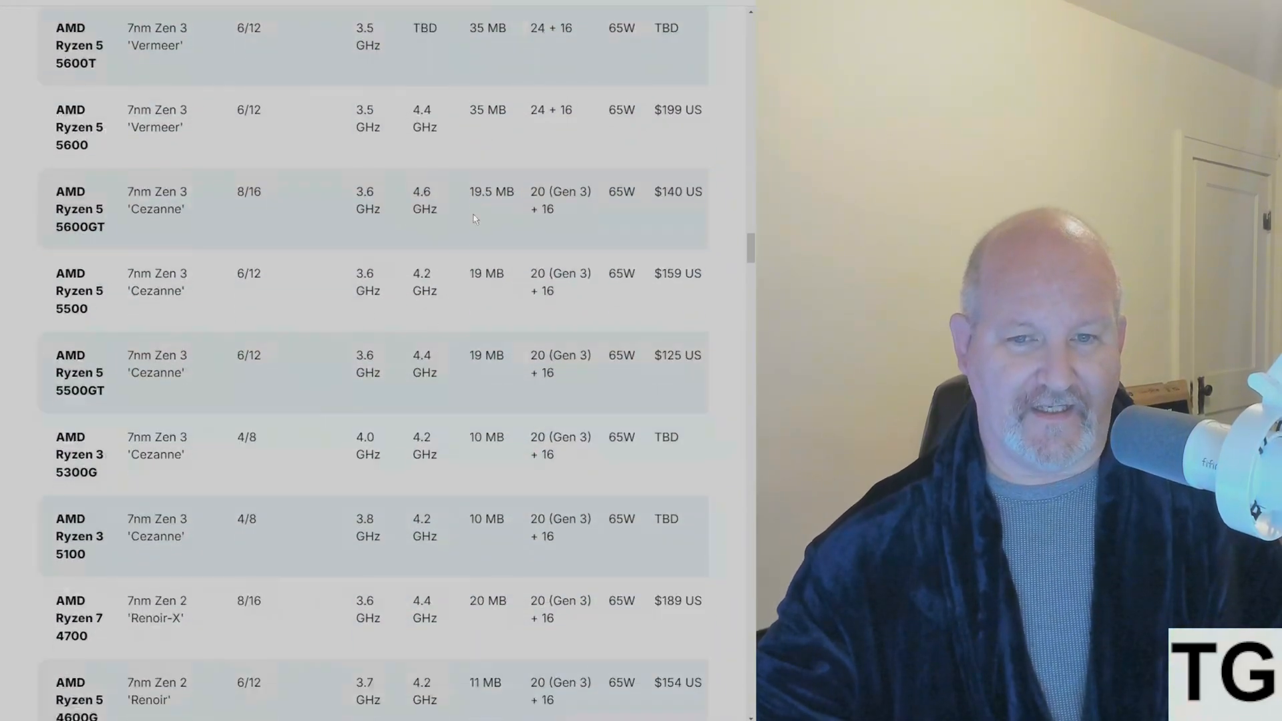
scroll(up, 3)
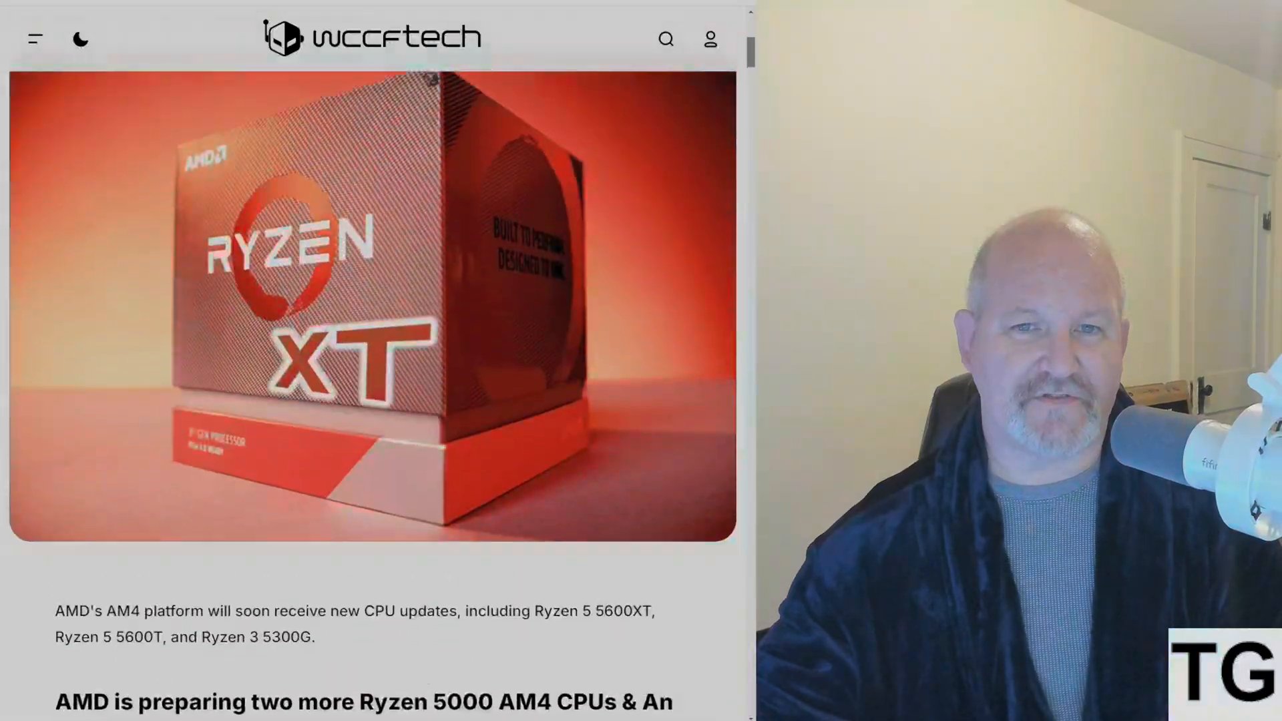
scroll(up, 3)
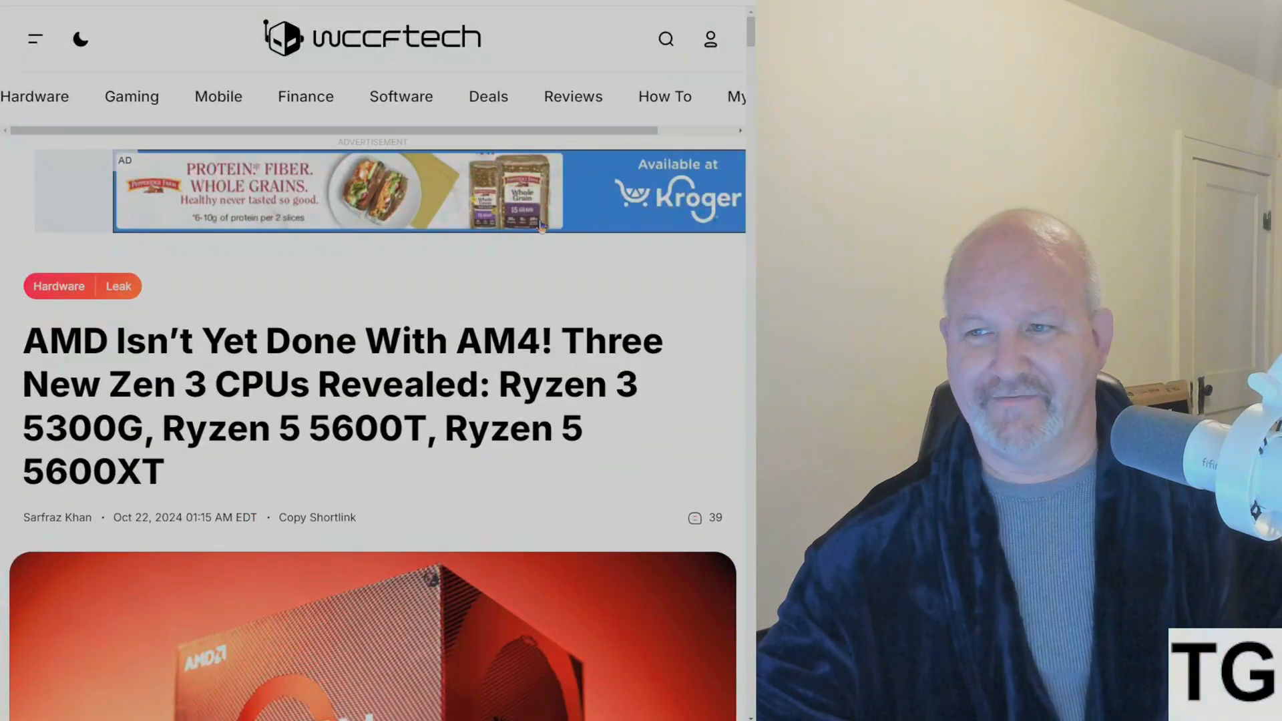